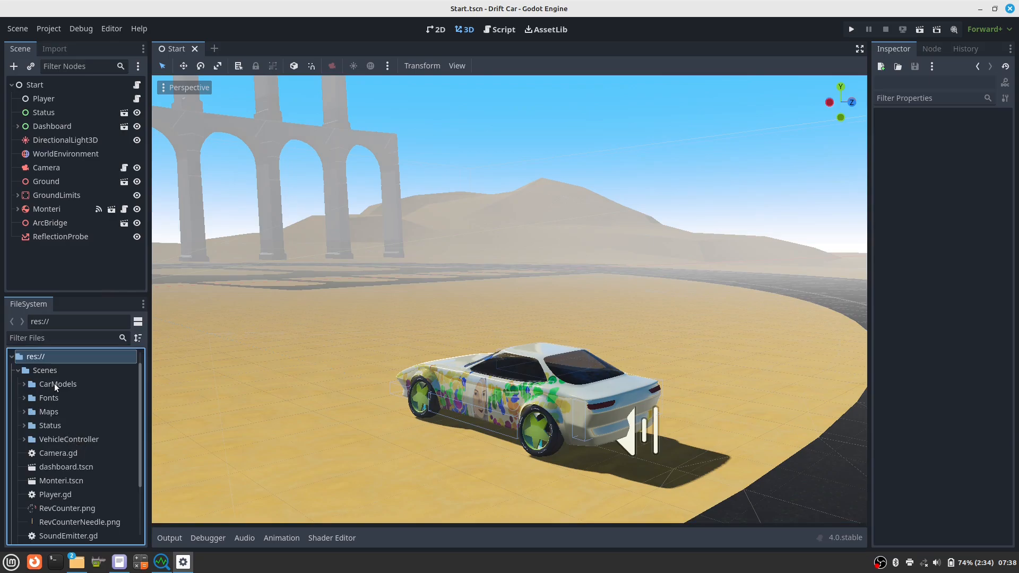
- Add a new 'Countach' subfolder under CarModels in the FileSystem dock and select it
click(24, 384)
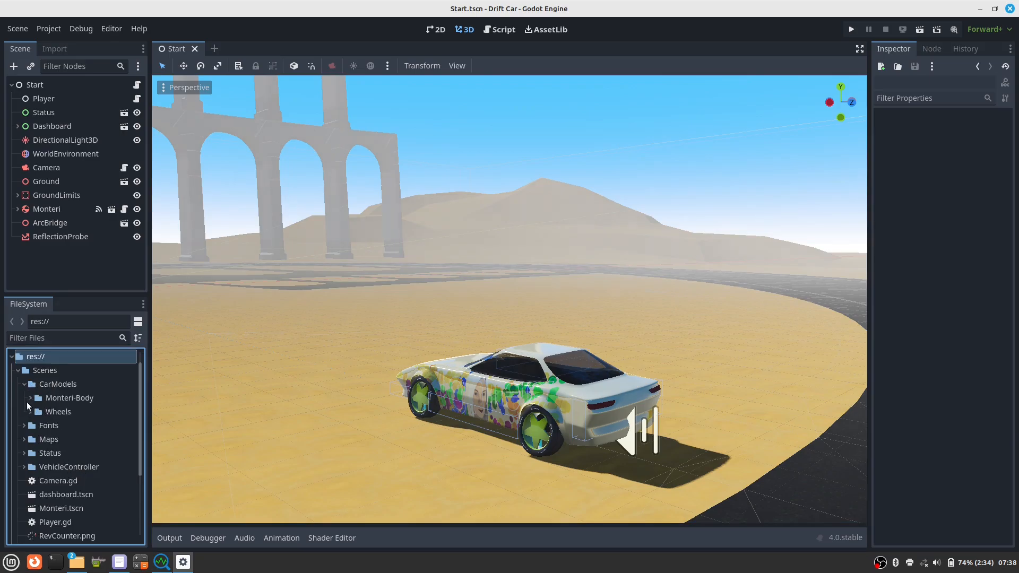
click(58, 383)
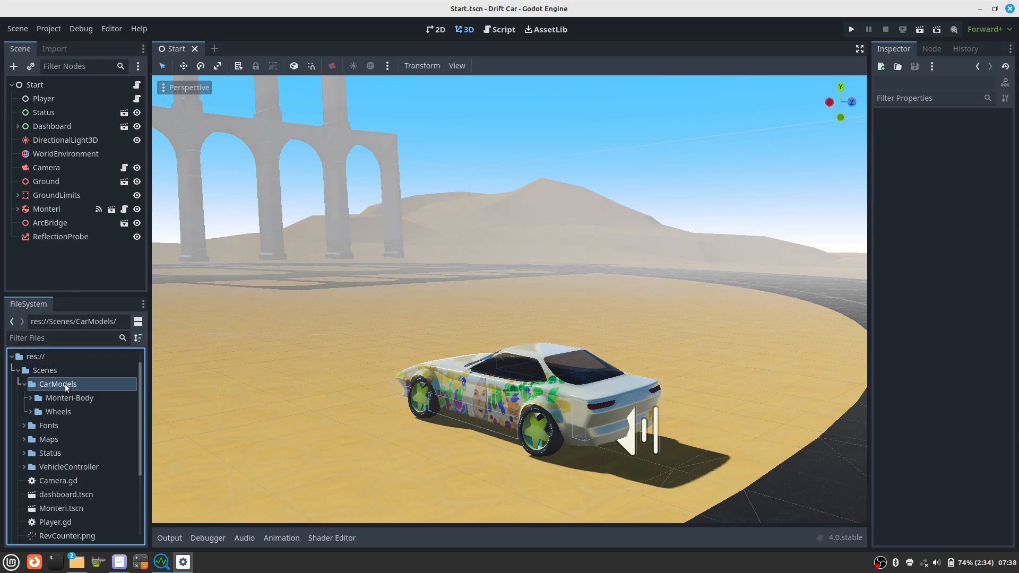
right_click(57, 384)
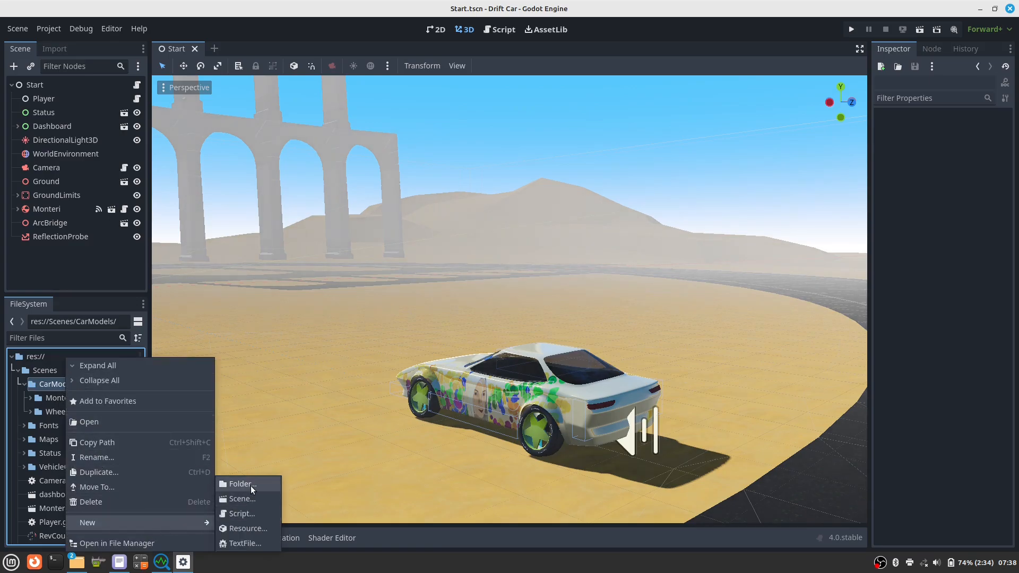
click(240, 483)
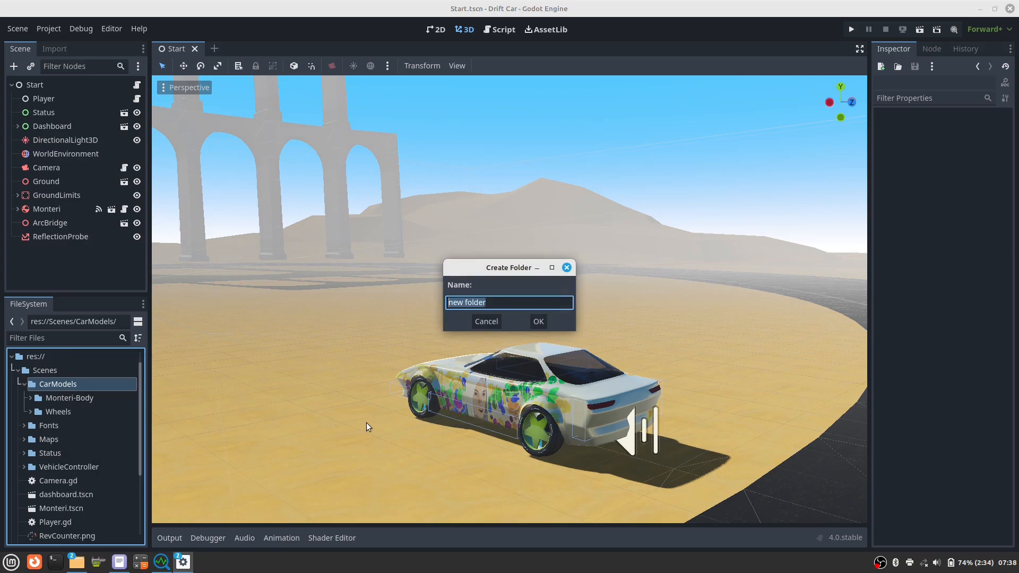
text(Counta)
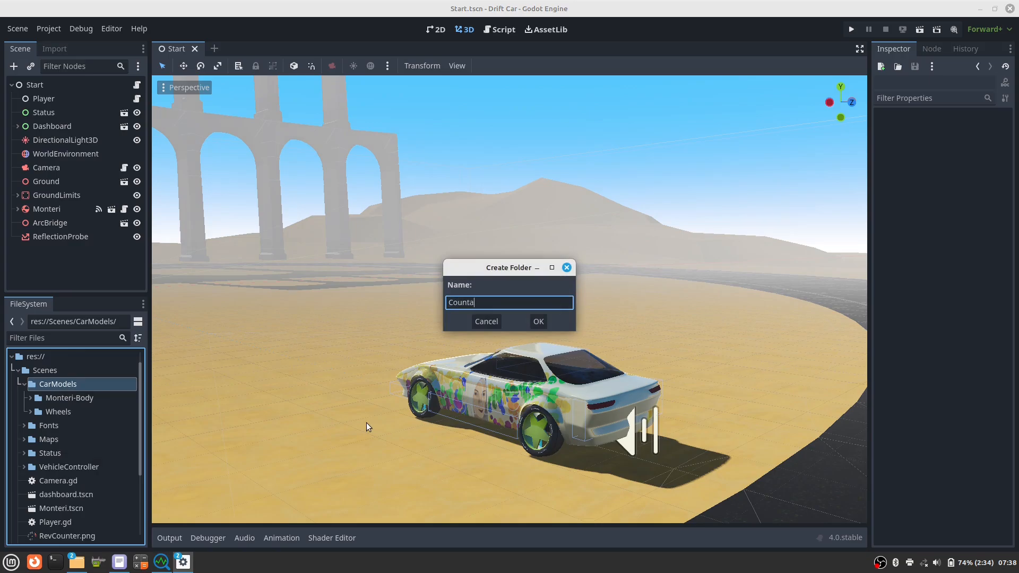
click(538, 321)
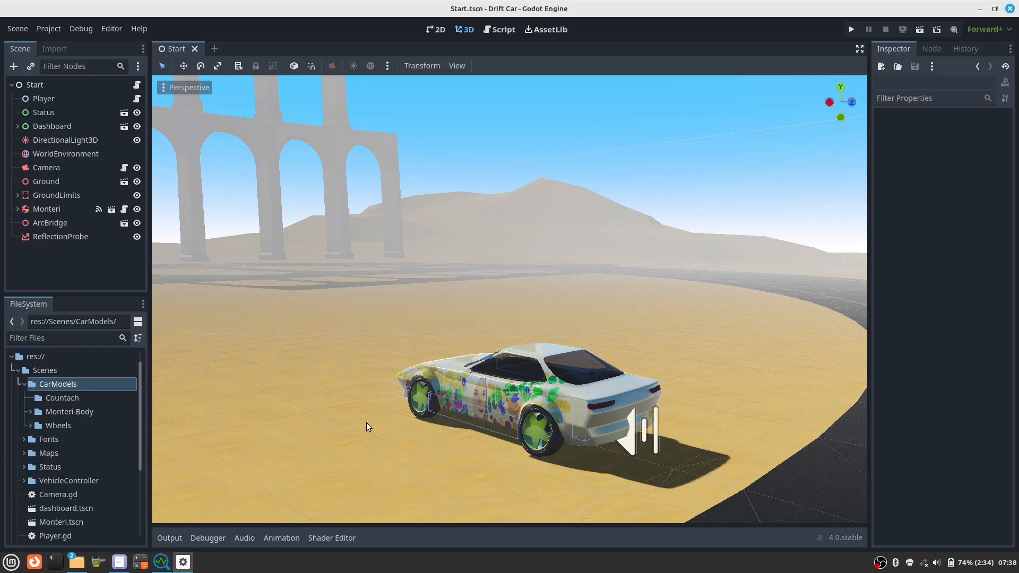
click(63, 397)
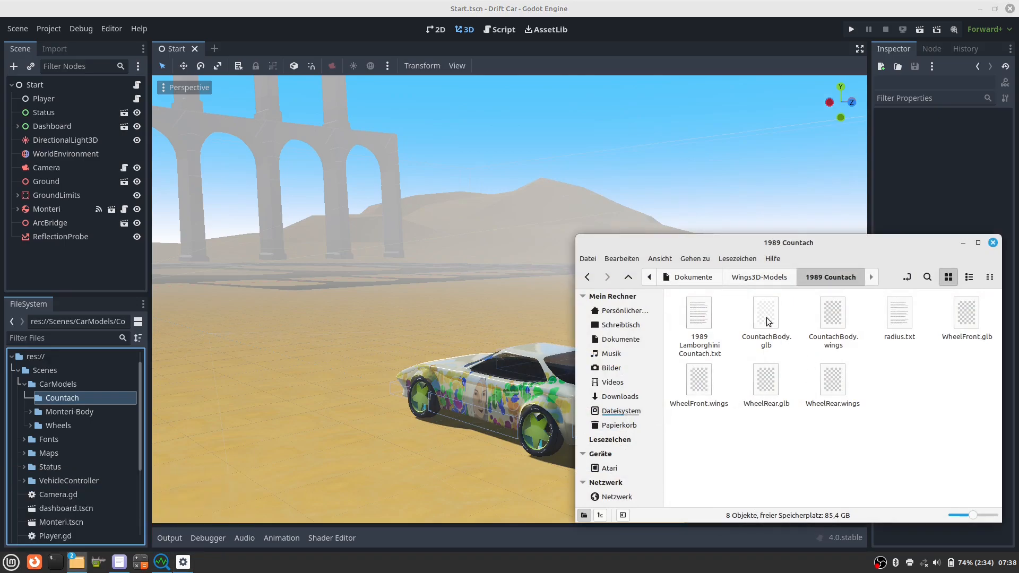
- Drag CountachBody.glb from the 1989 Countach folder into the Countach folder
click(766, 318)
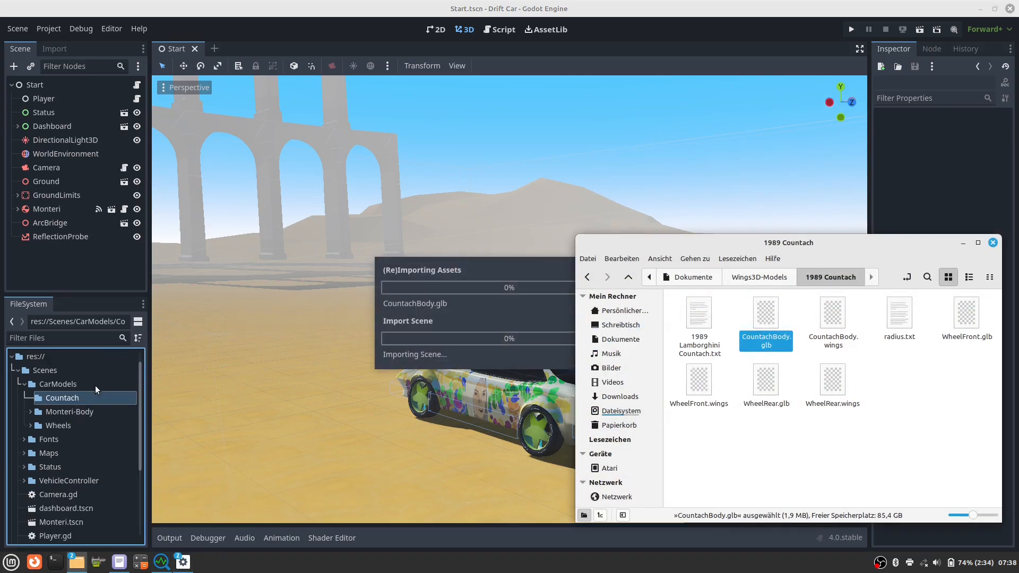
click(46, 208)
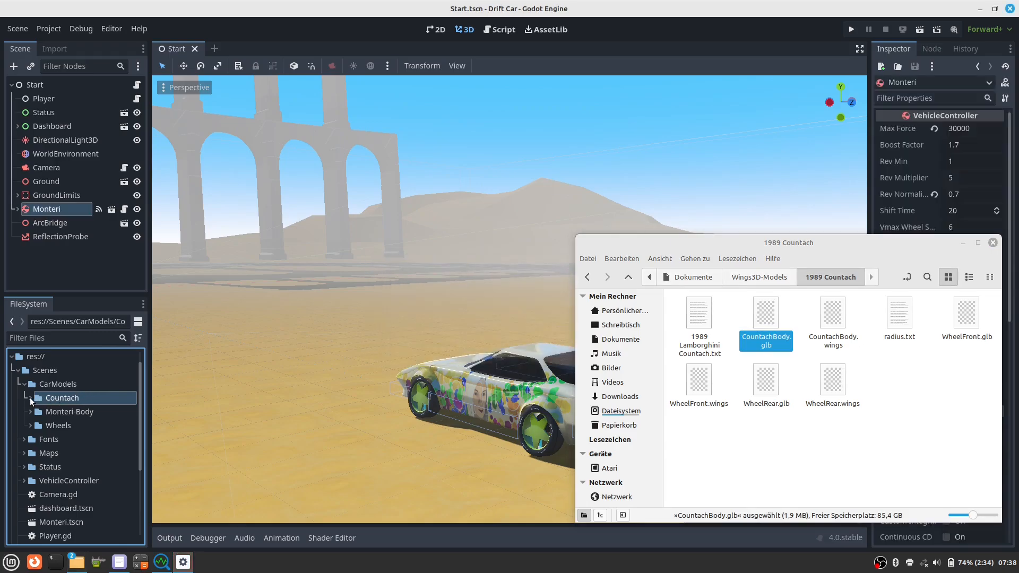
- Create a 'Wheels' folder inside Countach and import WheelFront.glb and WheelRear.glb into it
right_click(62, 398)
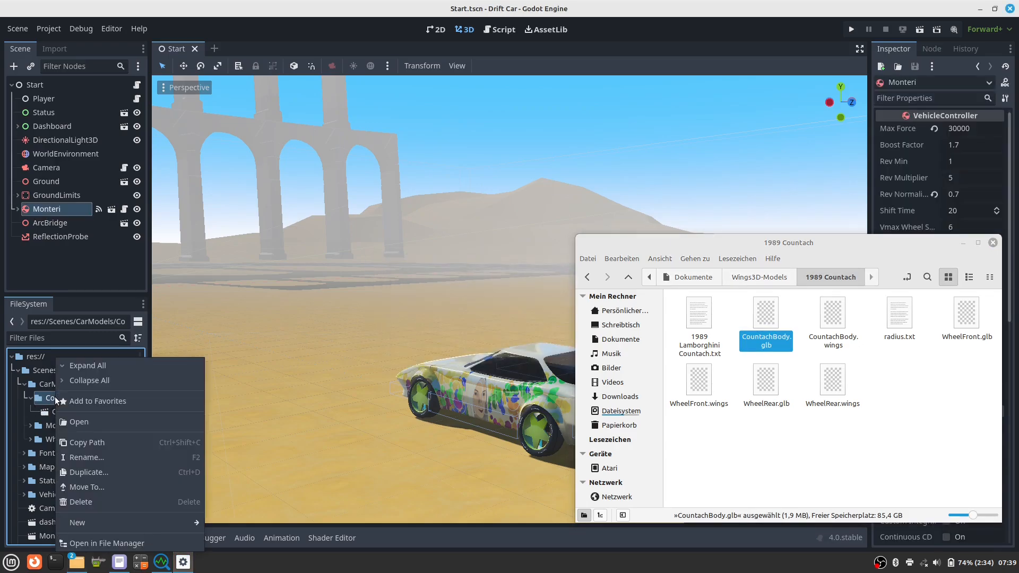
click(76, 522)
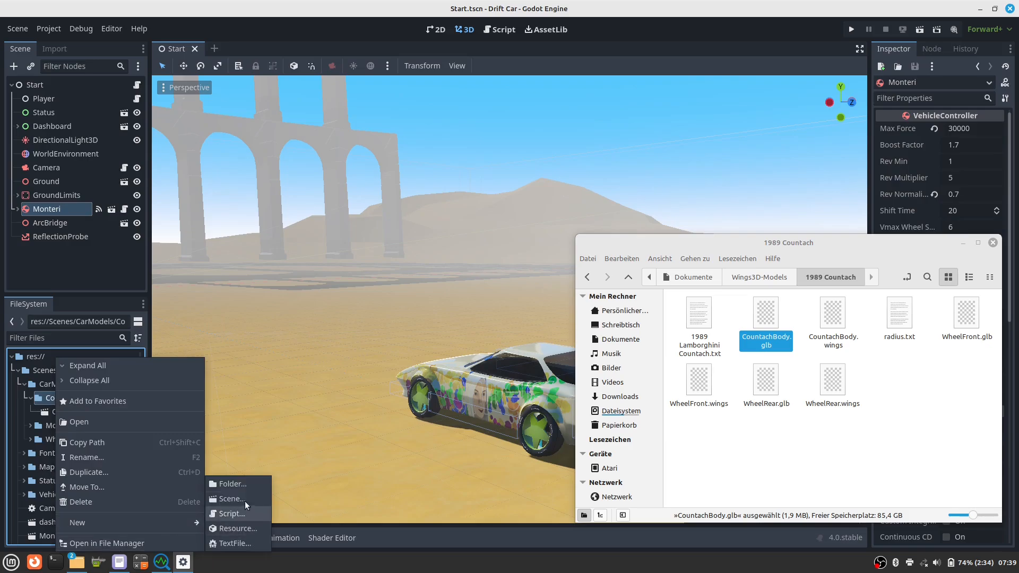
click(231, 484)
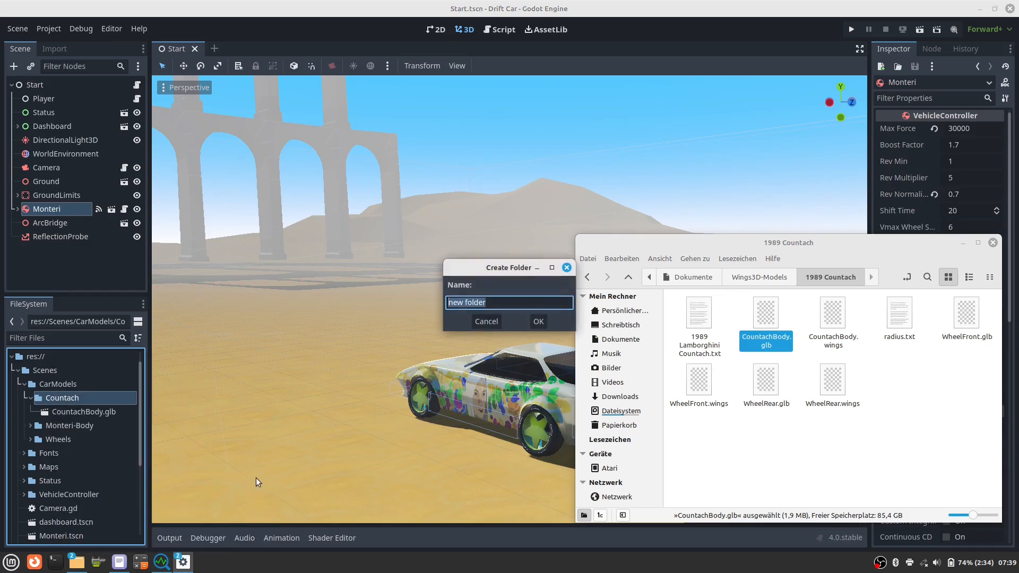
text(Whe)
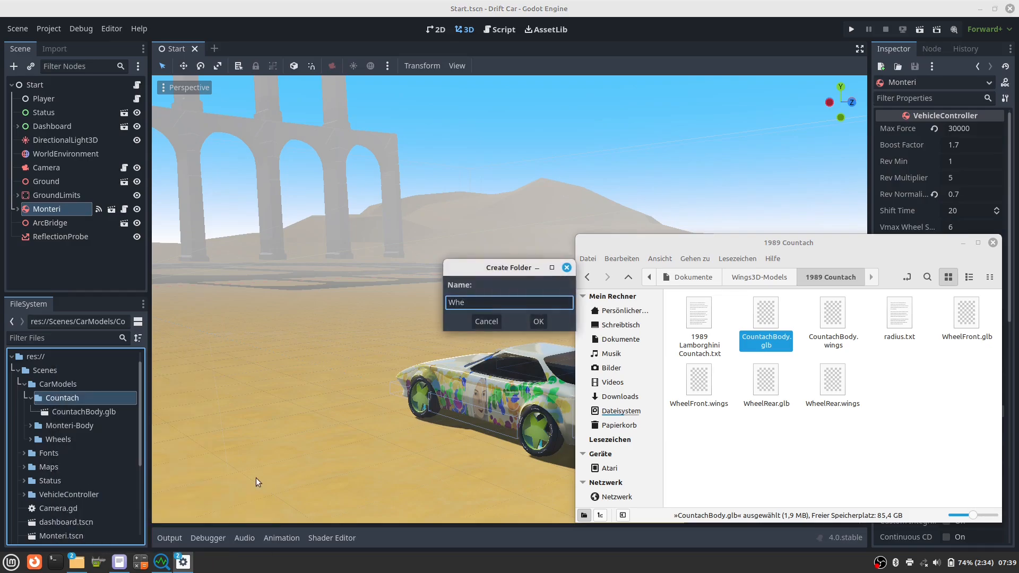
text(els)
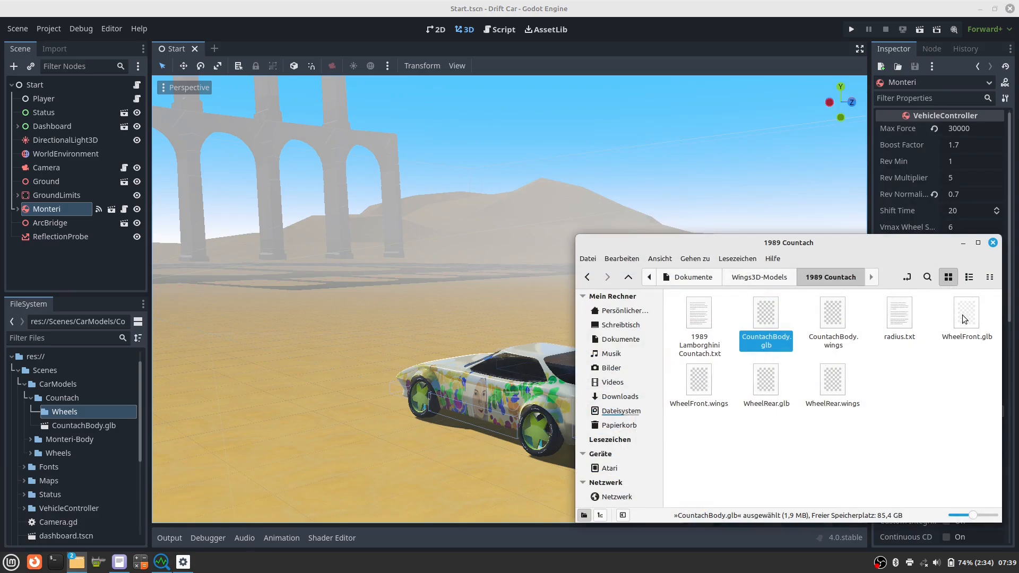
click(966, 310)
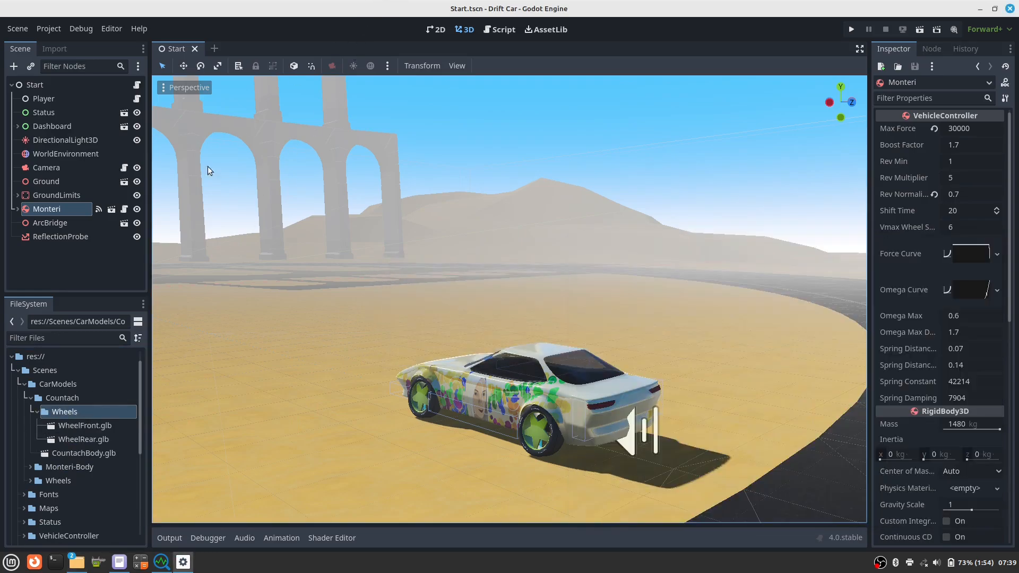
- Make an inherited scene from WheelFront.glb and save it as wheel_front.tscn in Countach/Wheels
right_click(63, 411)
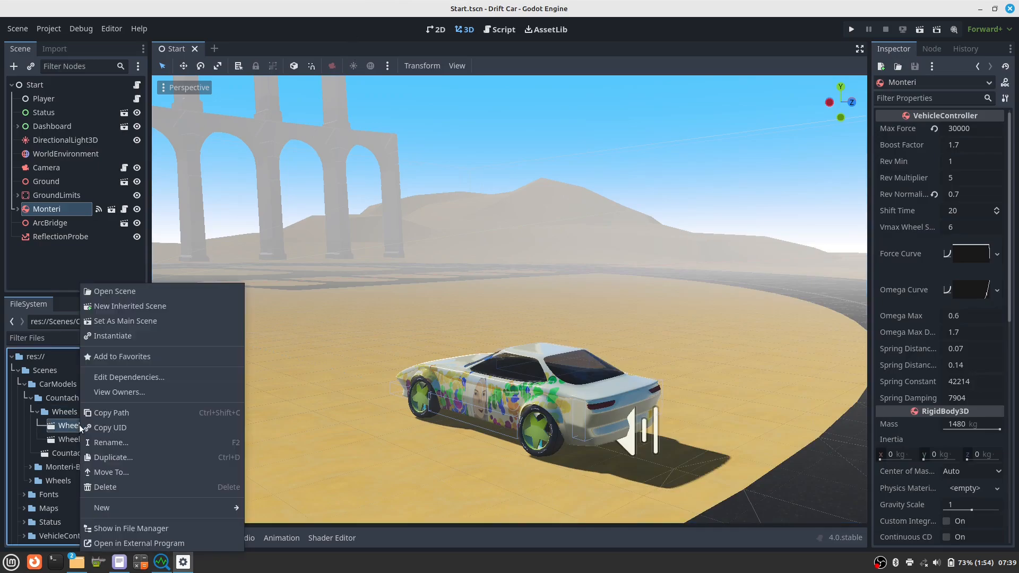
mouse_move(128, 306)
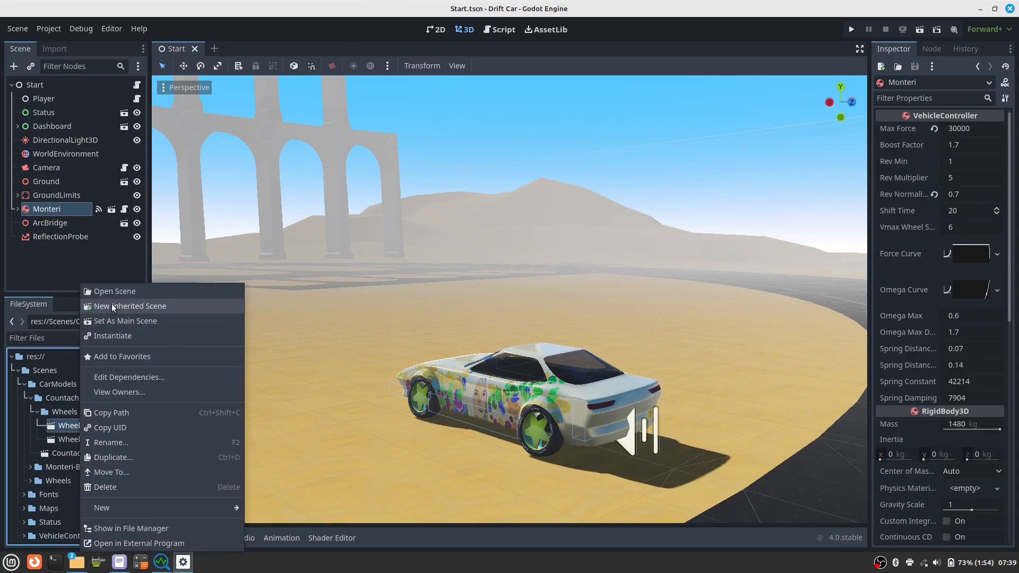
click(115, 291)
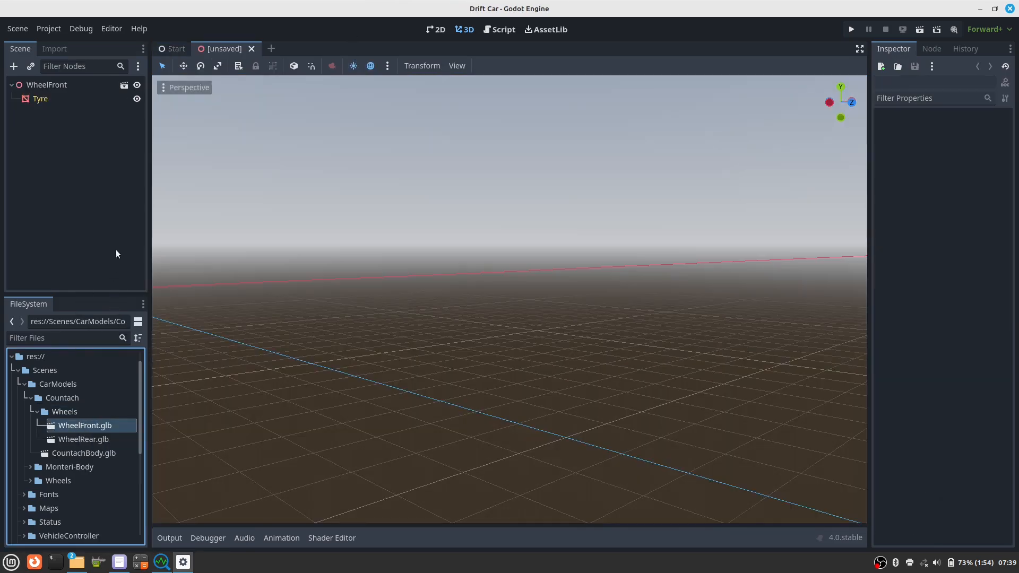
click(46, 84)
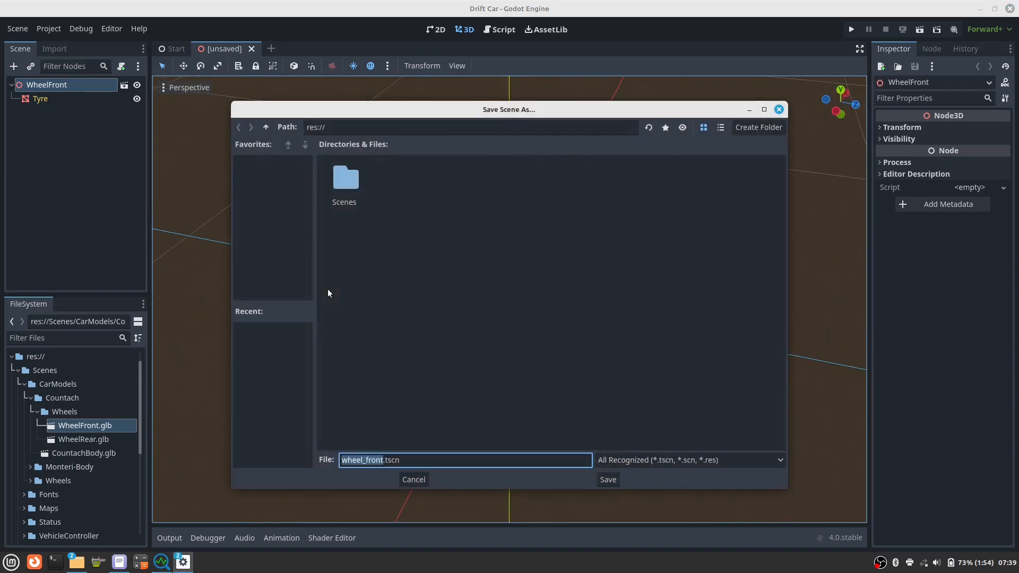
double_click(343, 177)
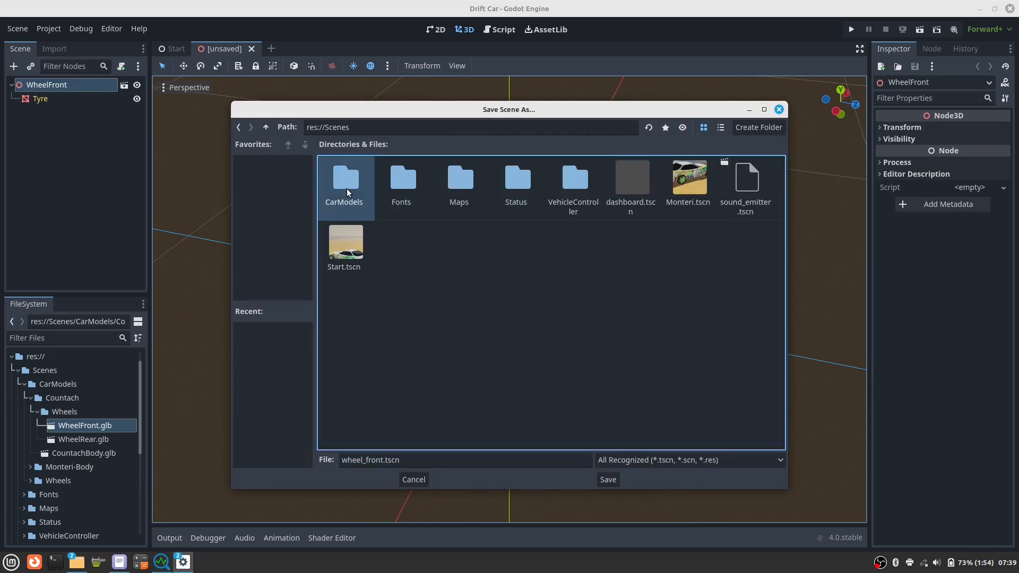
double_click(343, 179)
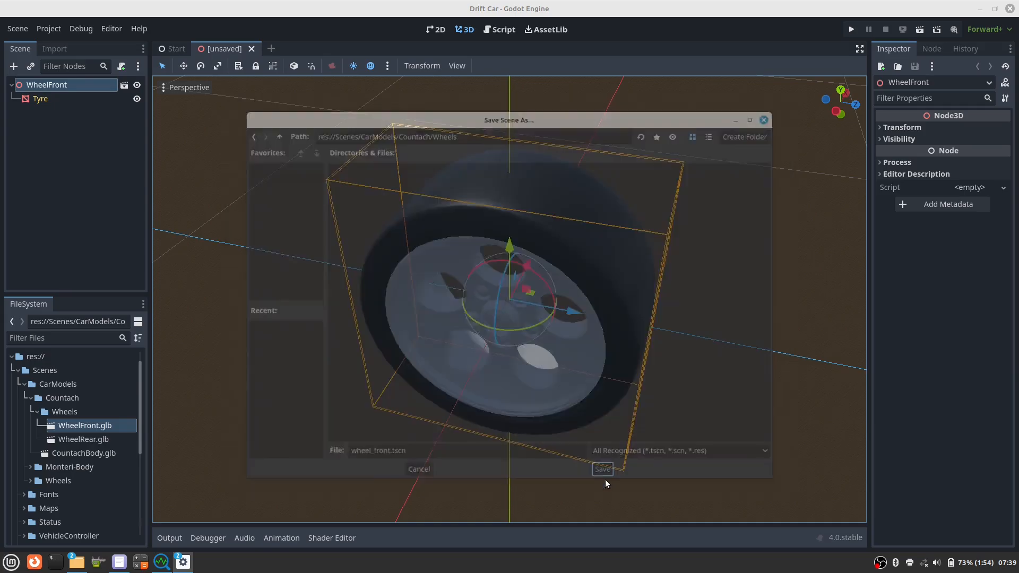
click(601, 469)
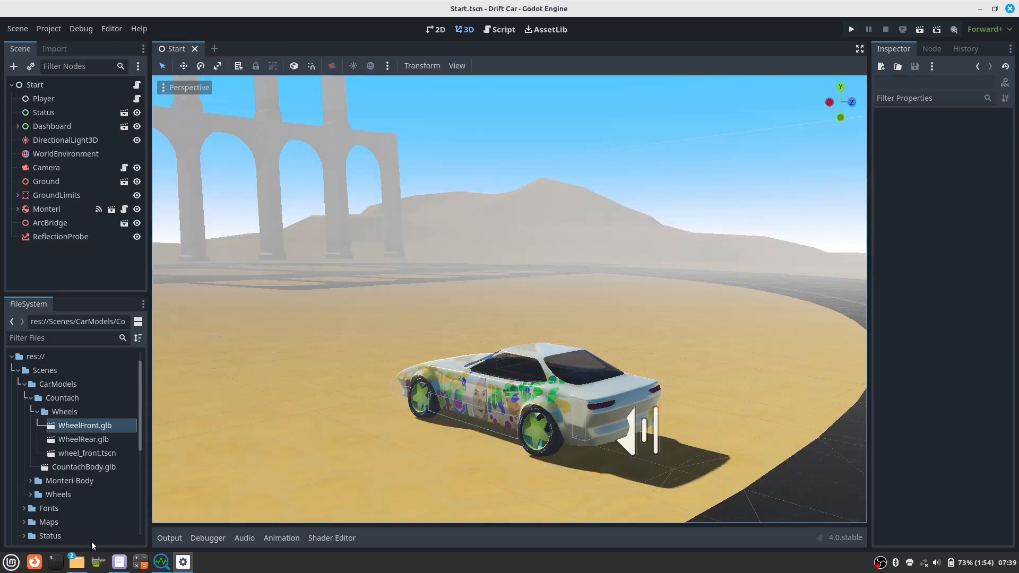
- Make an inherited scene from WheelRear.glb, save it as wheel_rear.tscn, and close its tab
right_click(85, 425)
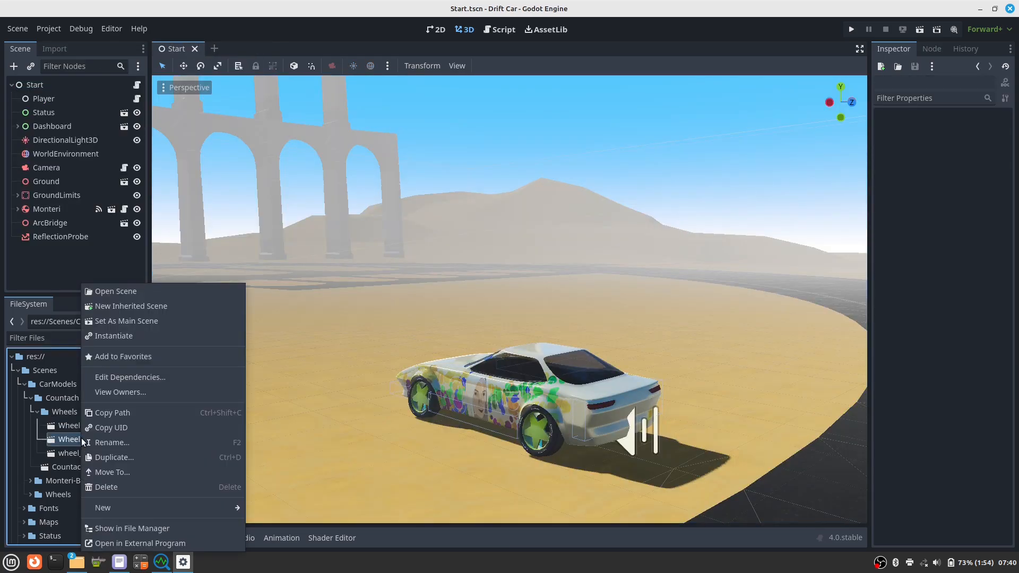
click(115, 291)
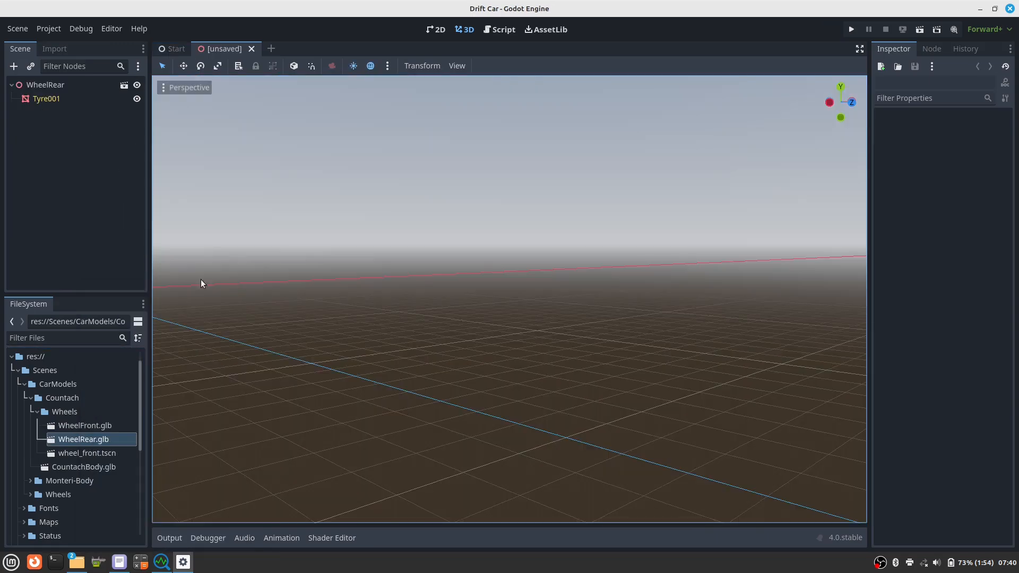
mouse_move(339, 341)
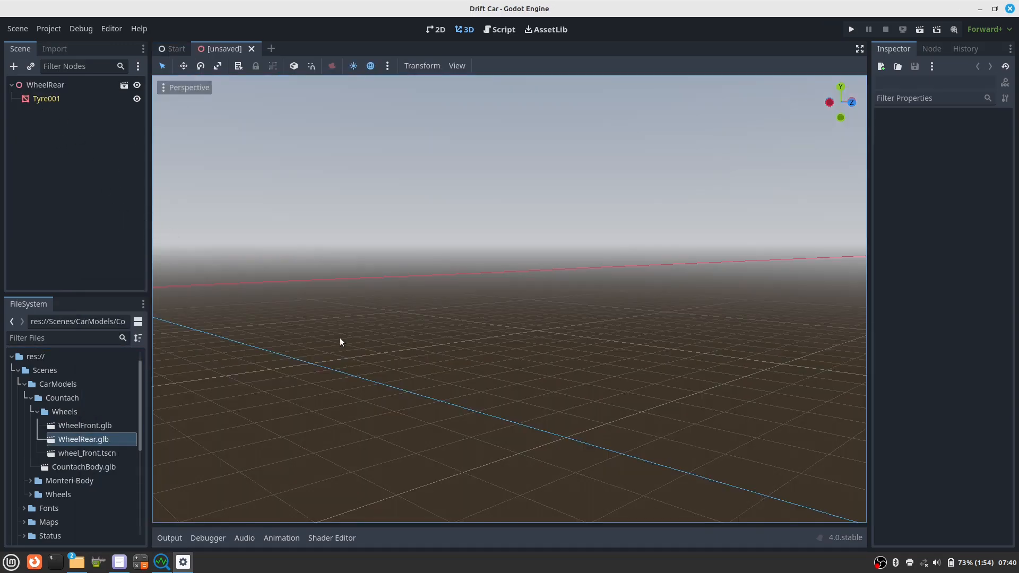
click(44, 84)
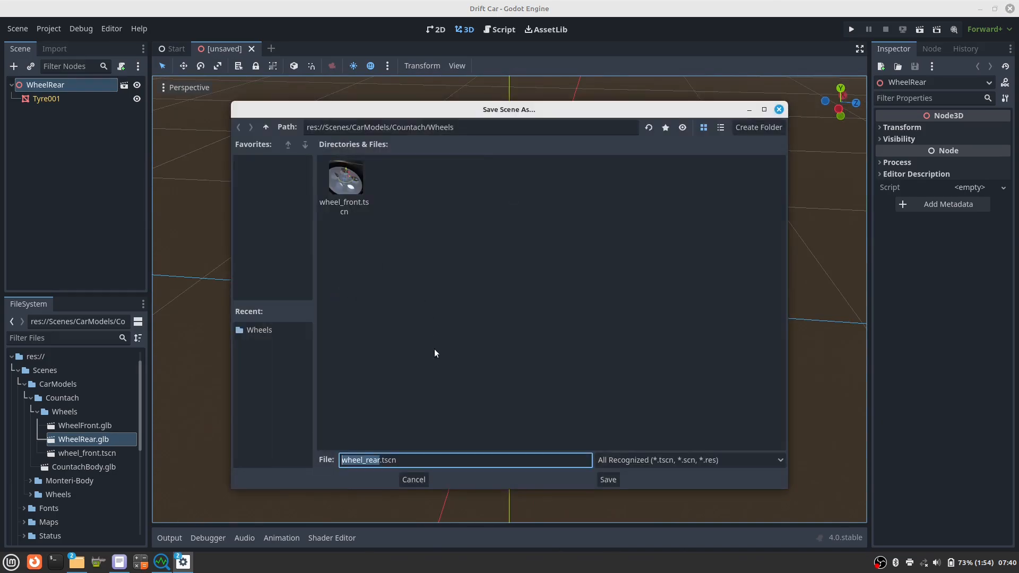
click(606, 480)
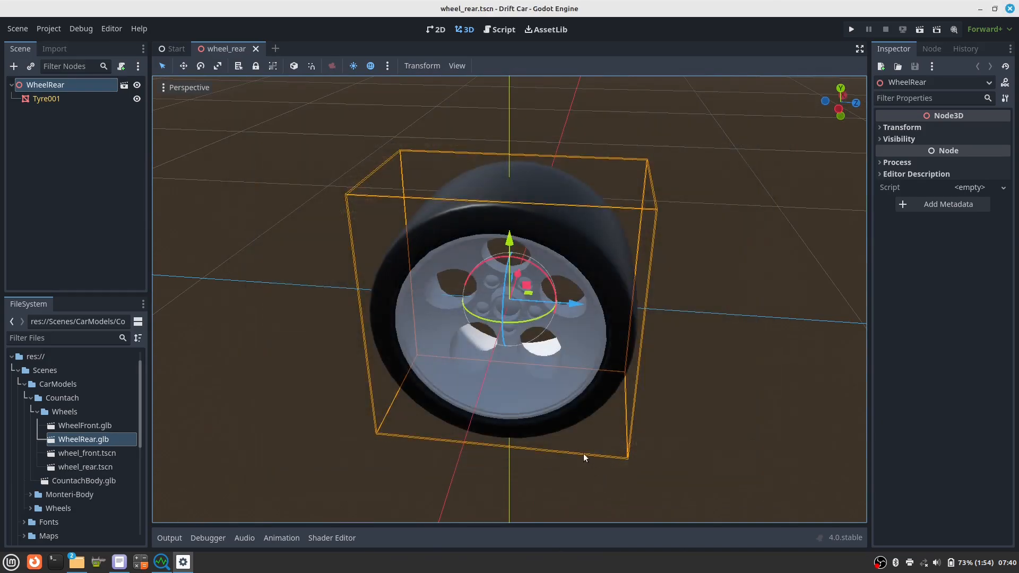
click(171, 49)
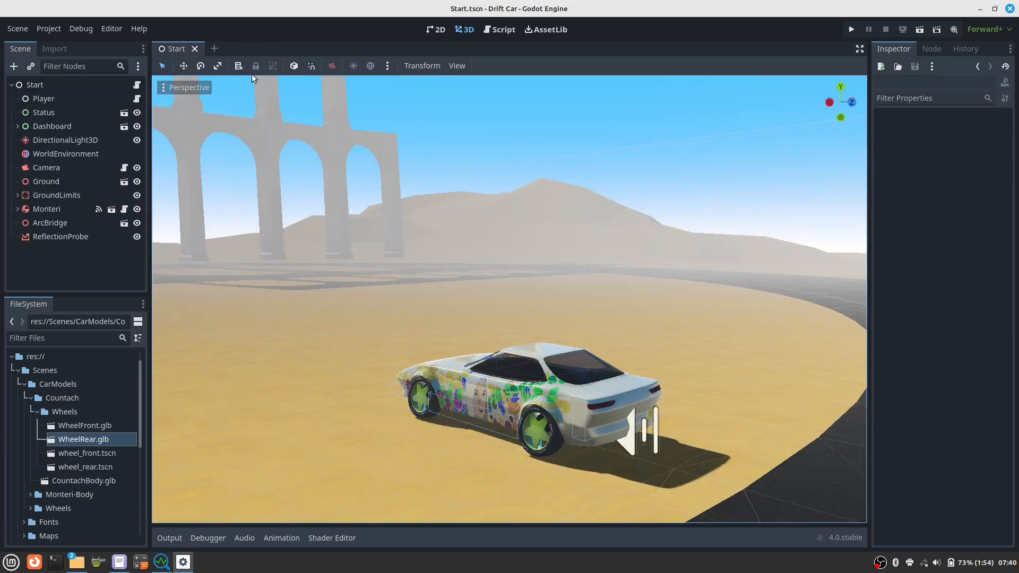
mouse_move(117, 484)
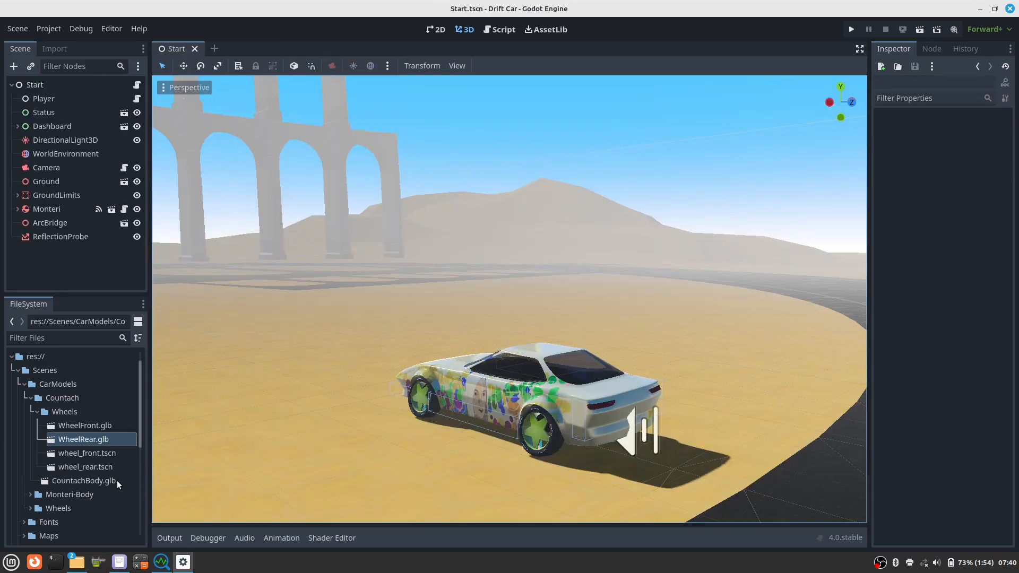
- Make an inherited scene from CountachBody.glb, save it as countach_body.tscn in Countach, and close it
right_click(85, 481)
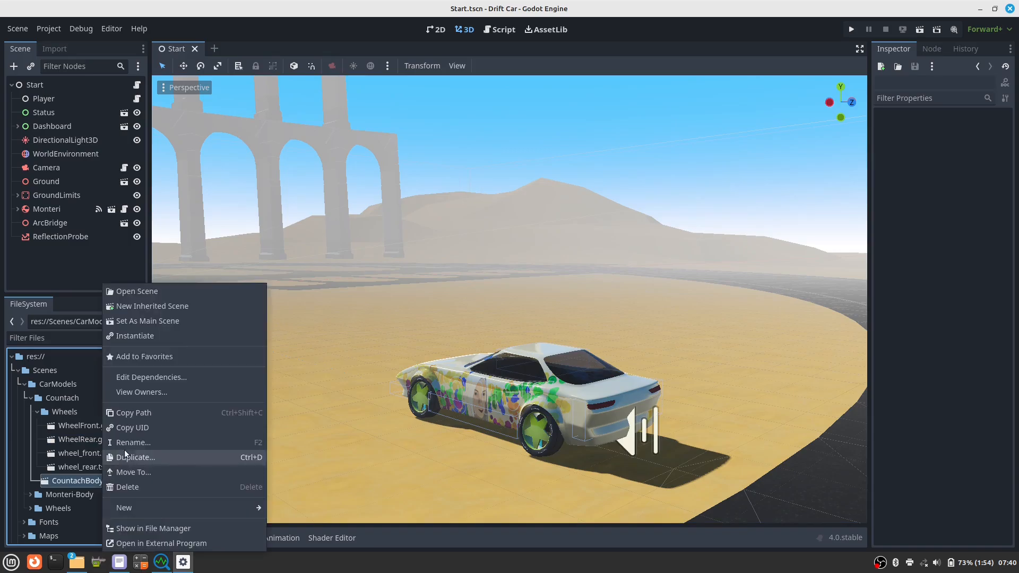
click(136, 290)
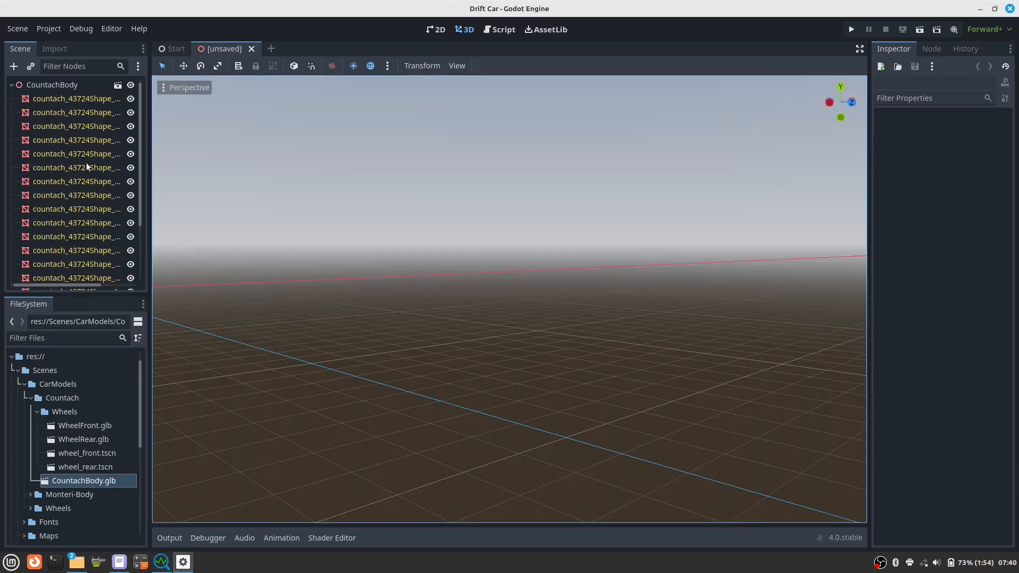
click(52, 85)
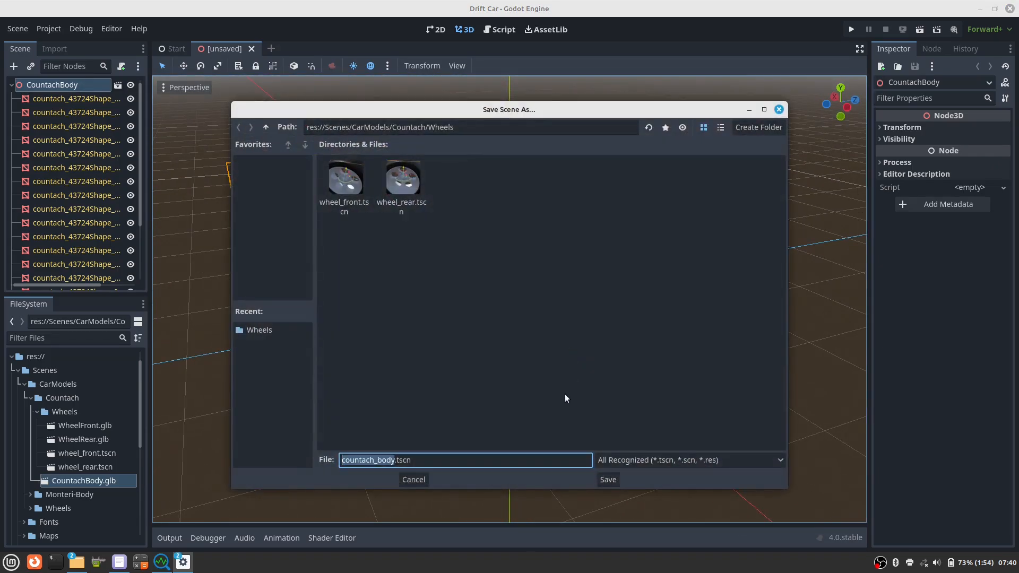
click(265, 127)
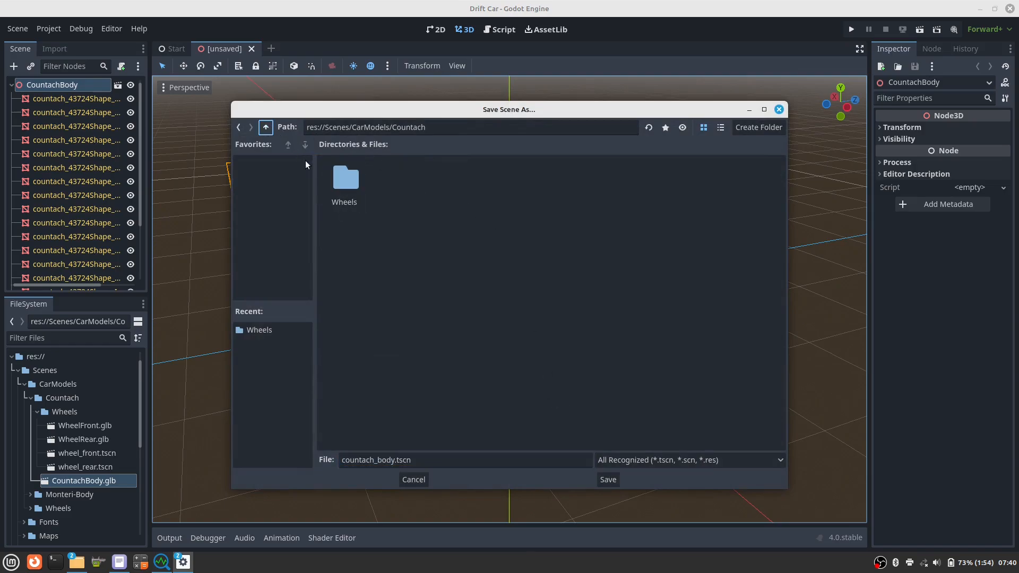
click(607, 479)
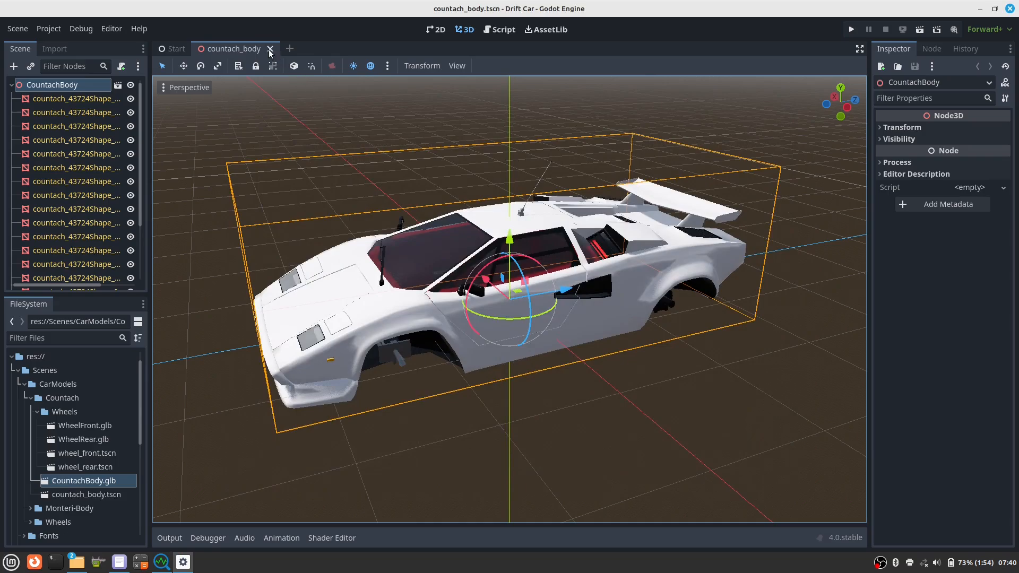
click(270, 48)
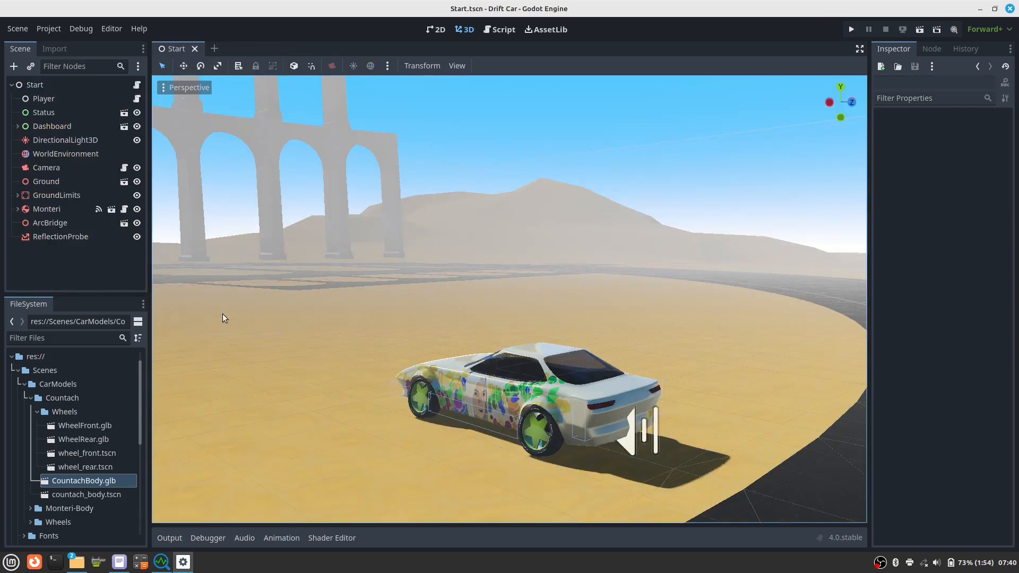
mouse_move(85, 412)
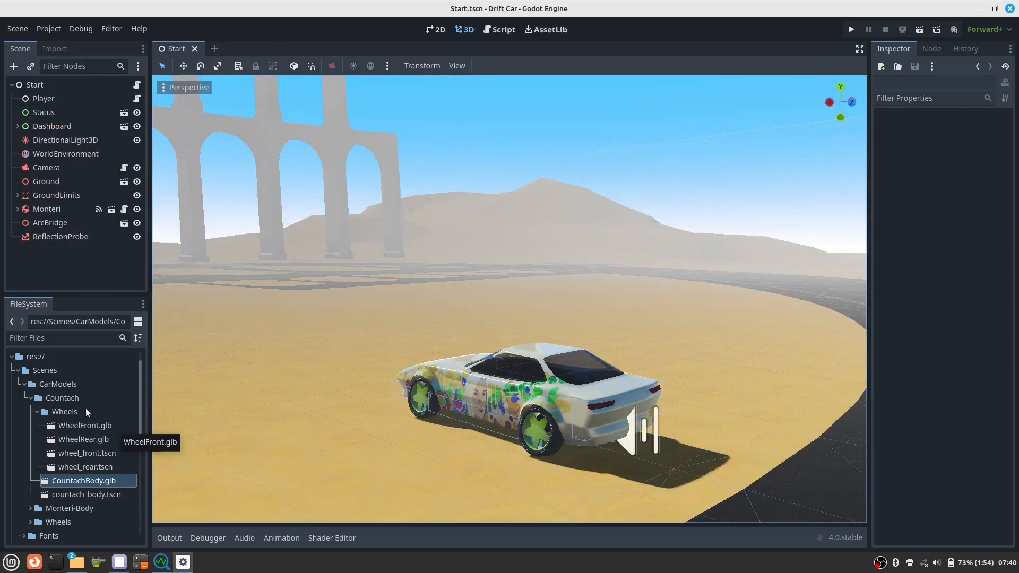
mouse_move(141, 399)
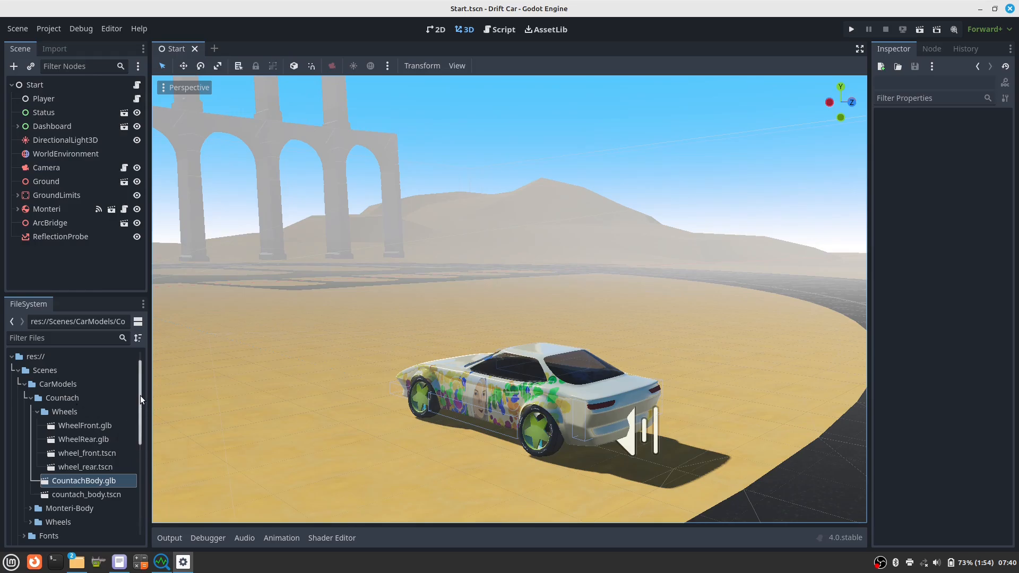
scroll(down, 3)
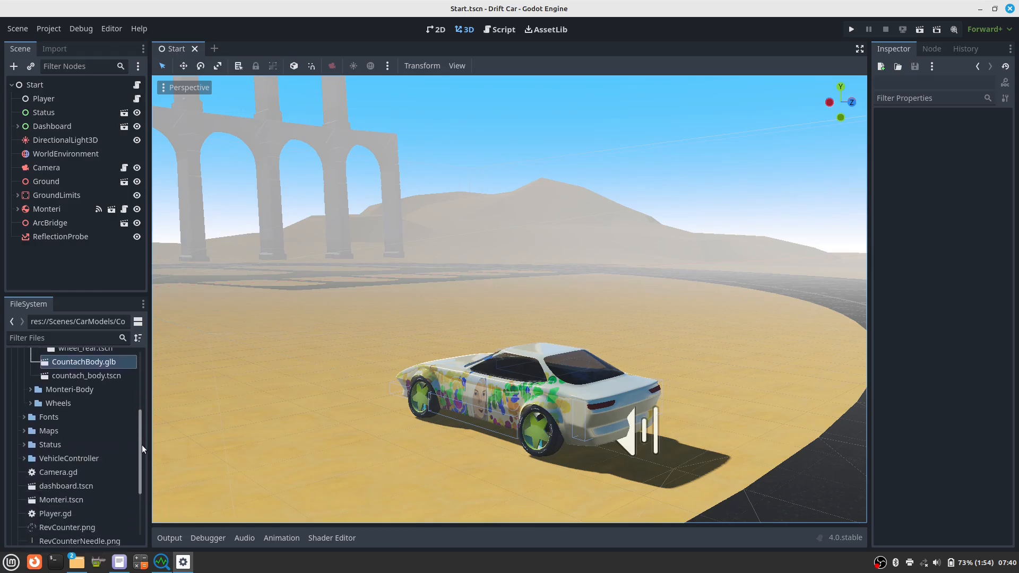
scroll(down, 3)
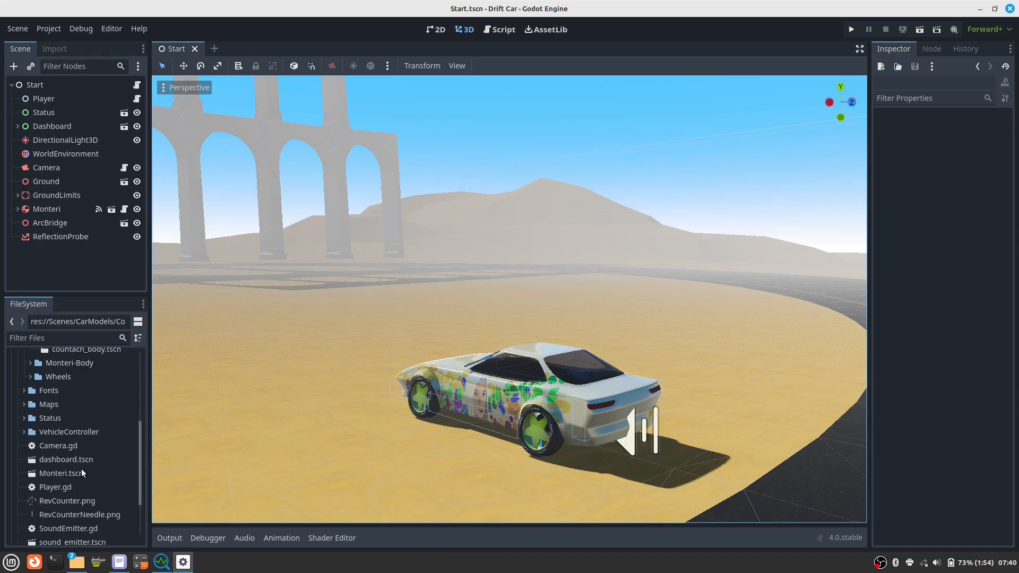
double_click(61, 473)
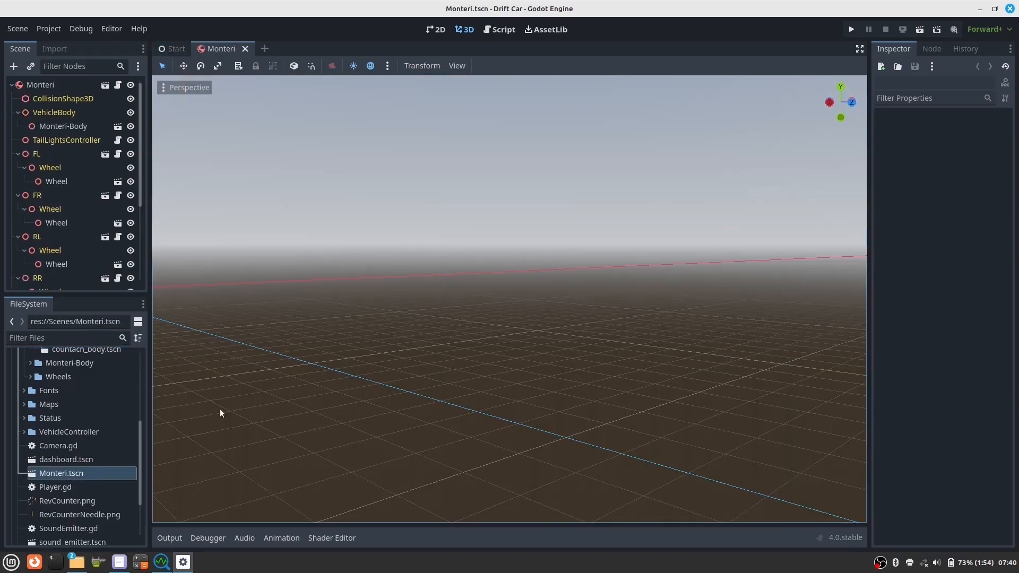
click(40, 84)
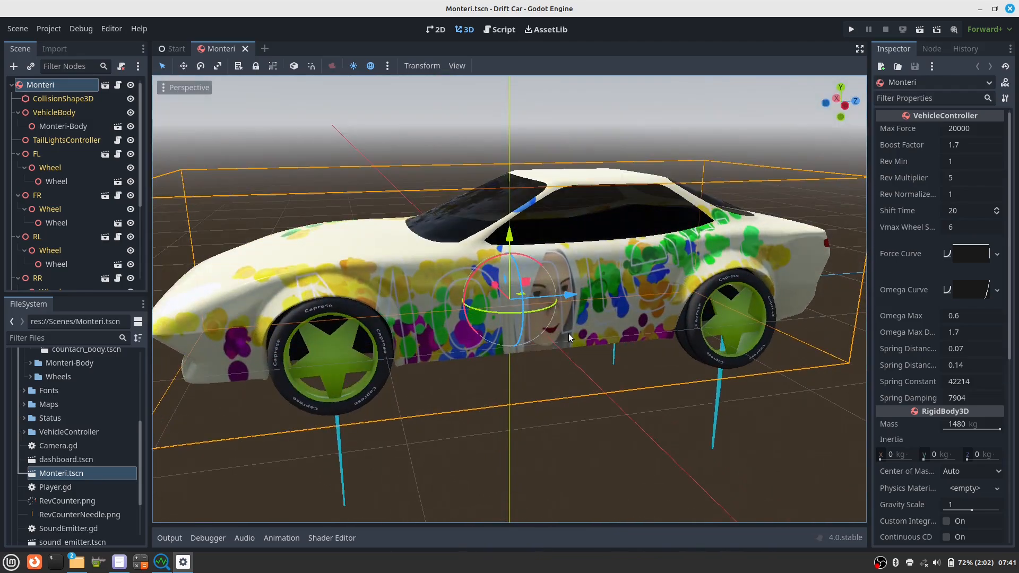
scroll(down, 3)
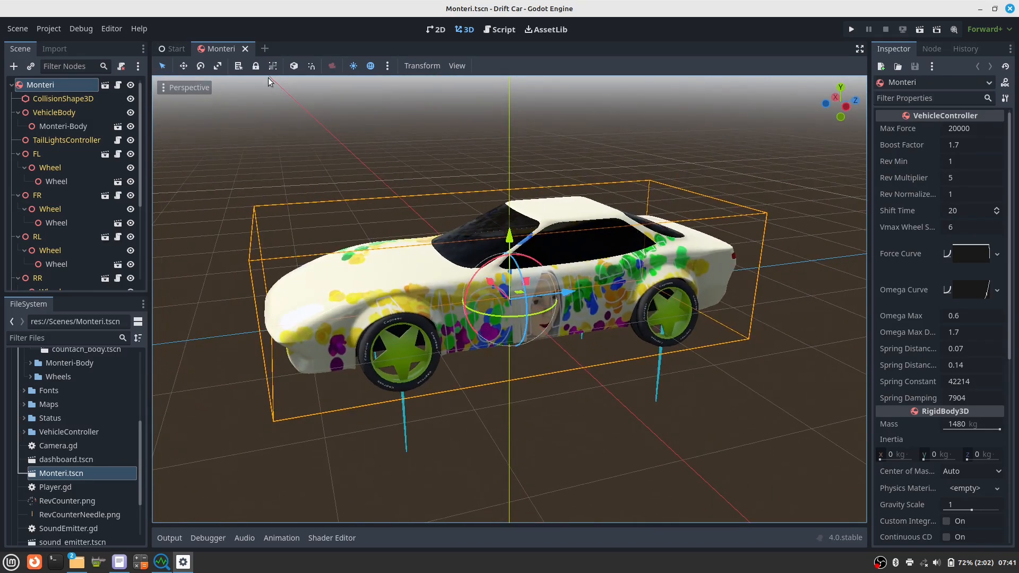
click(174, 48)
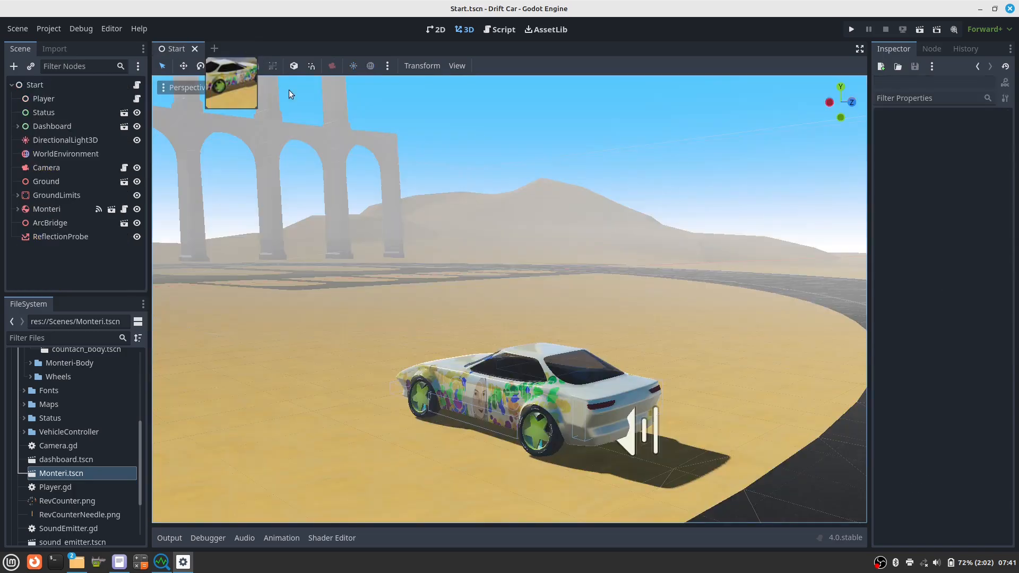
- Duplicate Monteri.tscn as Countach.tscn and open the new Countach scene
right_click(61, 472)
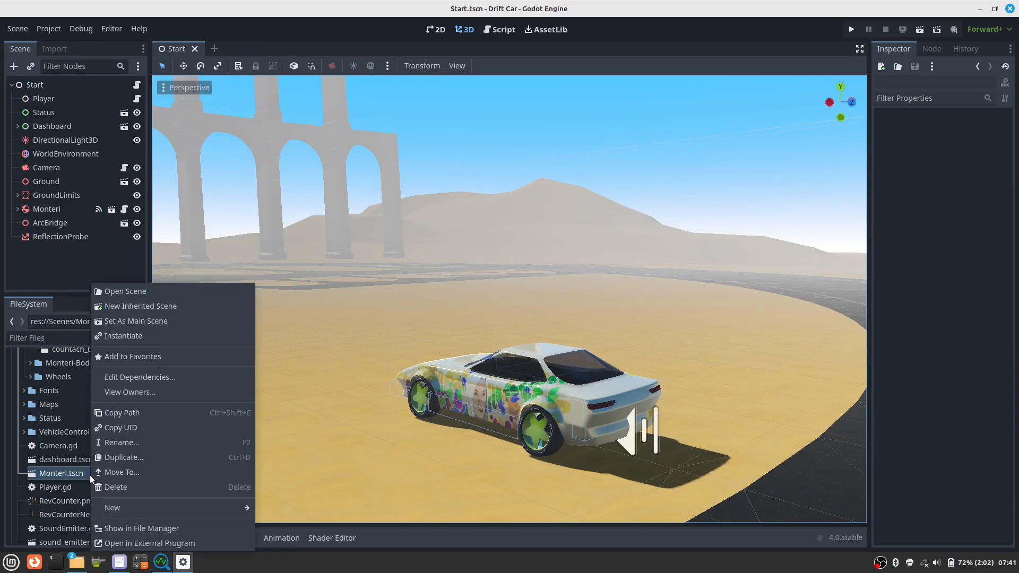
mouse_move(137, 491)
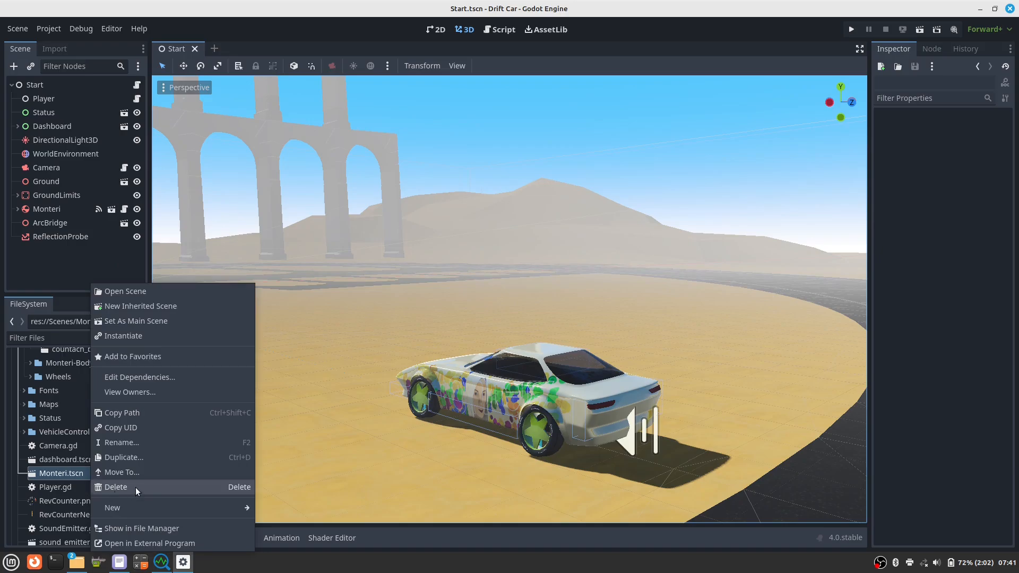
click(125, 457)
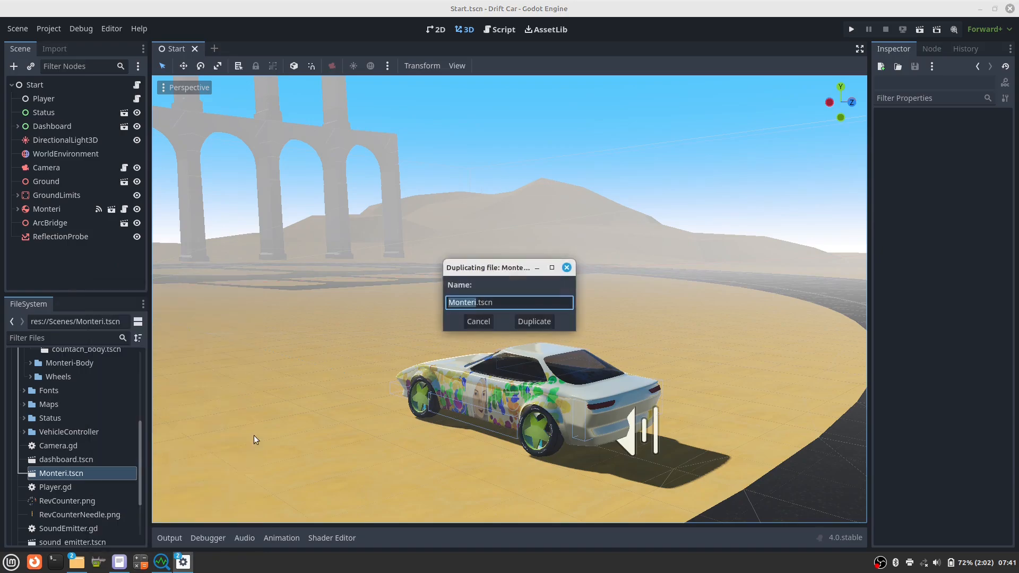
text(Countach)
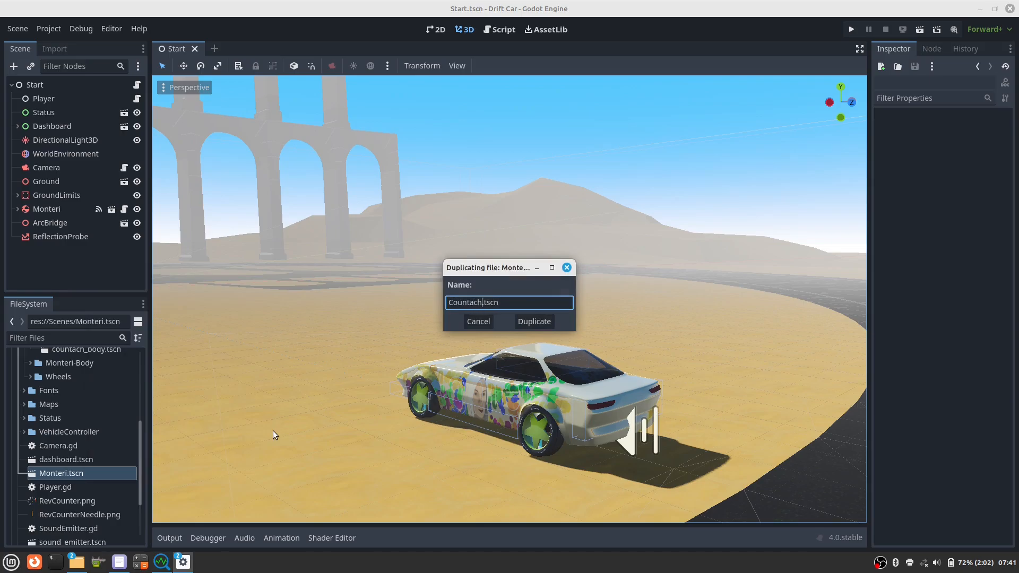
click(533, 321)
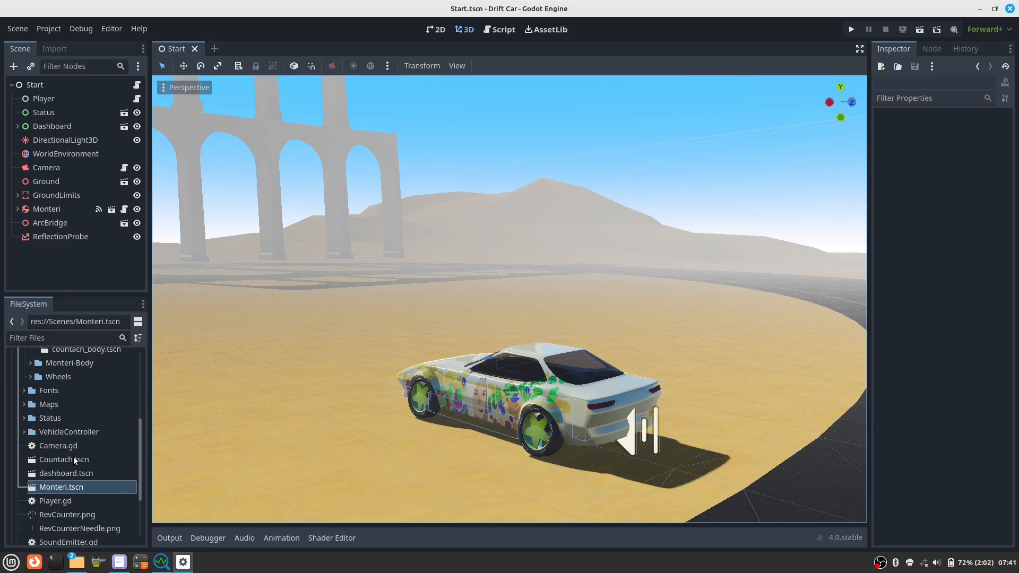
double_click(63, 459)
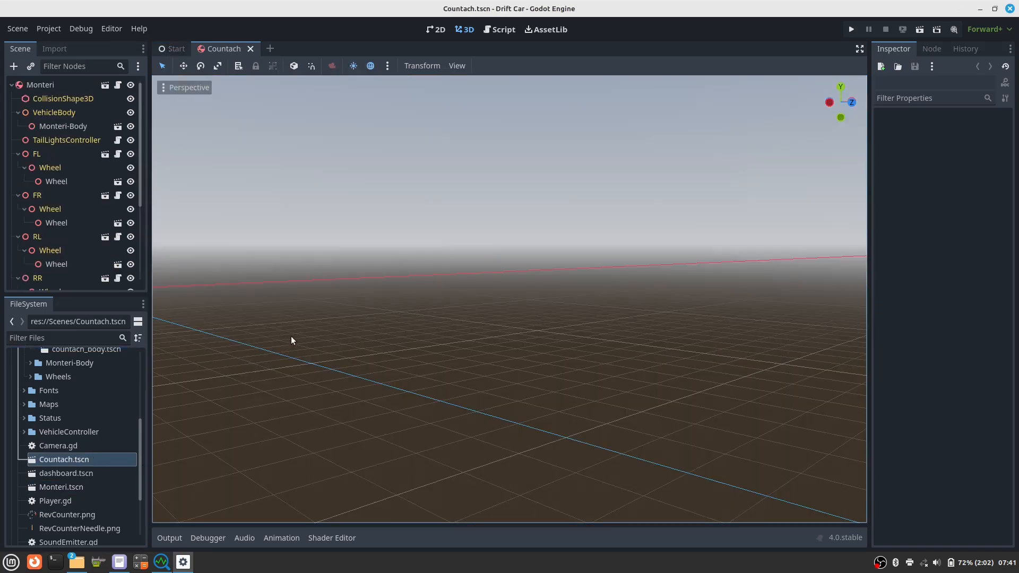
- Rename the Monteri root node to 'Countach' in the Scene dock
click(40, 85)
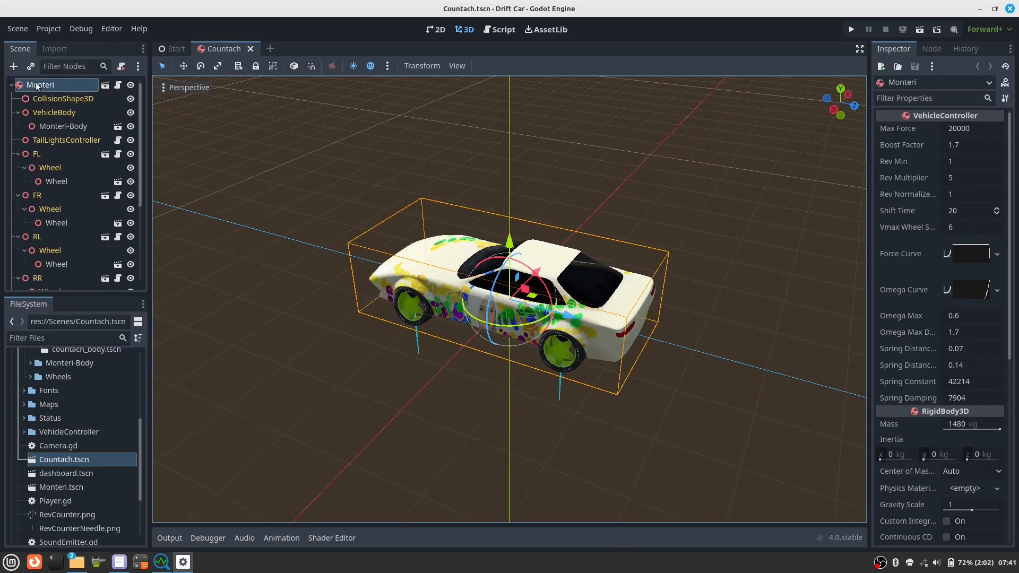
double_click(42, 85)
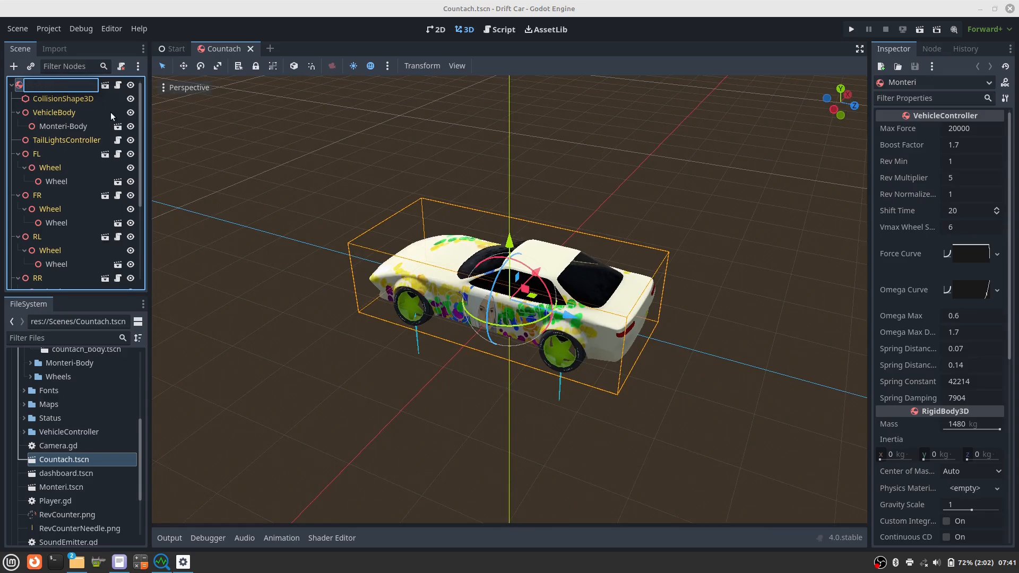
text(Countach)
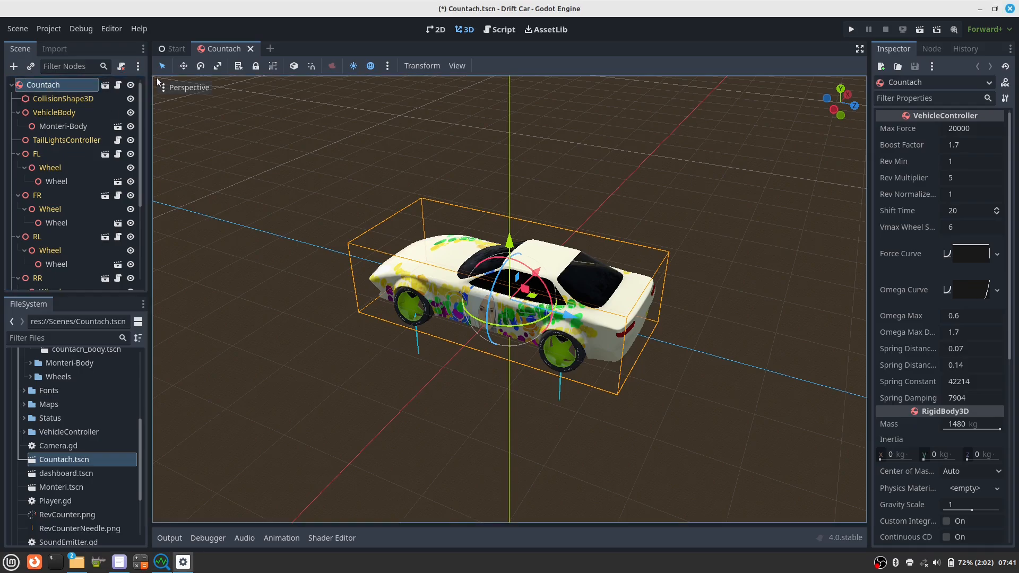
- Delete the Monteri-Body node and add countach_body.tscn under VehicleBody
click(63, 127)
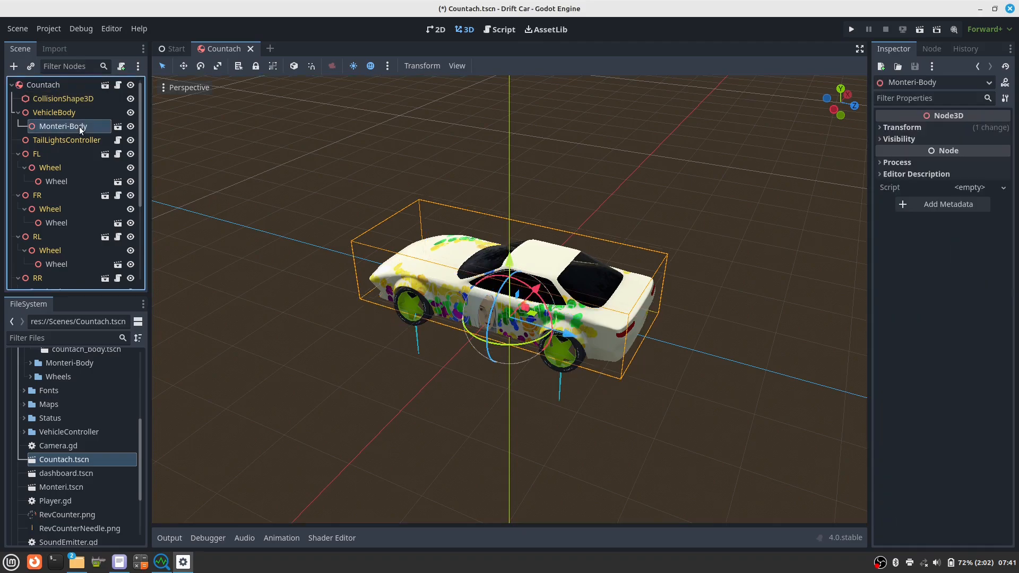
key(Delete)
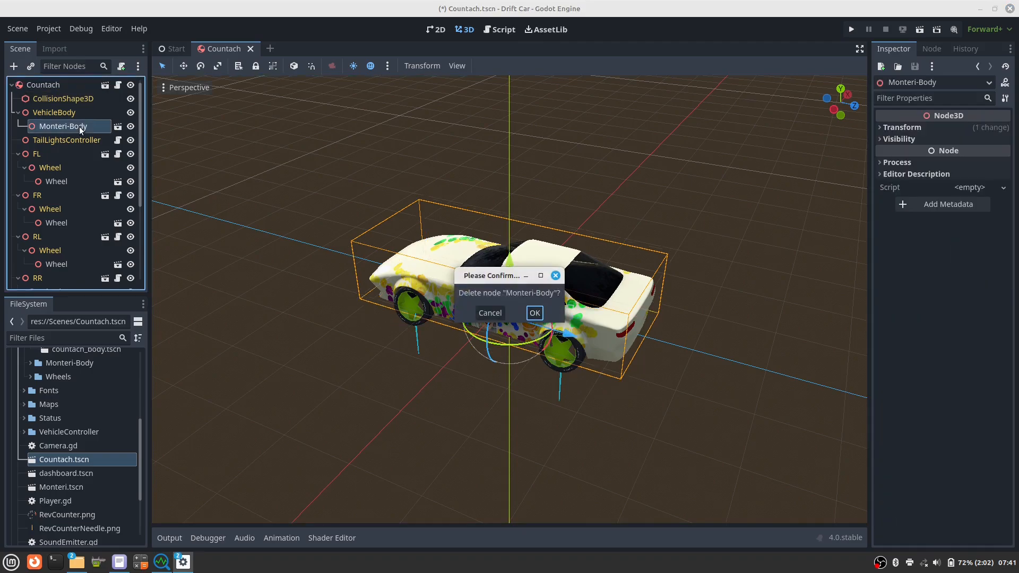
click(533, 313)
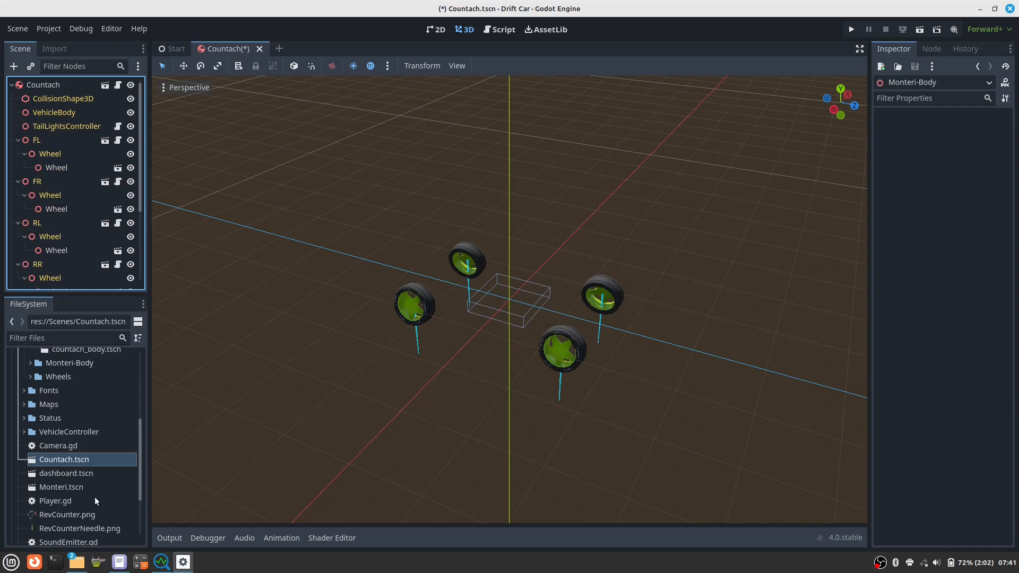
scroll(up, 3)
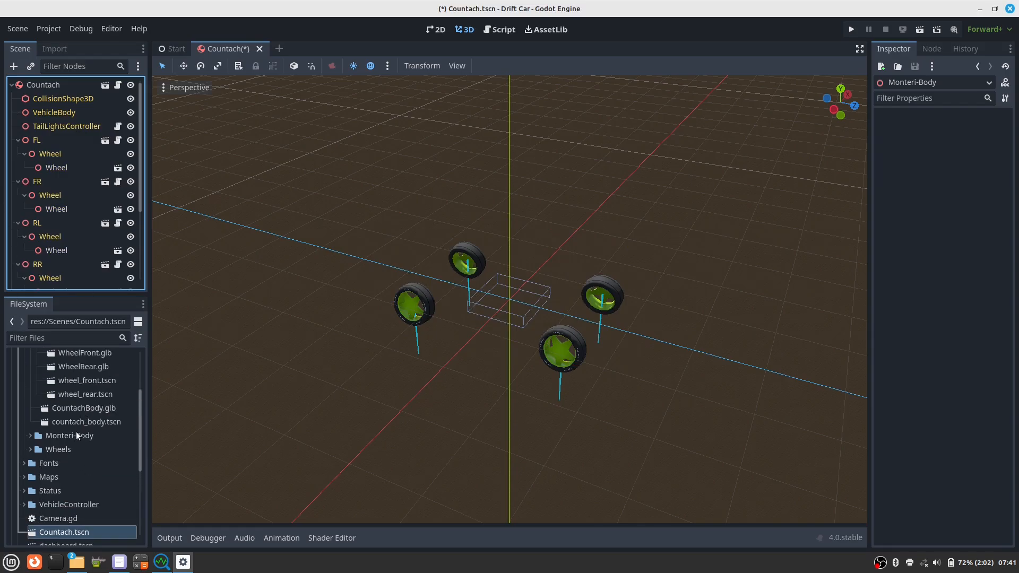
click(87, 421)
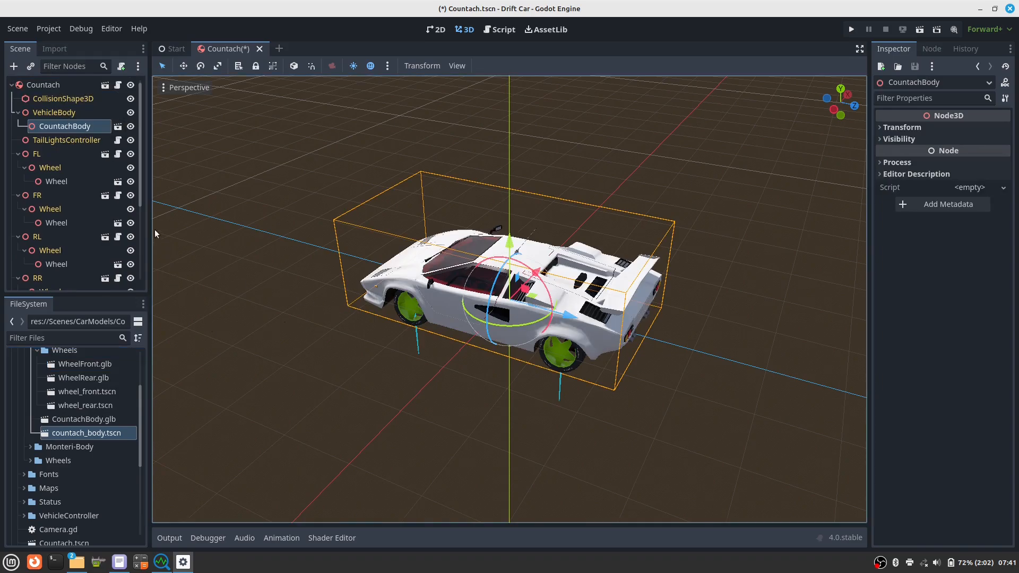
- Delete the inner Wheel meshes under FL, FR, RL and RR, confirming each removal
click(57, 182)
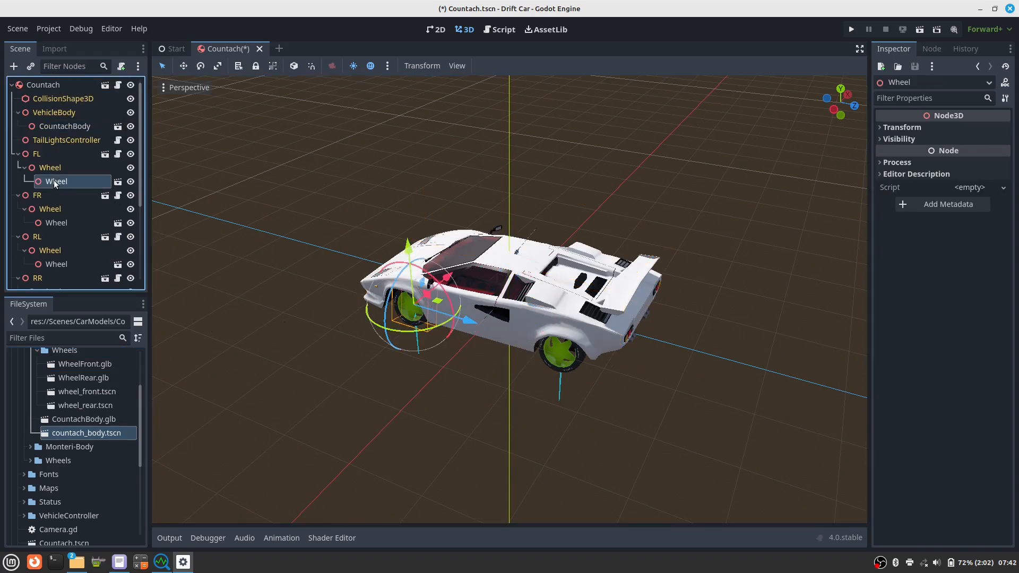
key(Delete)
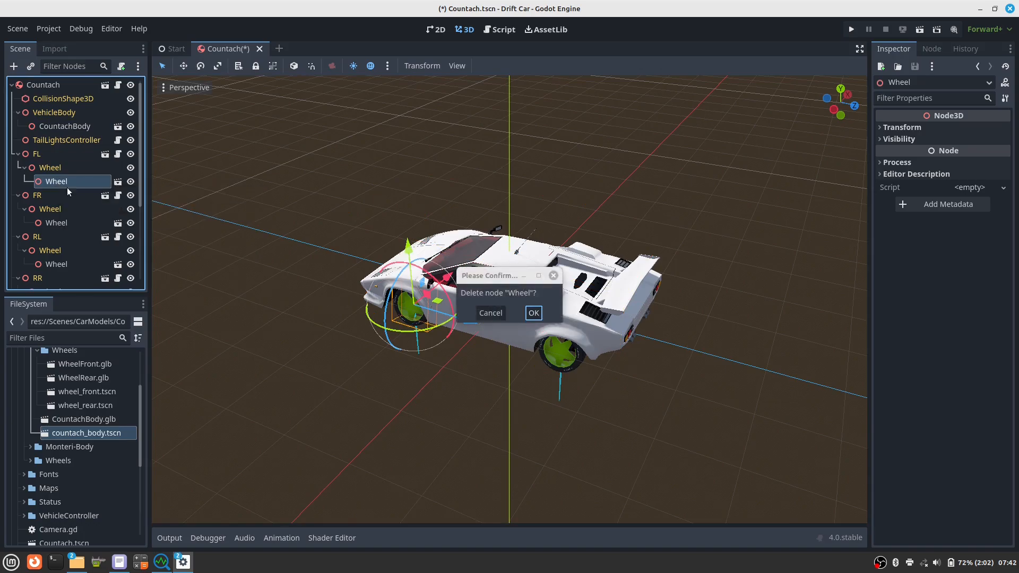
mouse_move(276, 251)
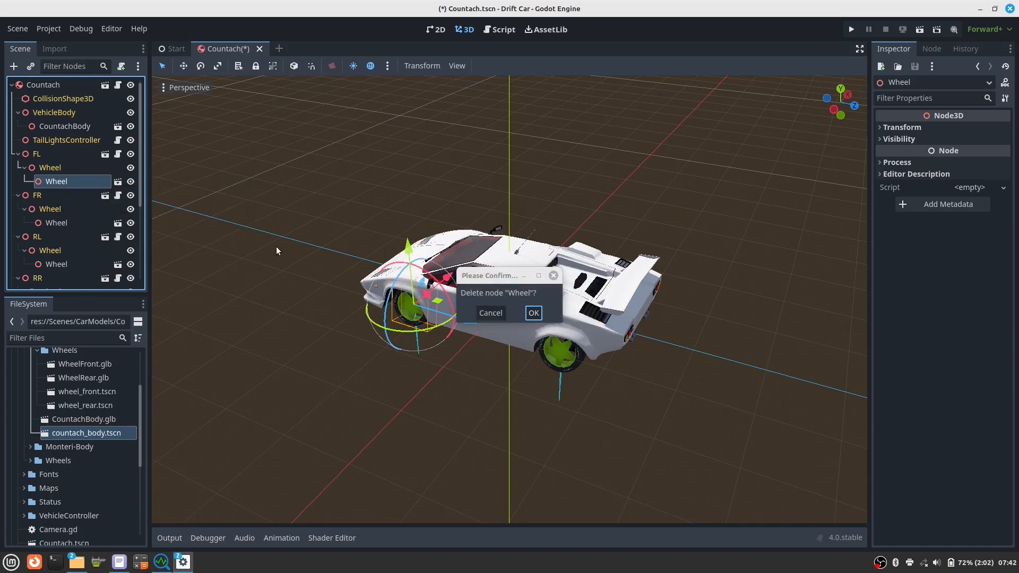
click(532, 313)
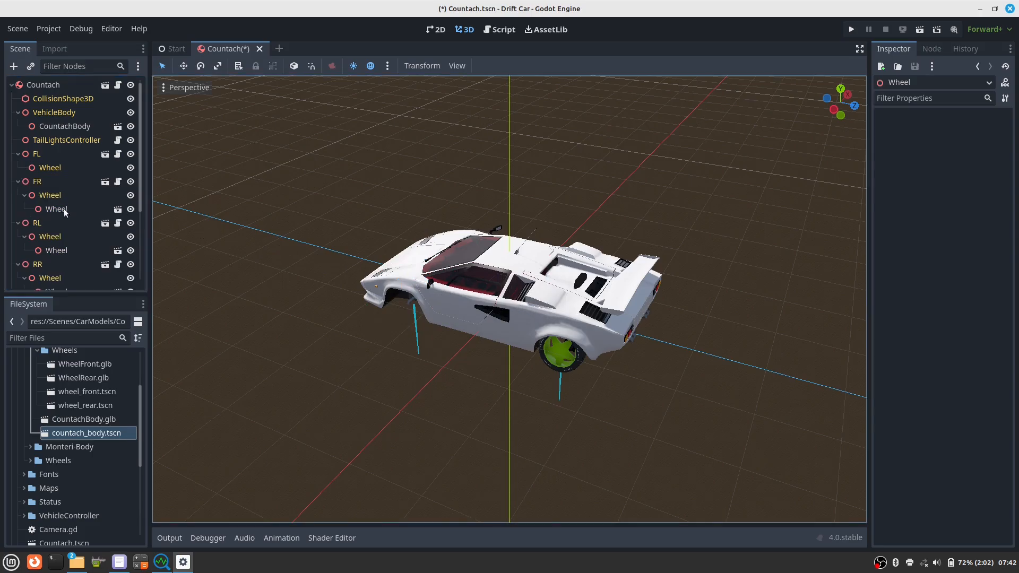
key(Delete)
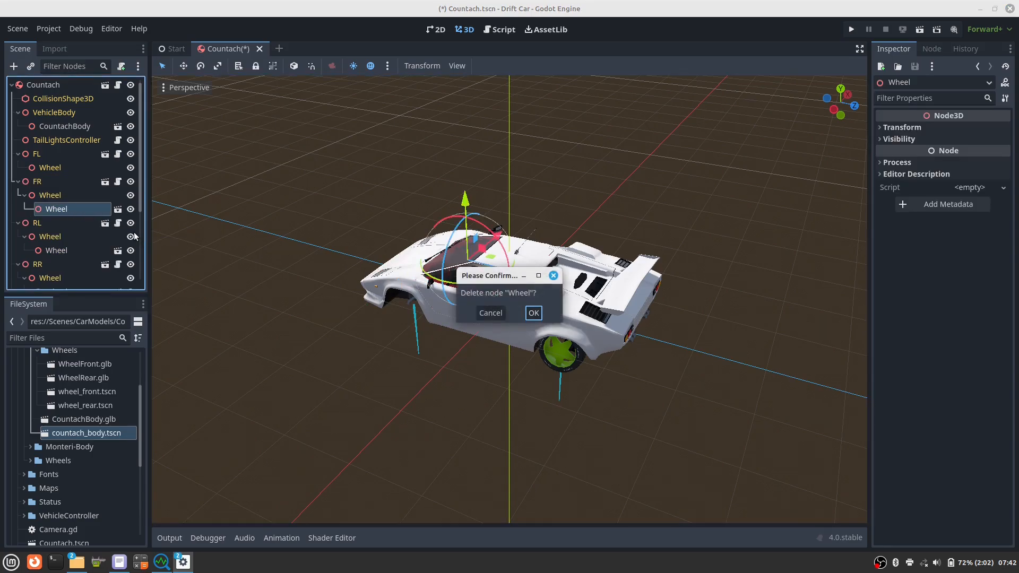
click(532, 312)
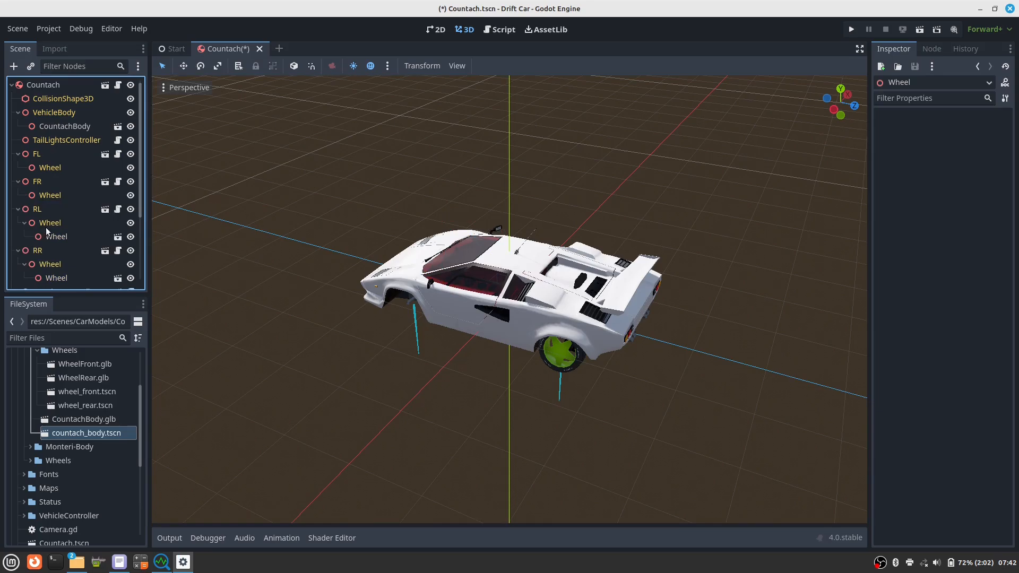
click(55, 236)
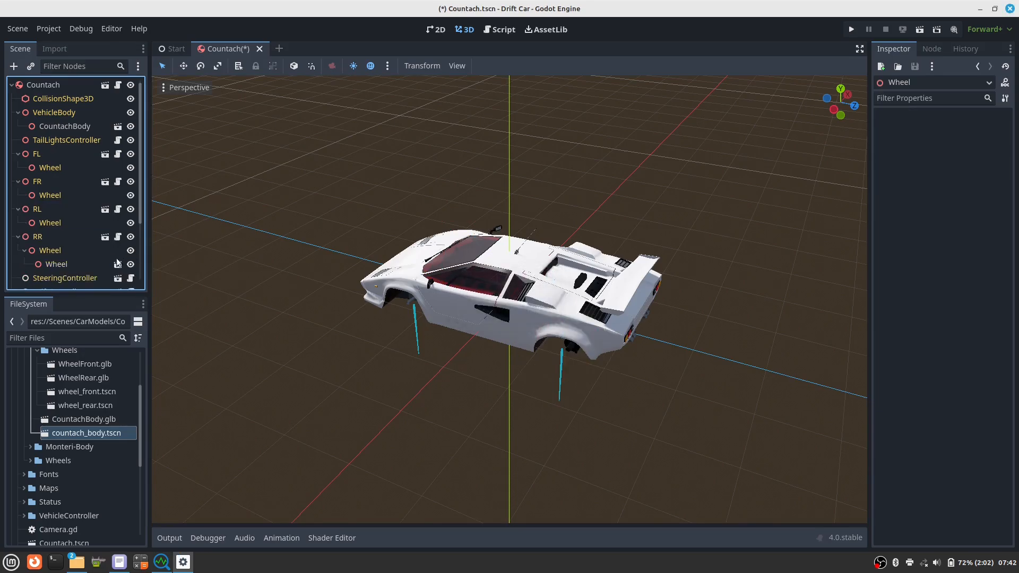
click(56, 264)
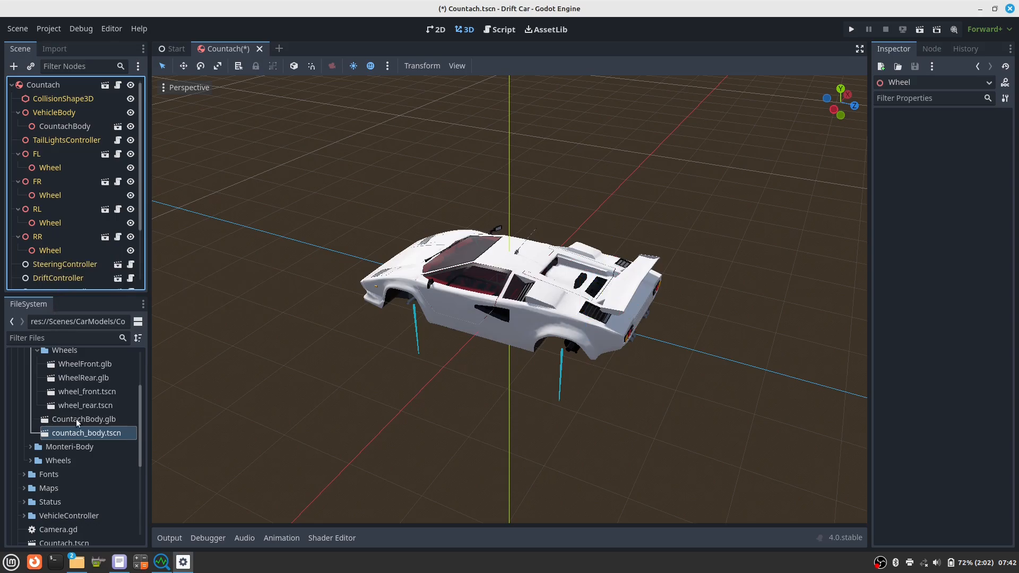
mouse_move(90, 375)
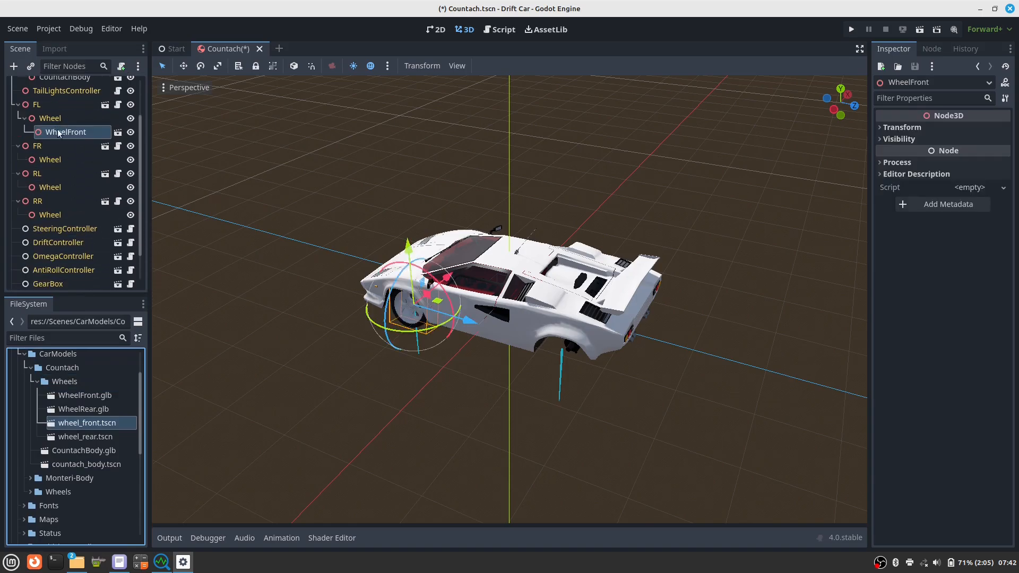
mouse_move(62, 159)
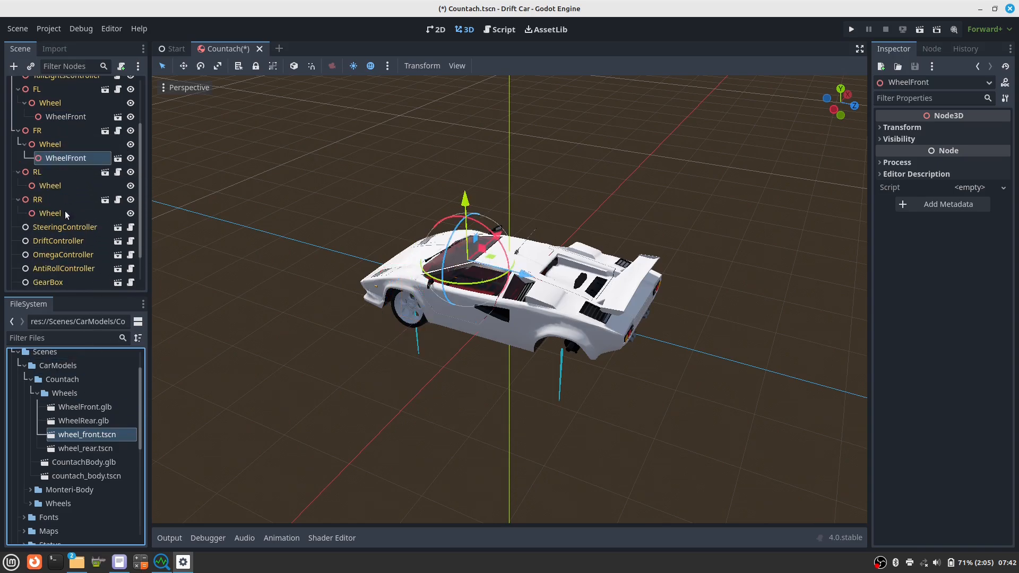
mouse_move(80, 448)
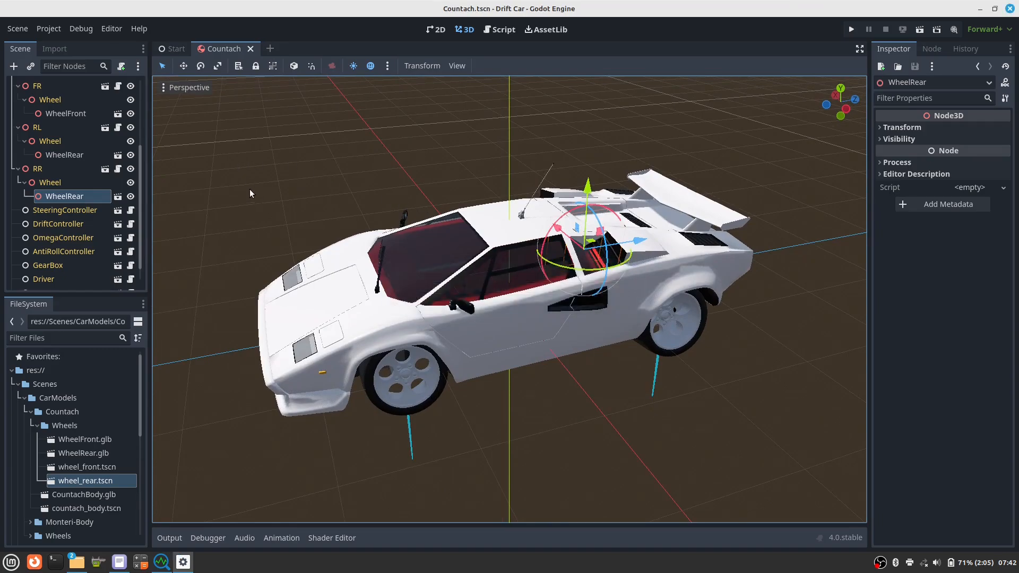
- Zero the Rotation of the front-left, front-right, rear-left and rear-right wheel nodes
scroll(up, 3)
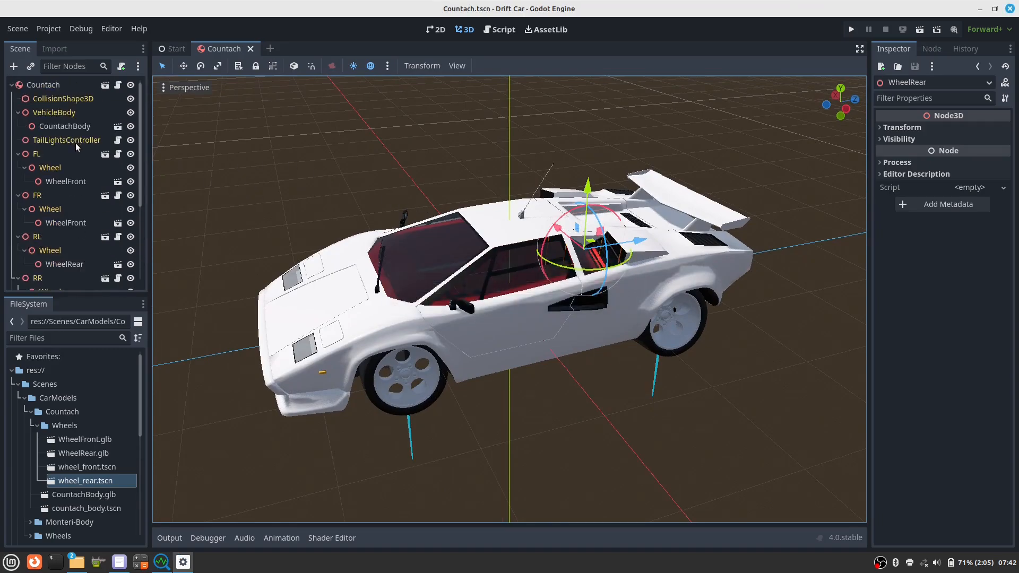
click(50, 167)
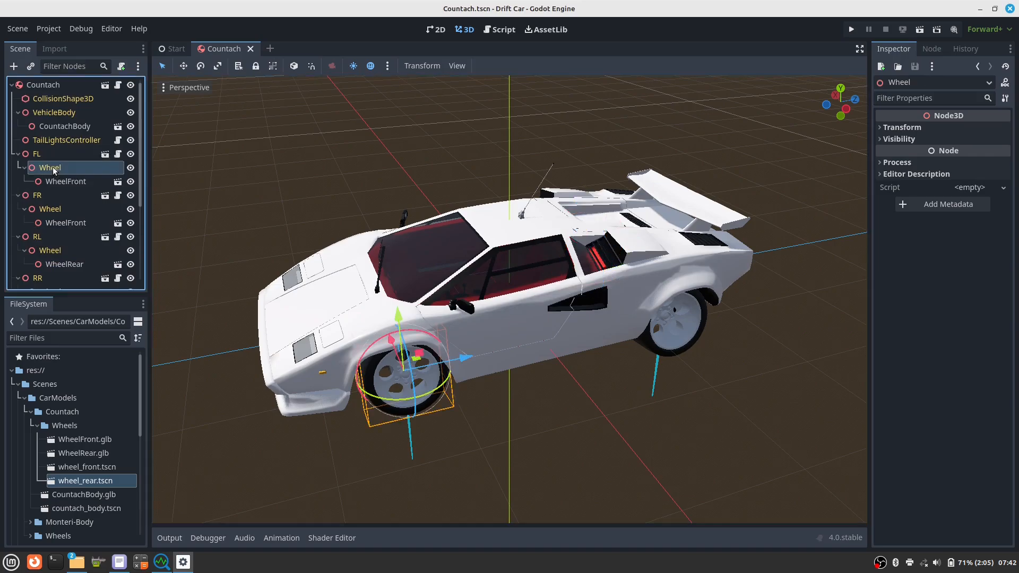
click(902, 127)
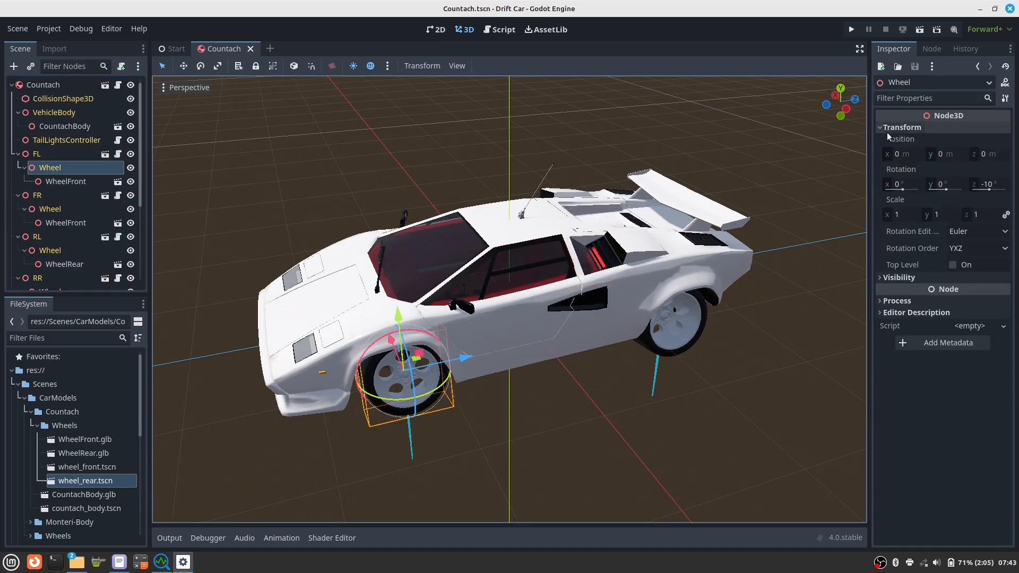
triple_click(988, 184)
text(8)
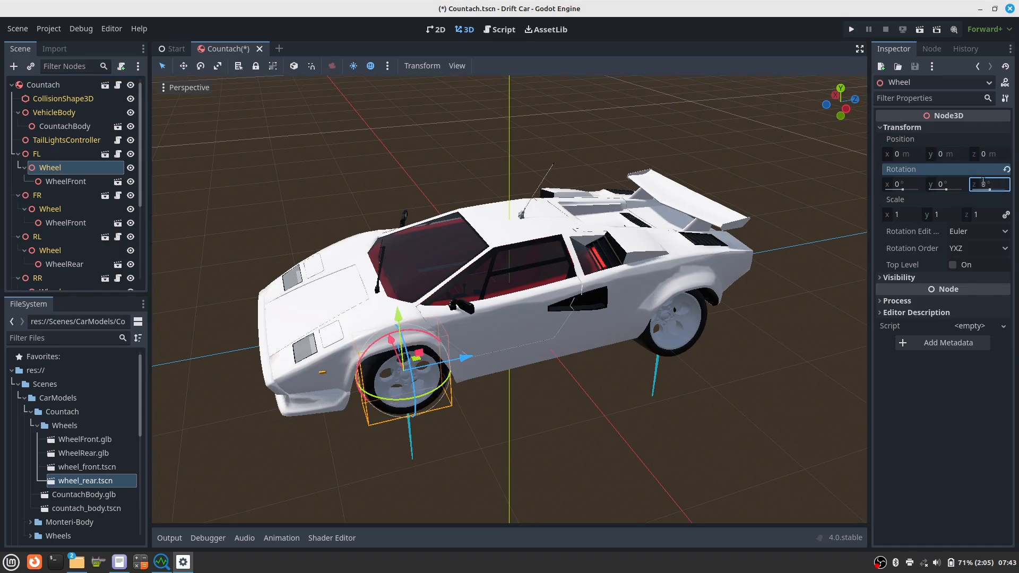
click(50, 208)
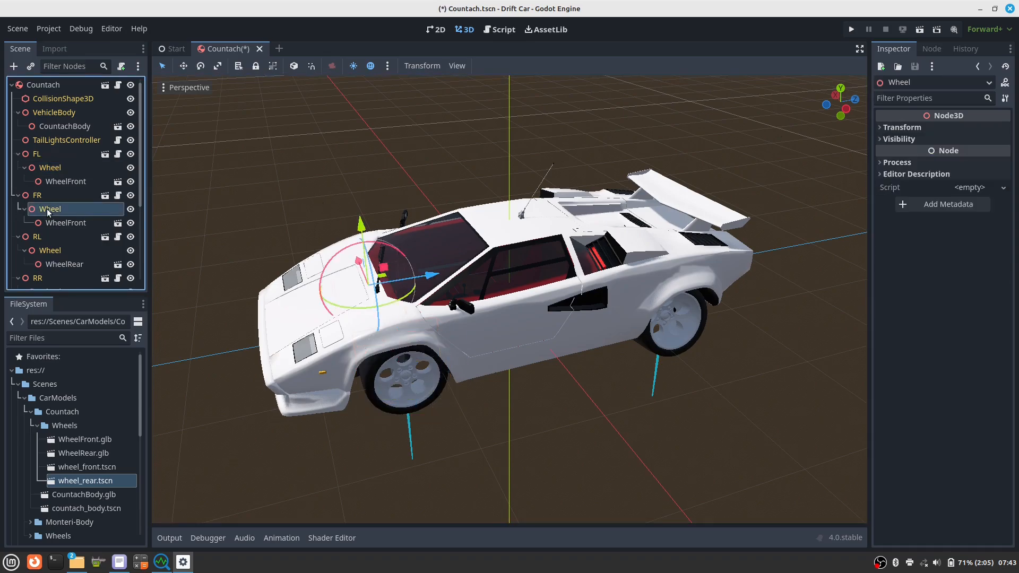
click(902, 127)
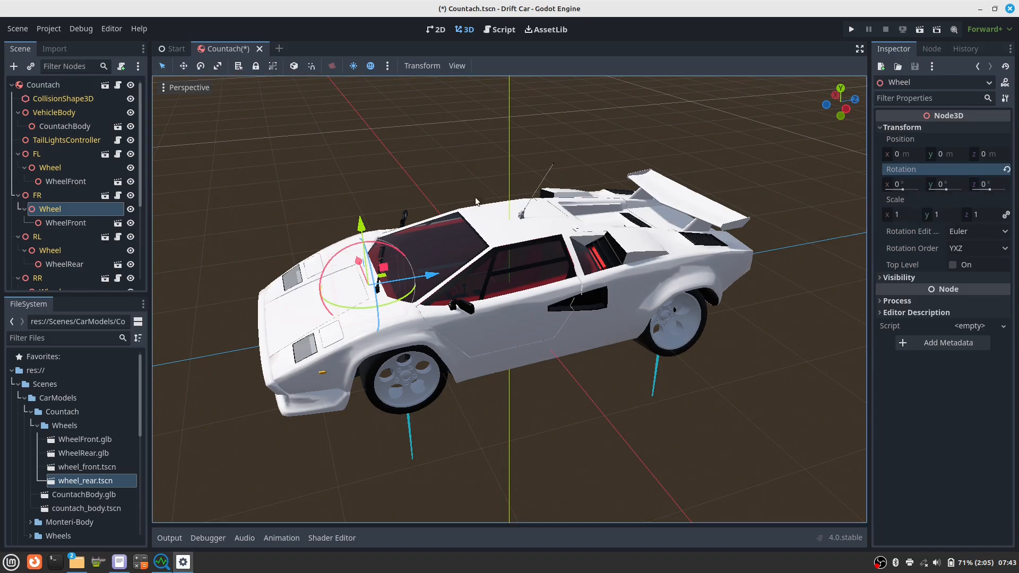
click(50, 250)
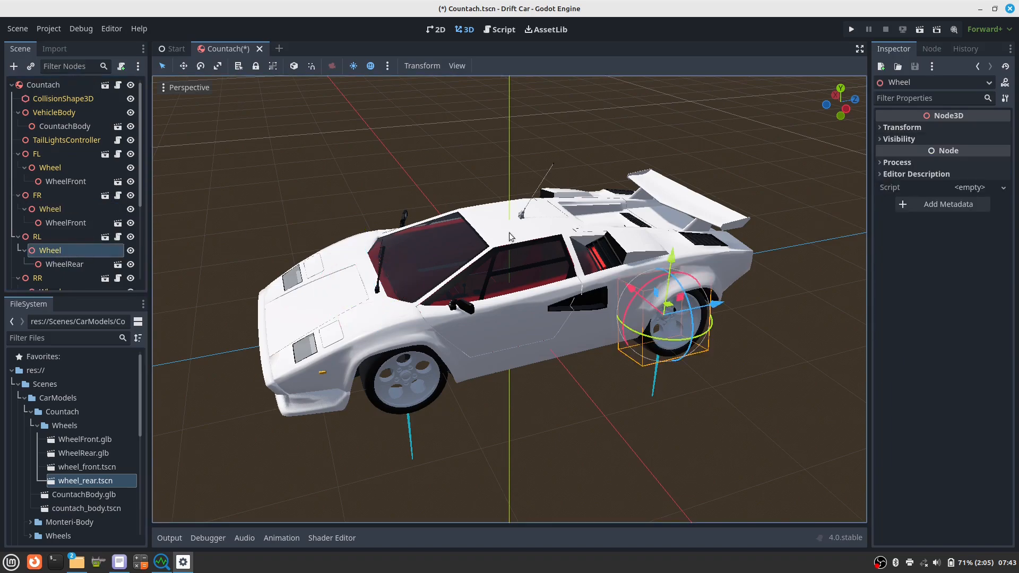
click(902, 127)
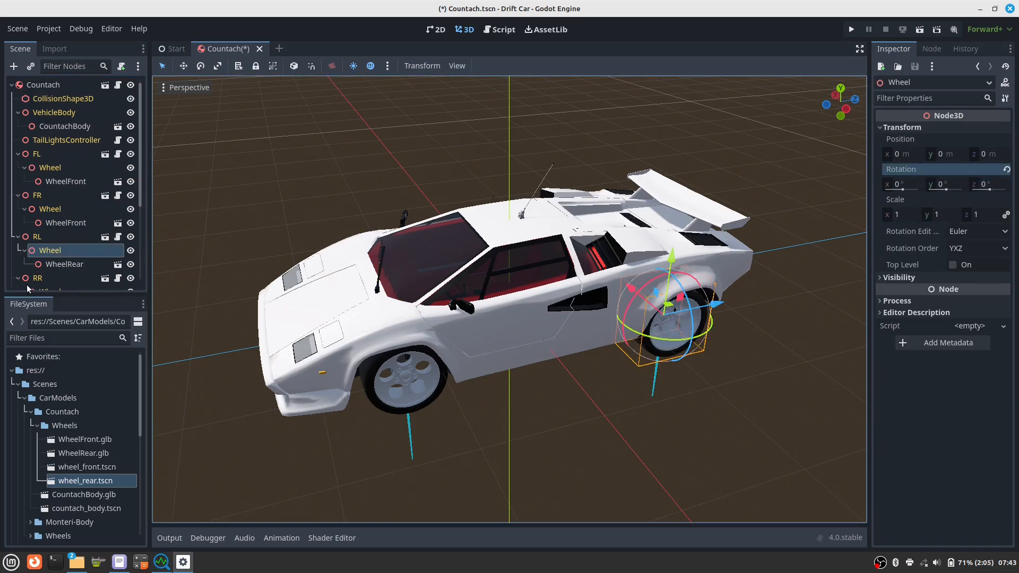
scroll(down, 3)
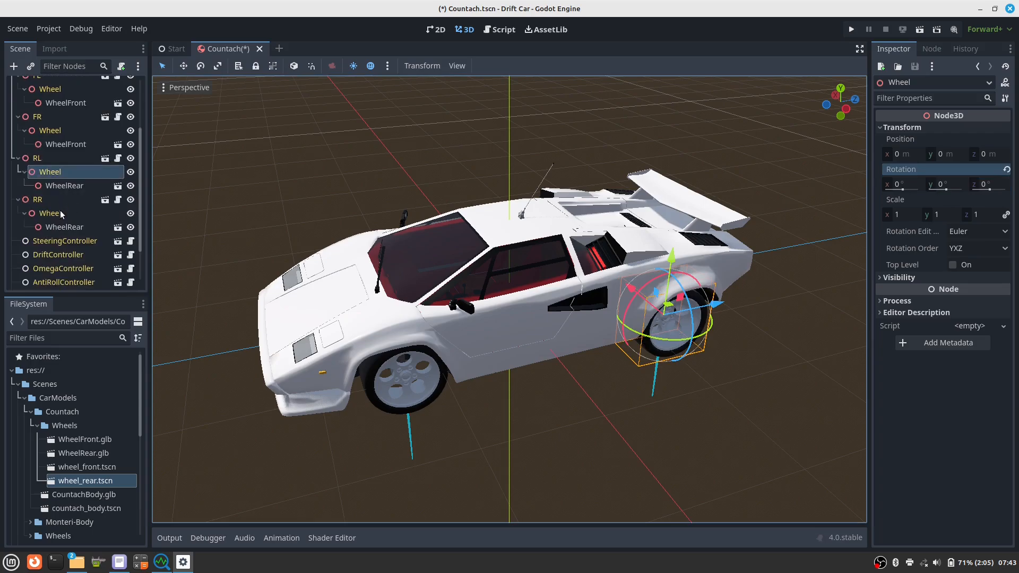
click(49, 214)
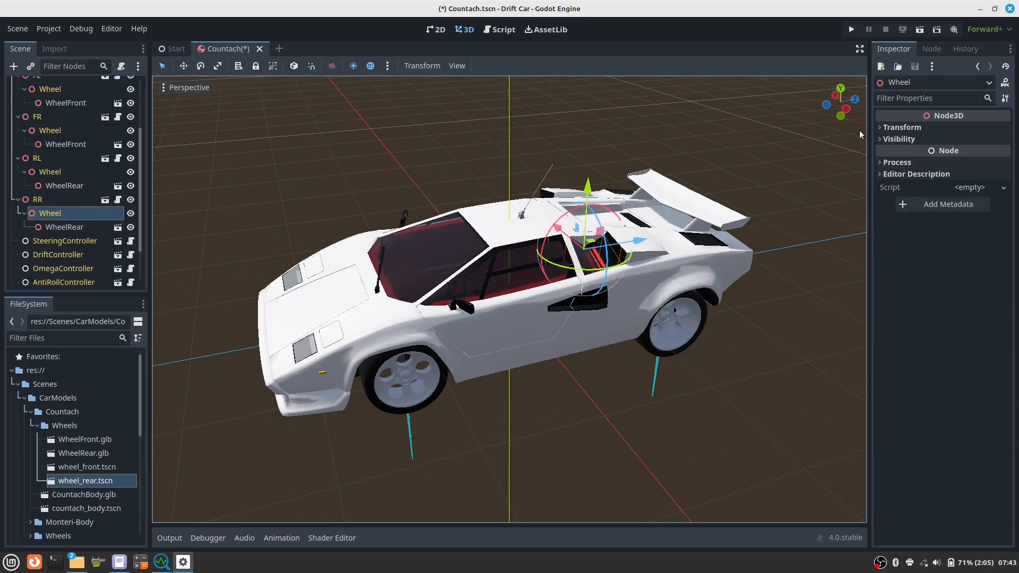
click(902, 127)
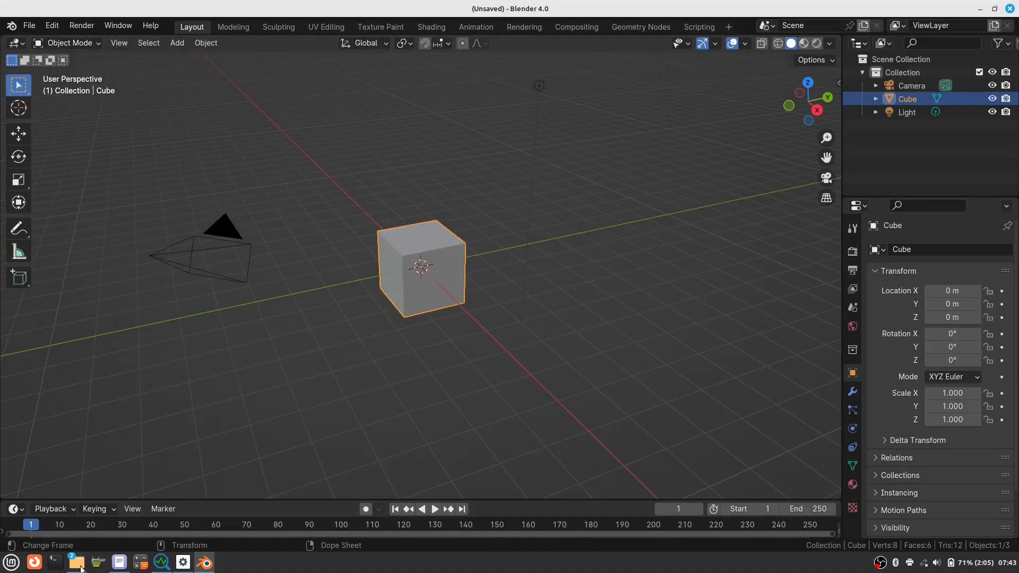
- Open Countach1989.blend in Blender, select TyreFL, and bring up the radius.txt notes
click(76, 562)
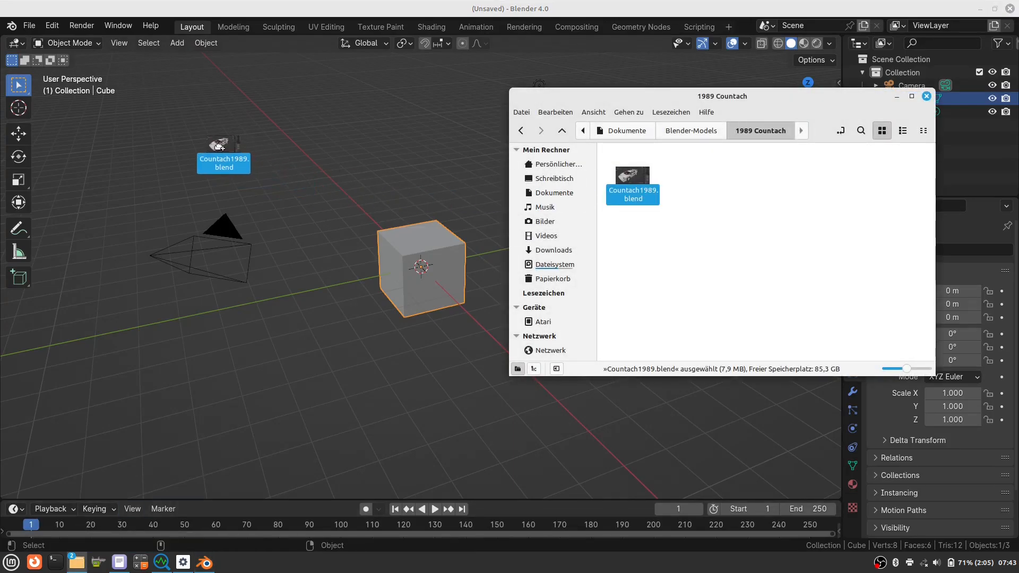
double_click(631, 194)
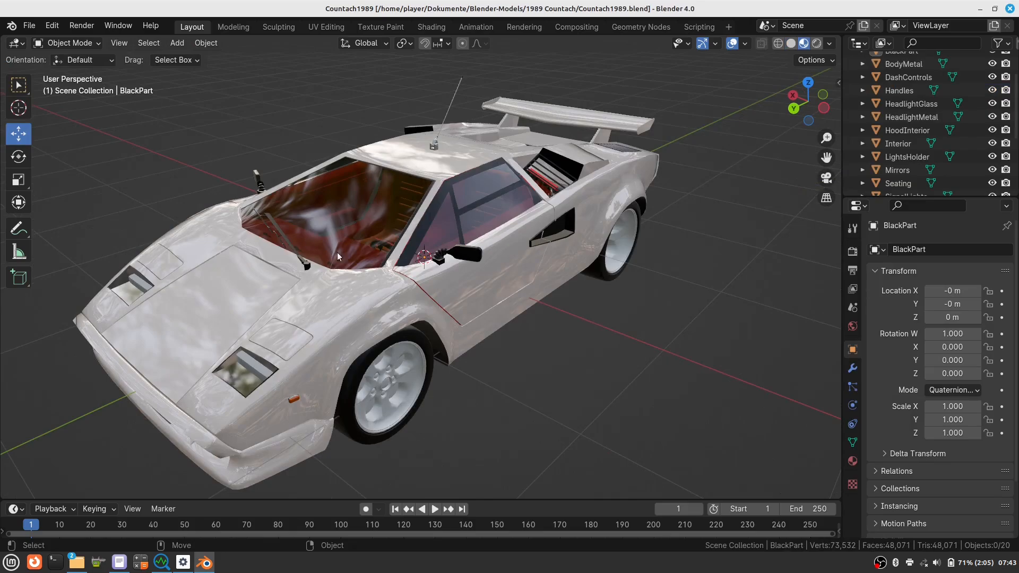
scroll(down, 3)
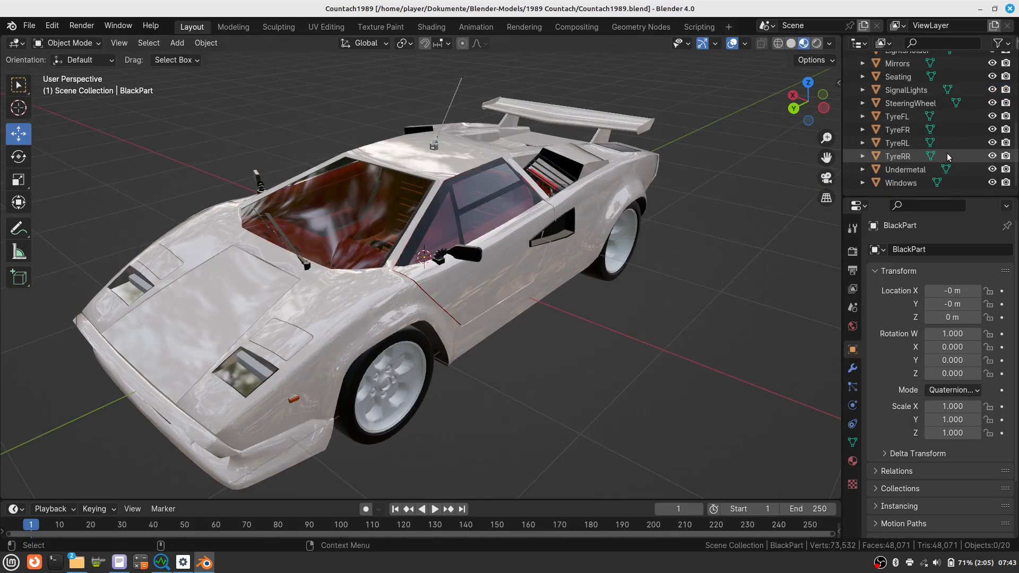
click(897, 116)
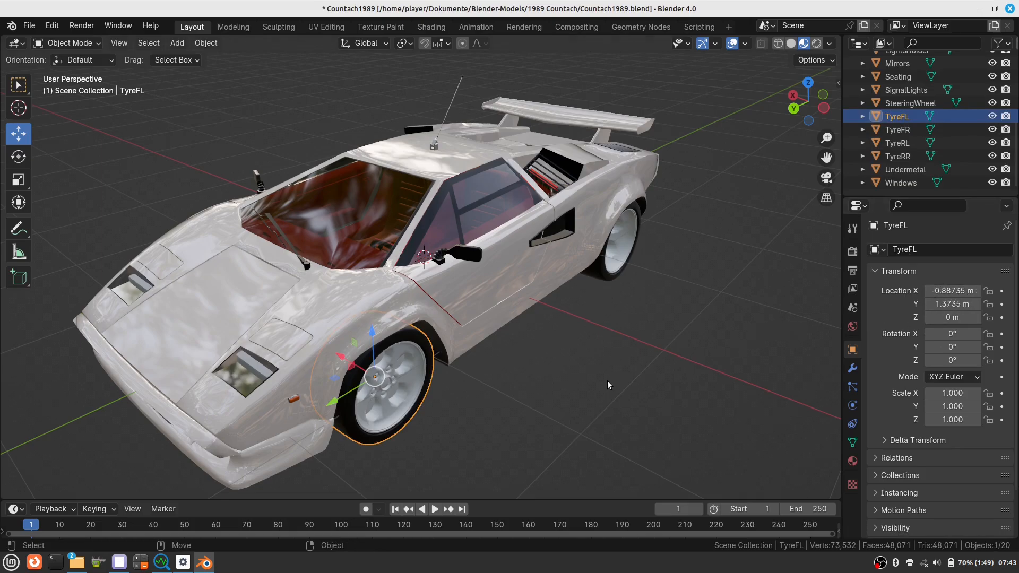
mouse_move(119, 561)
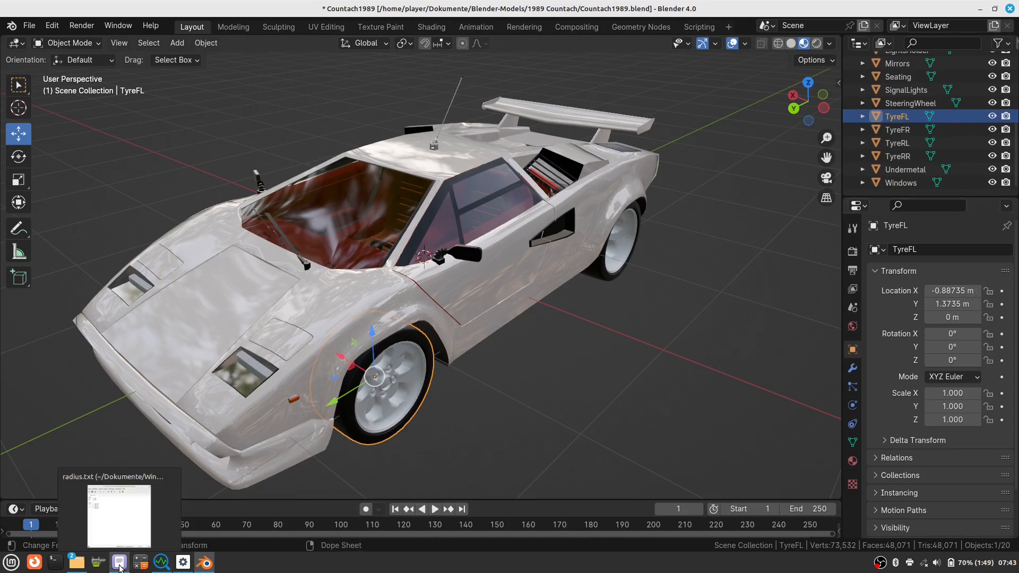
click(119, 561)
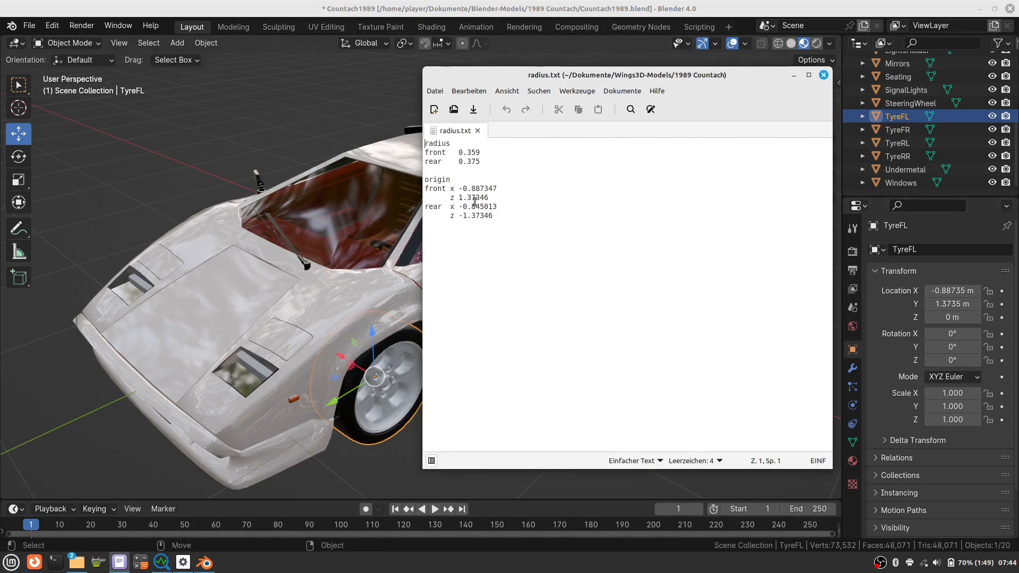
mouse_move(718, 224)
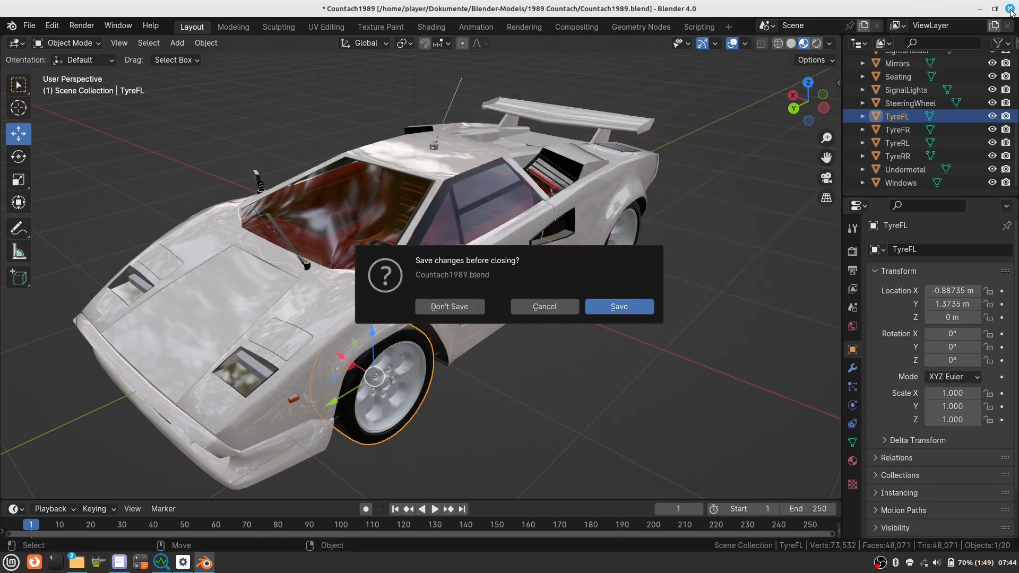
- Dismiss Blender's save prompt and select the FL wheel to show its position values
click(449, 306)
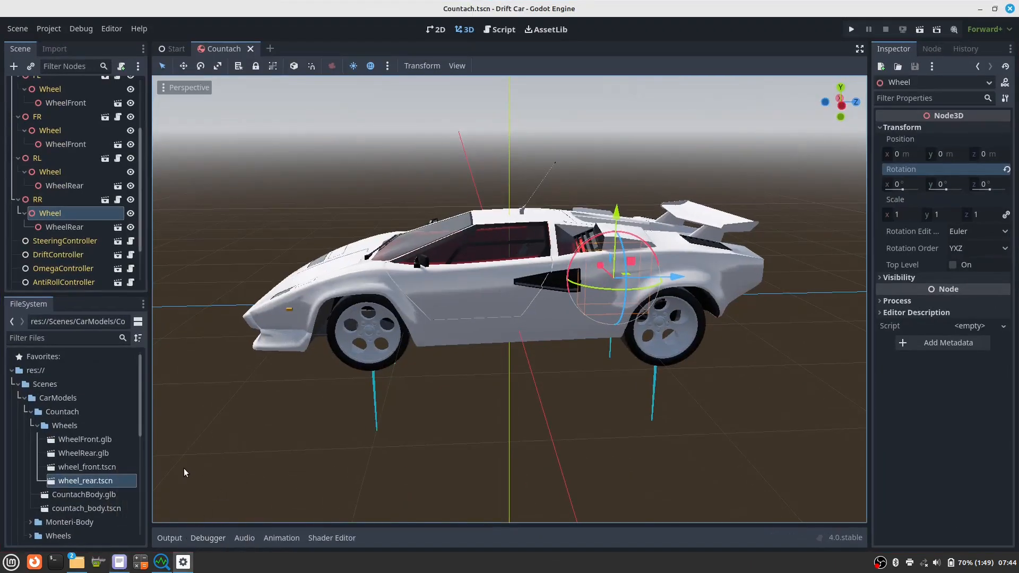
scroll(up, 3)
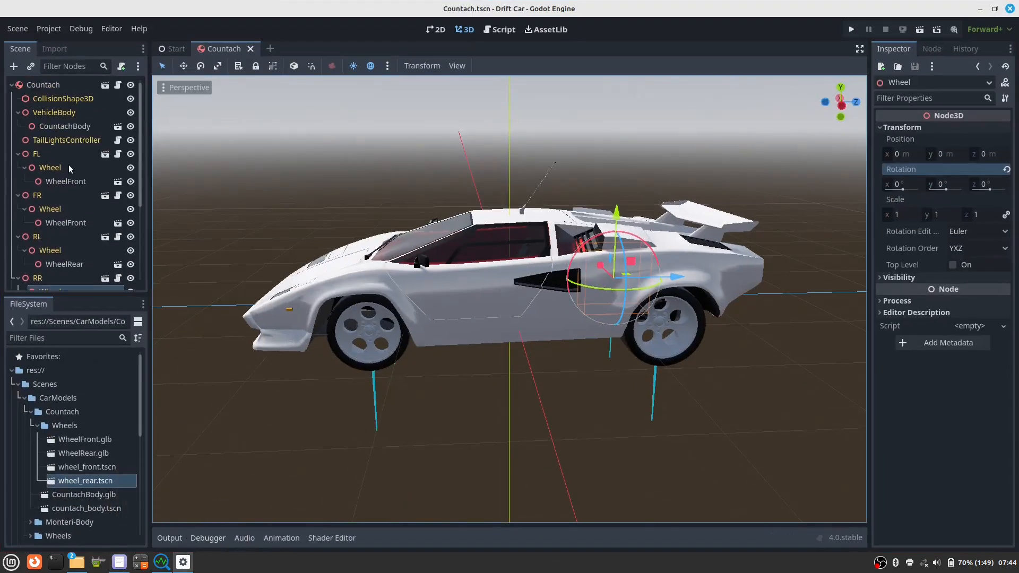
click(36, 153)
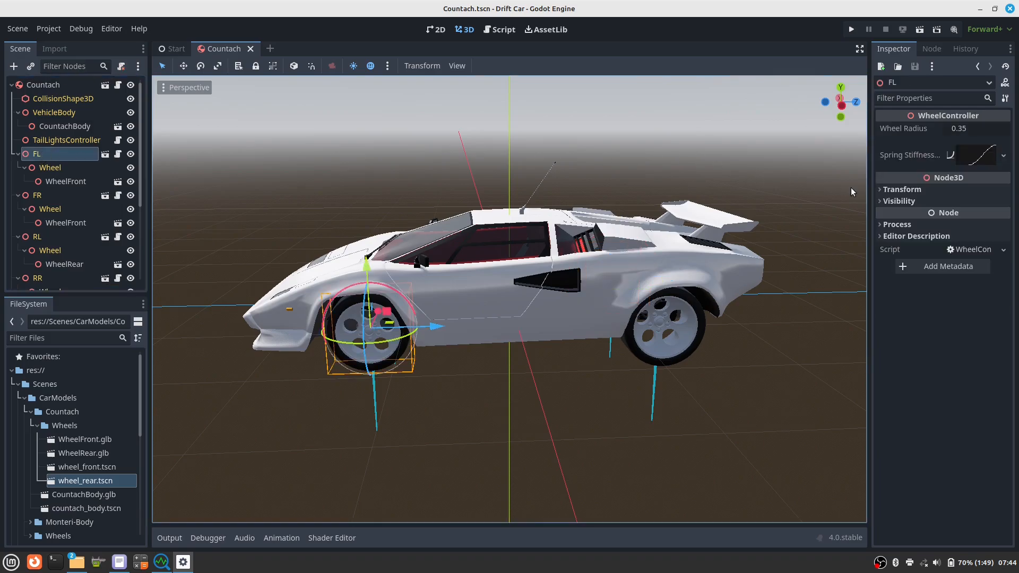
click(902, 189)
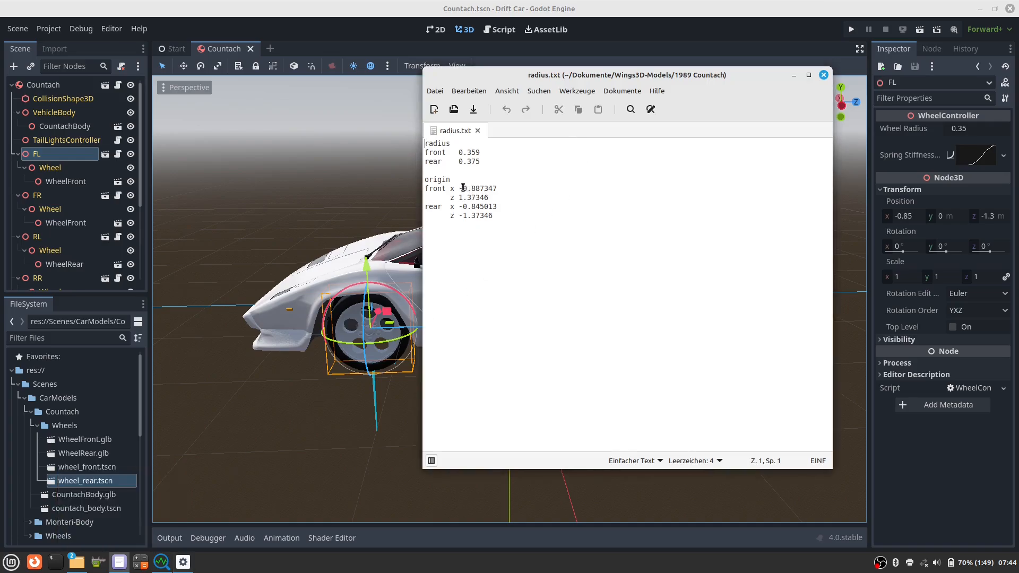
- Enter FL Position X -0.887 and Z -1.373 from the radius notes
double_click(478, 189)
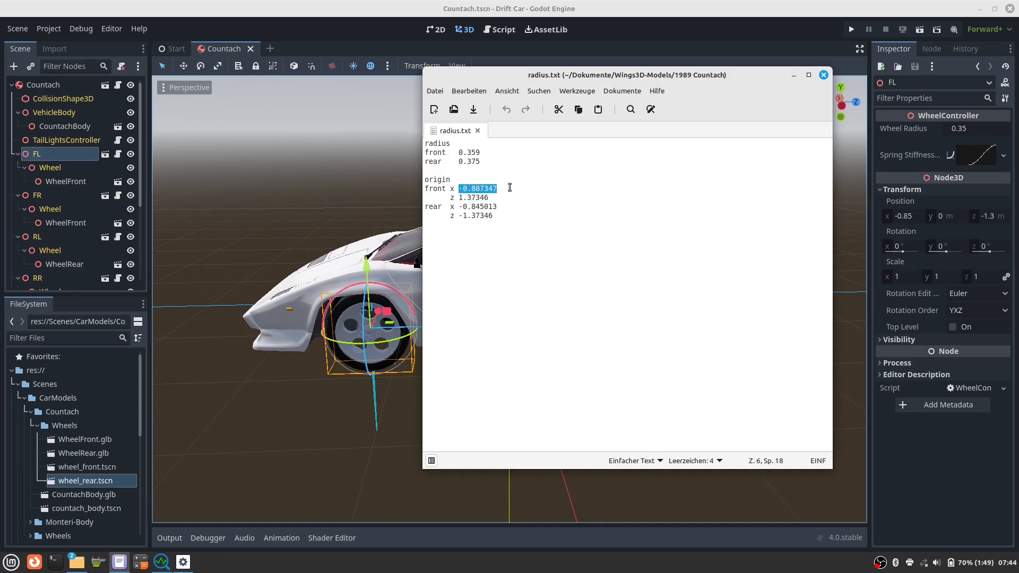
click(823, 74)
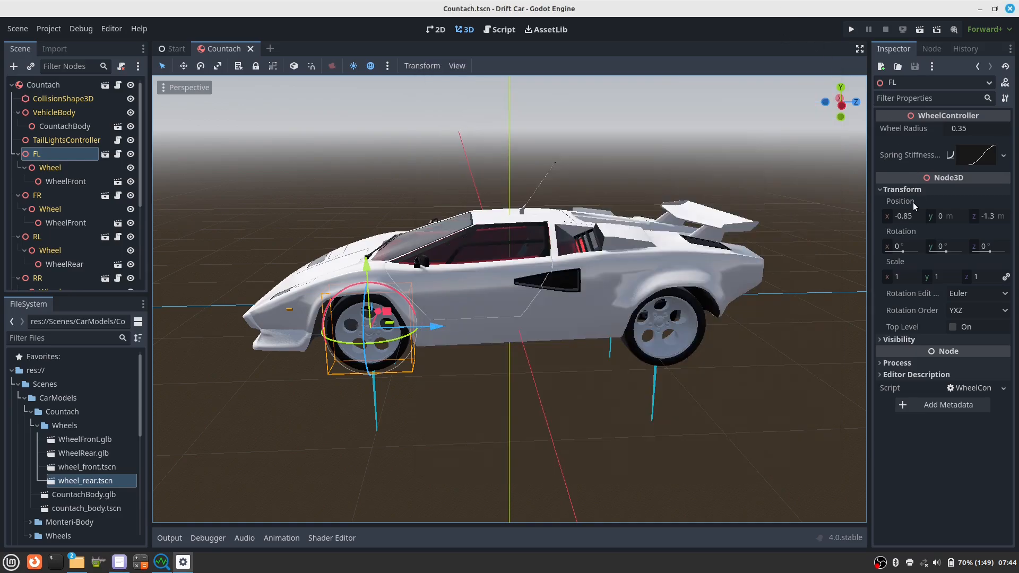
click(901, 216)
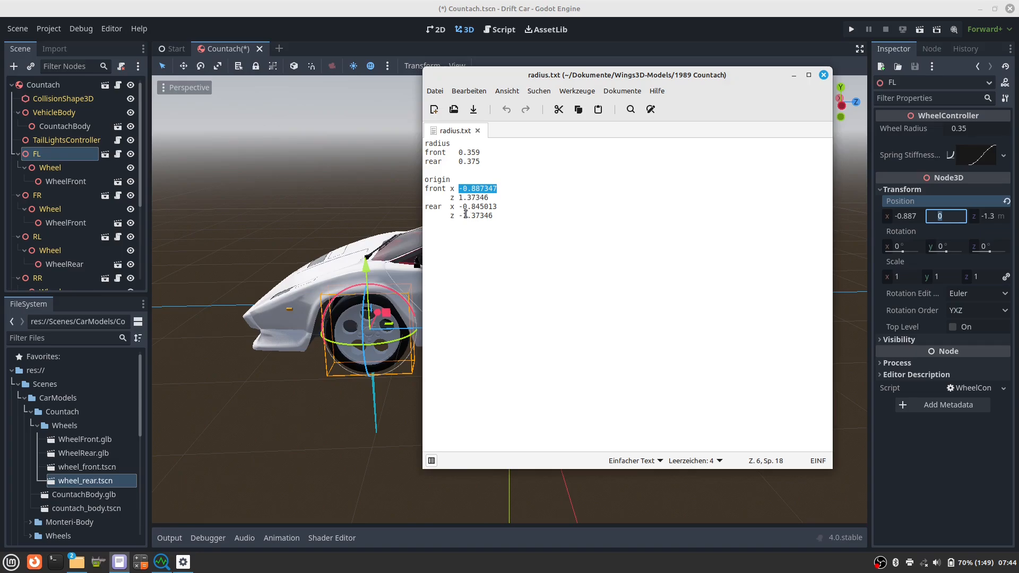
double_click(472, 215)
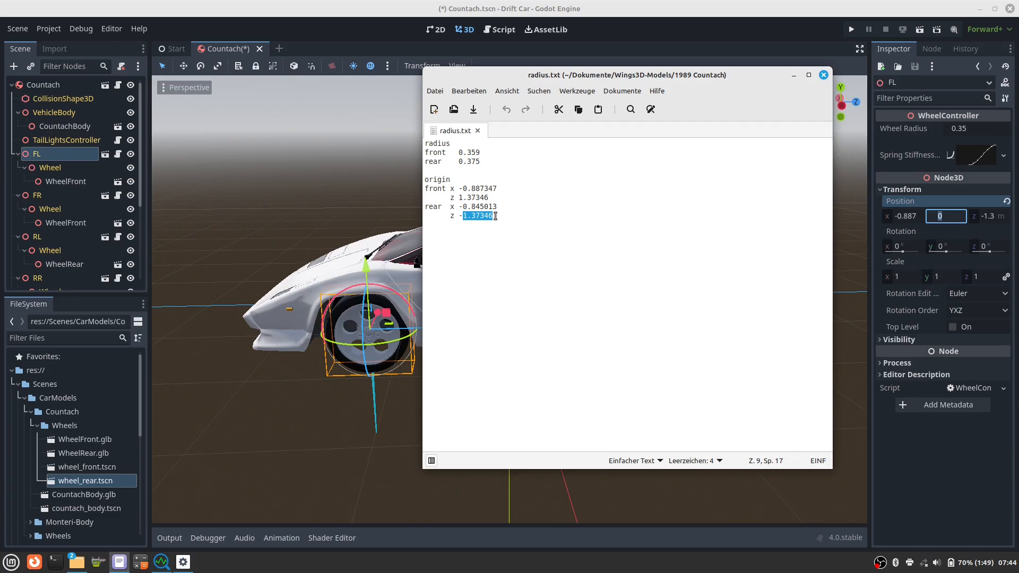
mouse_move(860, 226)
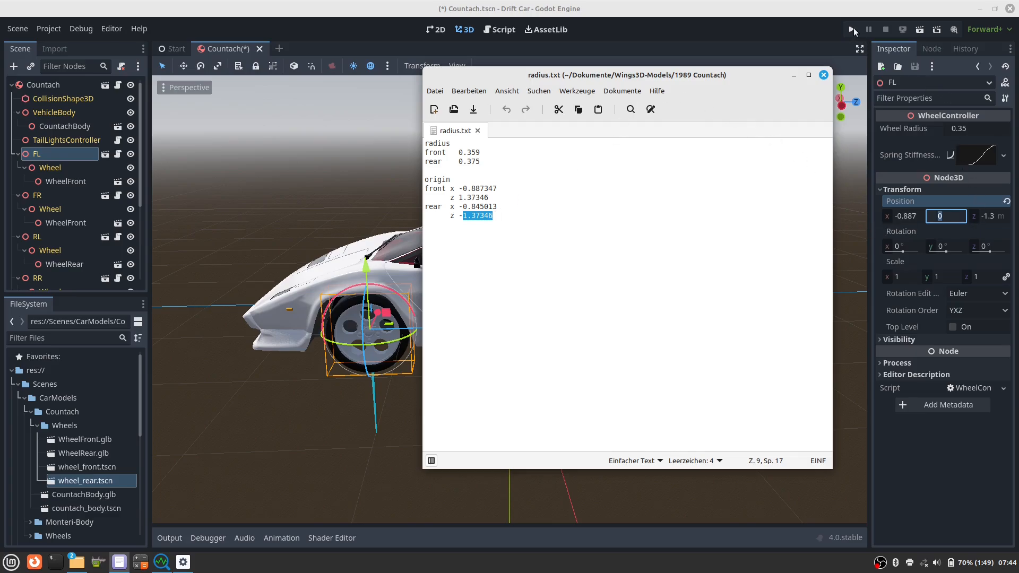
click(822, 75)
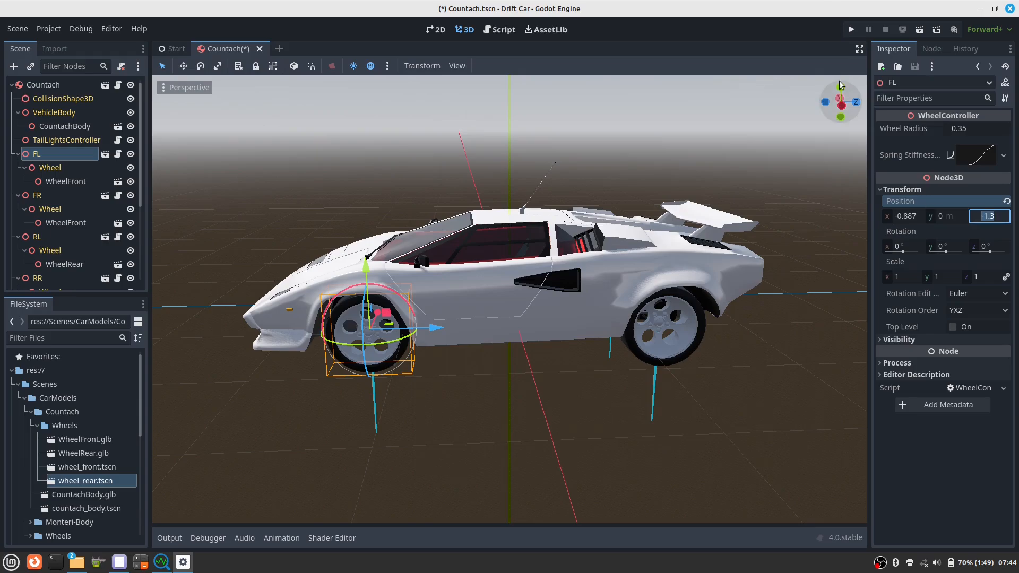
text(1.37346)
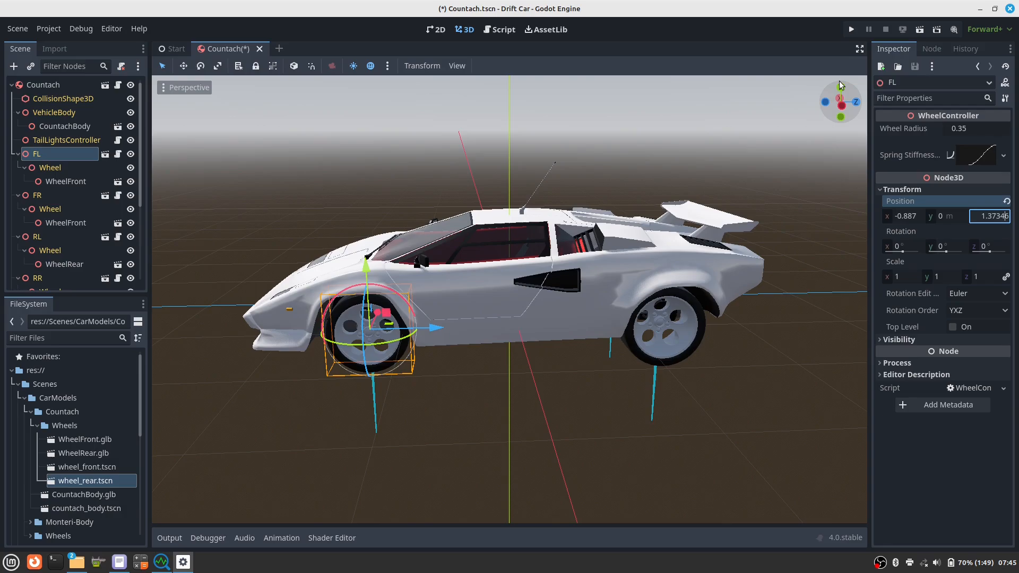
text(-1.373)
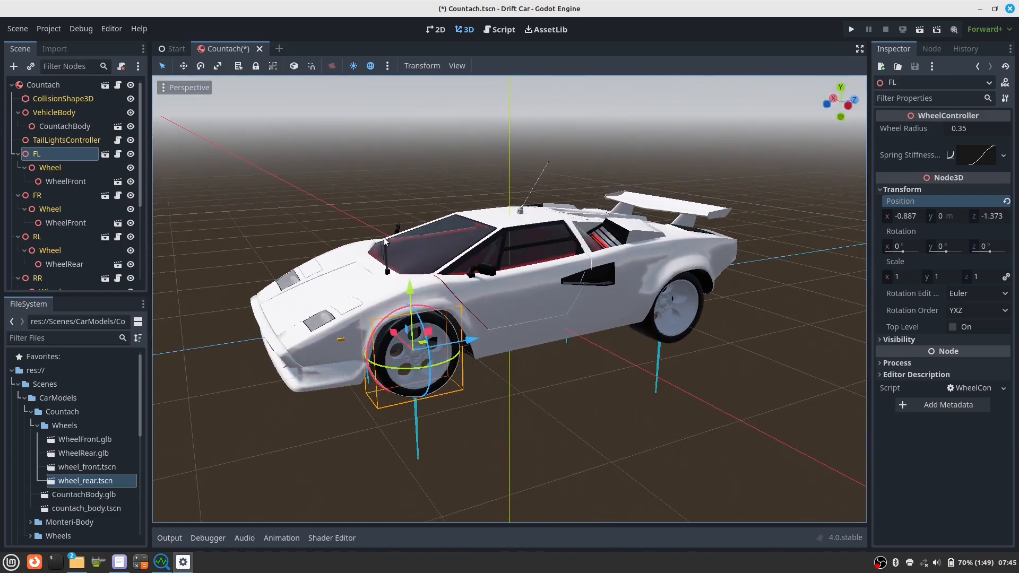
mouse_move(130, 208)
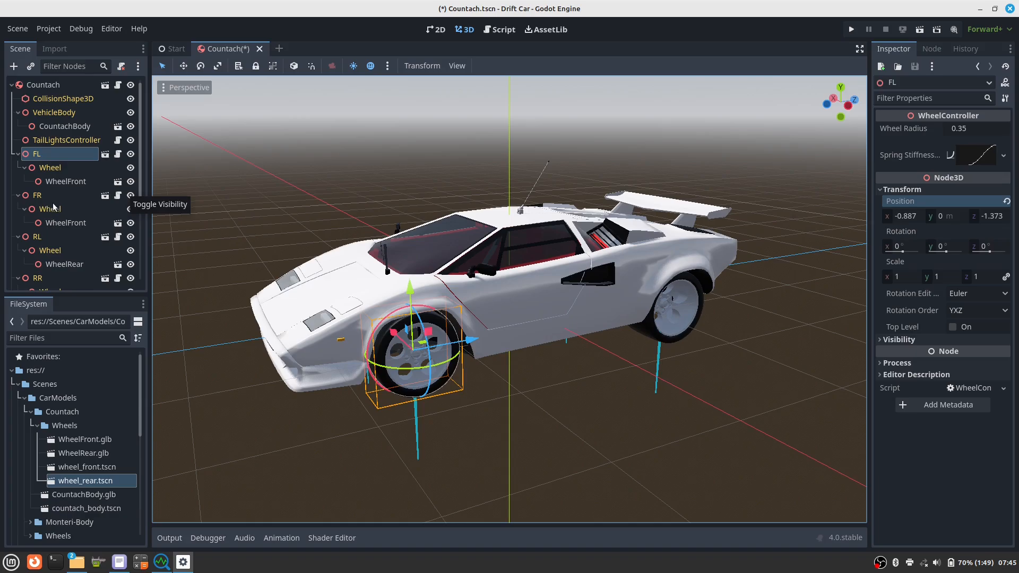
- Set FR's position to x 0.887, z -1.373, copying values from FL
click(37, 195)
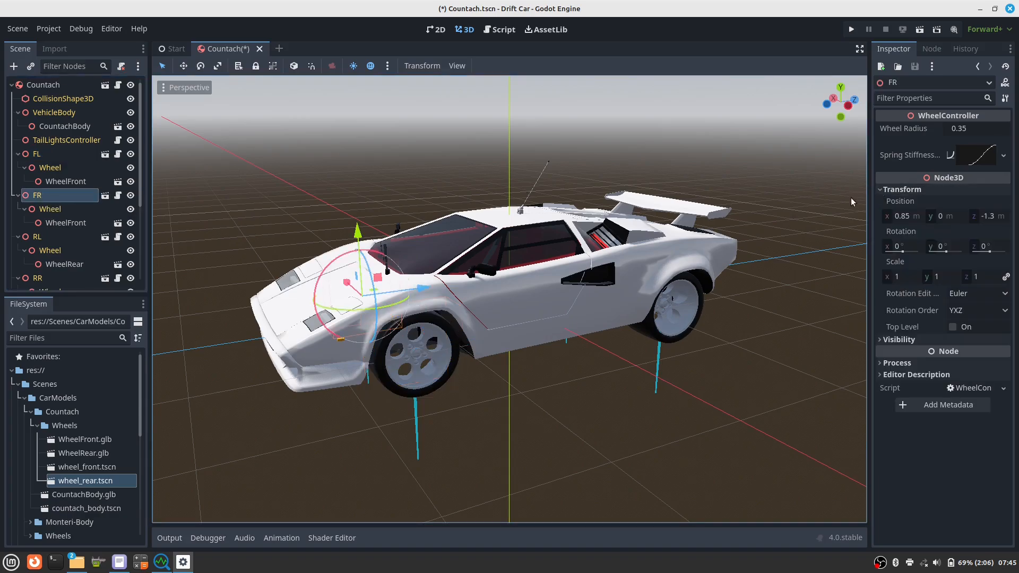
click(37, 154)
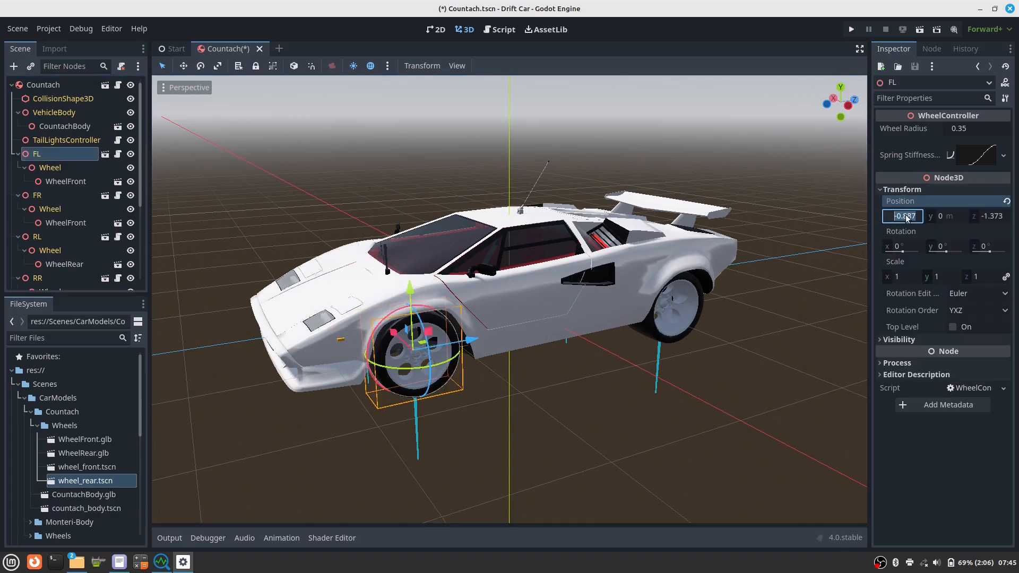
click(37, 195)
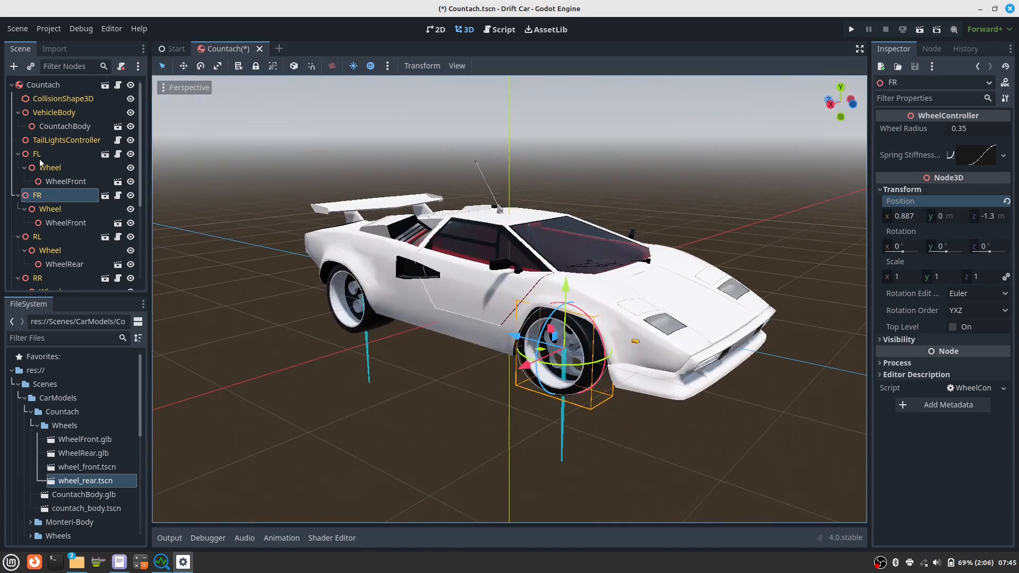
click(37, 153)
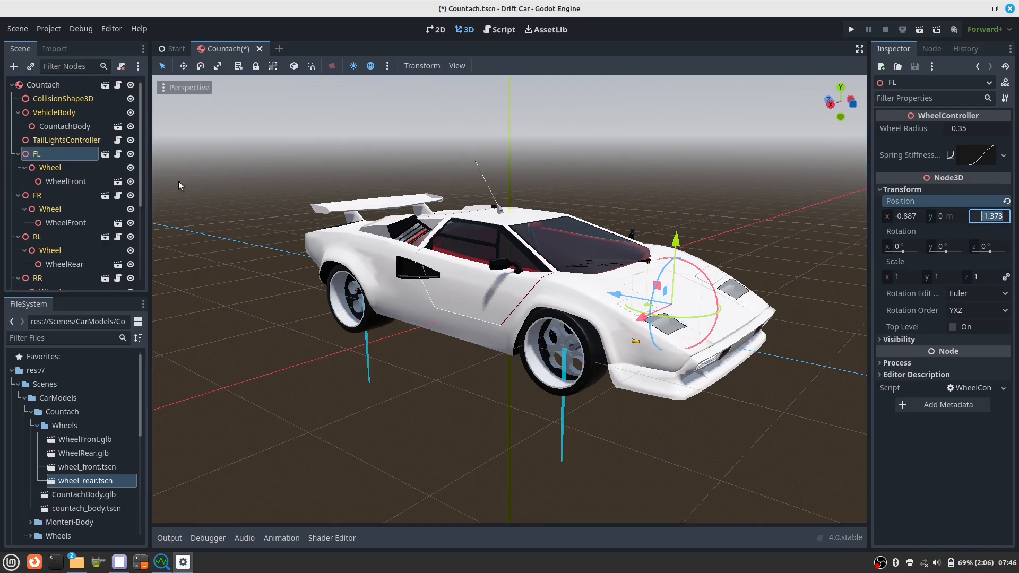
click(36, 195)
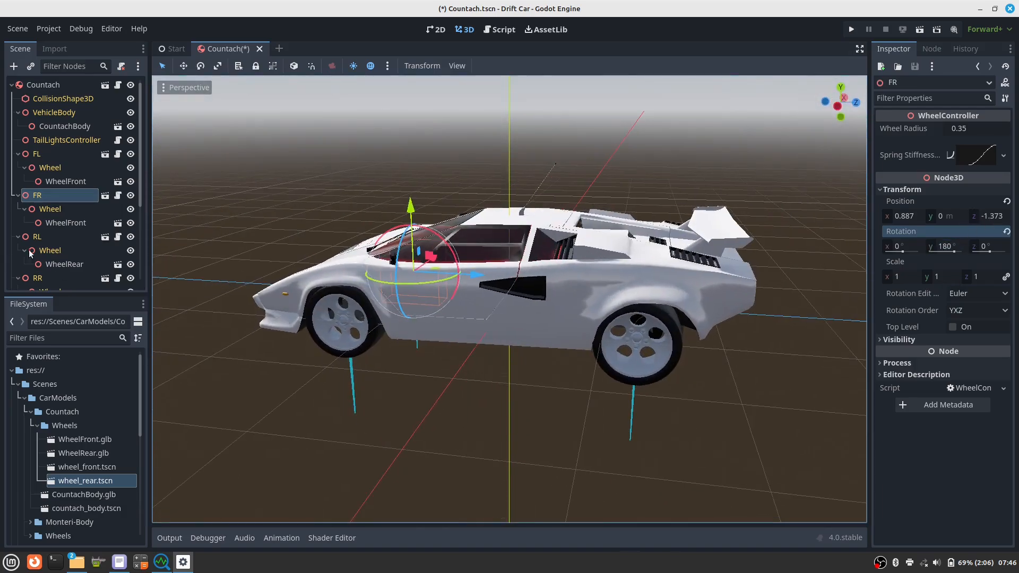
- Select the rear-left wheel RL and pick the rear x origin from the notes
click(36, 235)
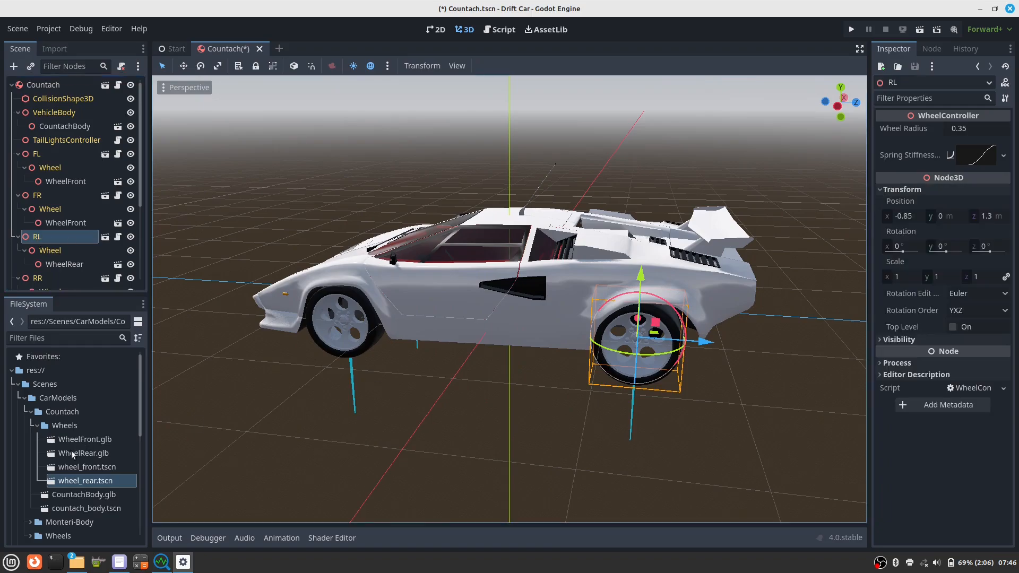
click(35, 153)
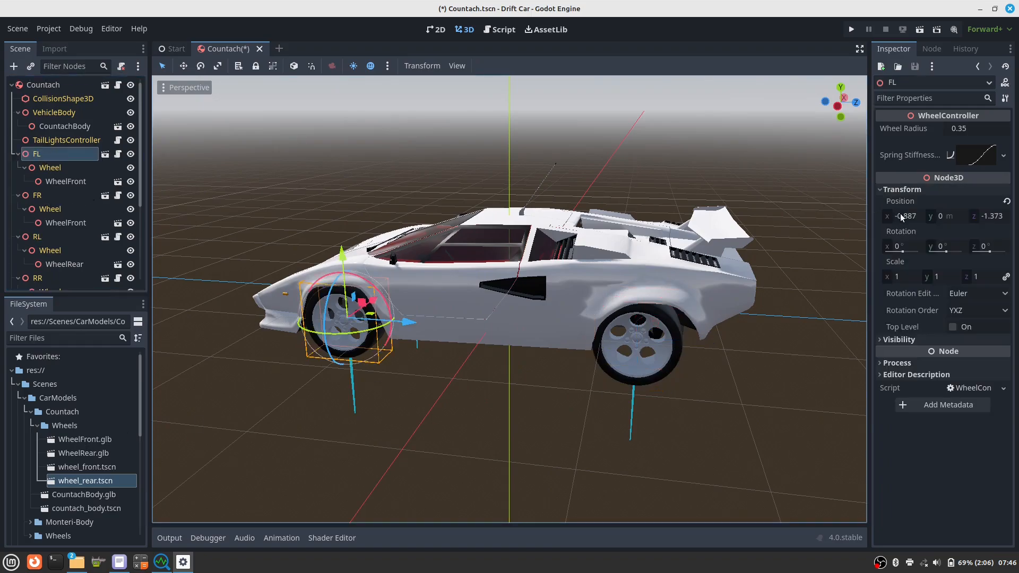
click(37, 236)
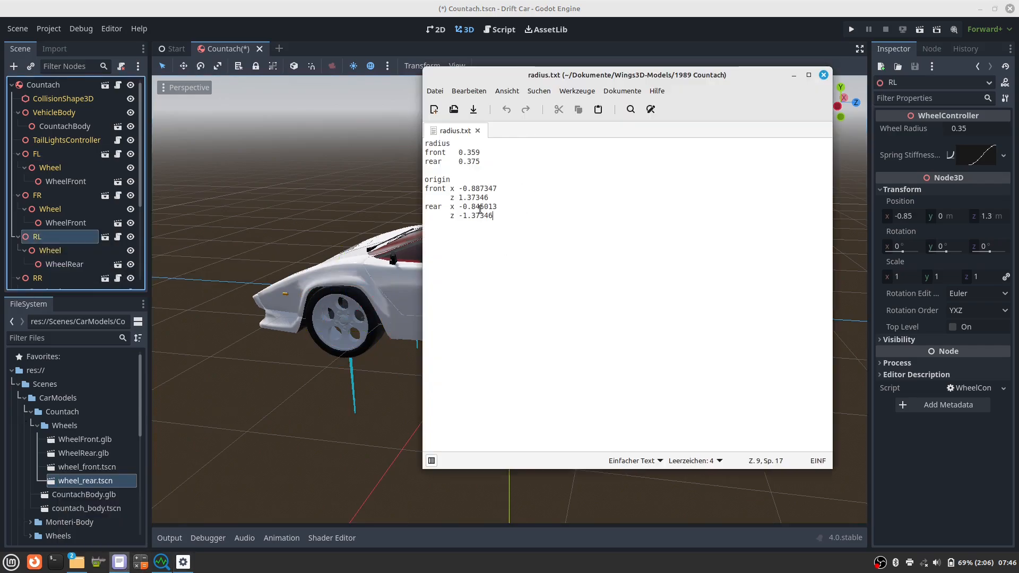
double_click(477, 207)
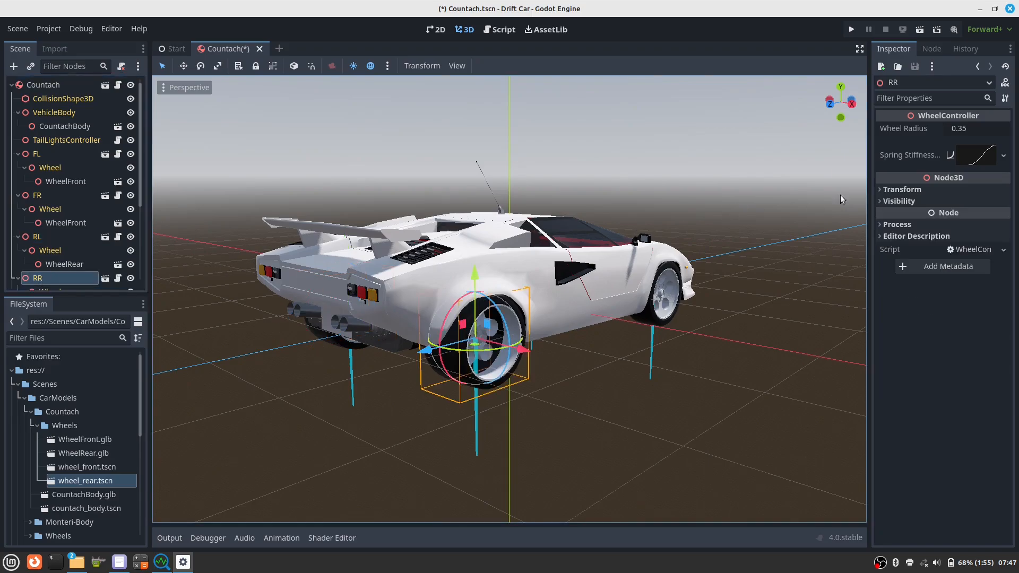
- Position rear wheels RL and RR at x ±0.845, z 1.373, save Countach, and switch to Start
click(902, 189)
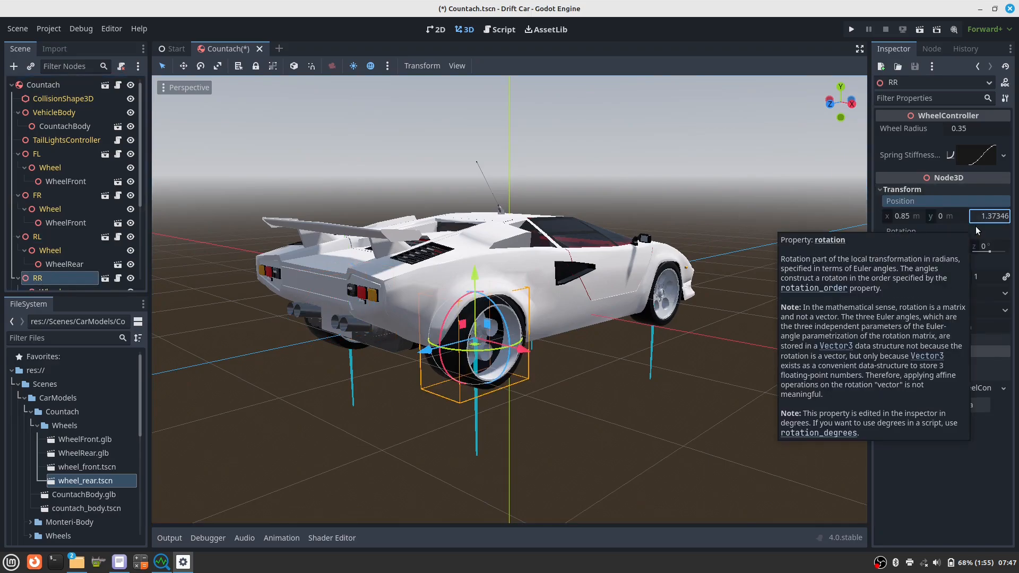
click(902, 216)
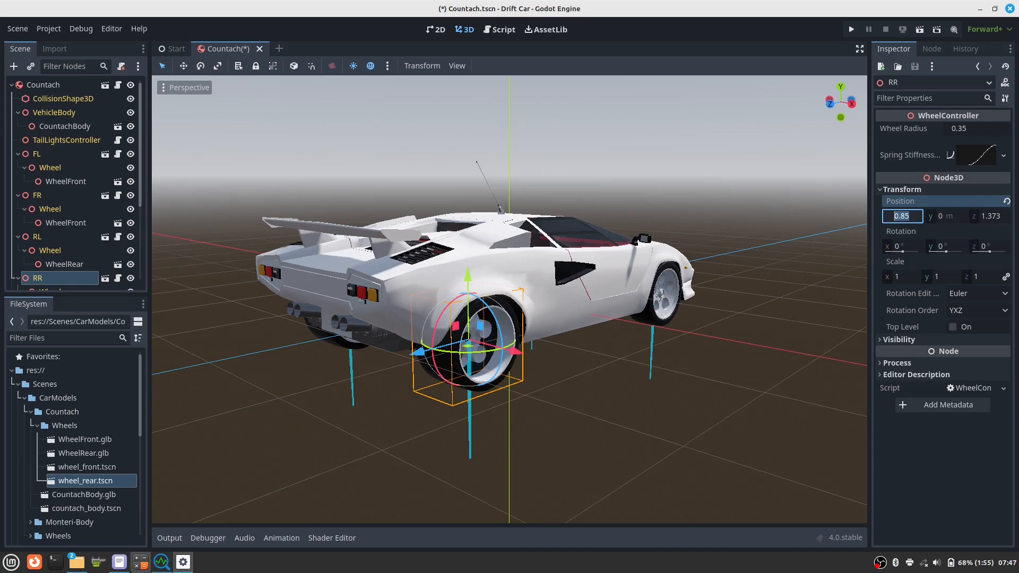
click(36, 235)
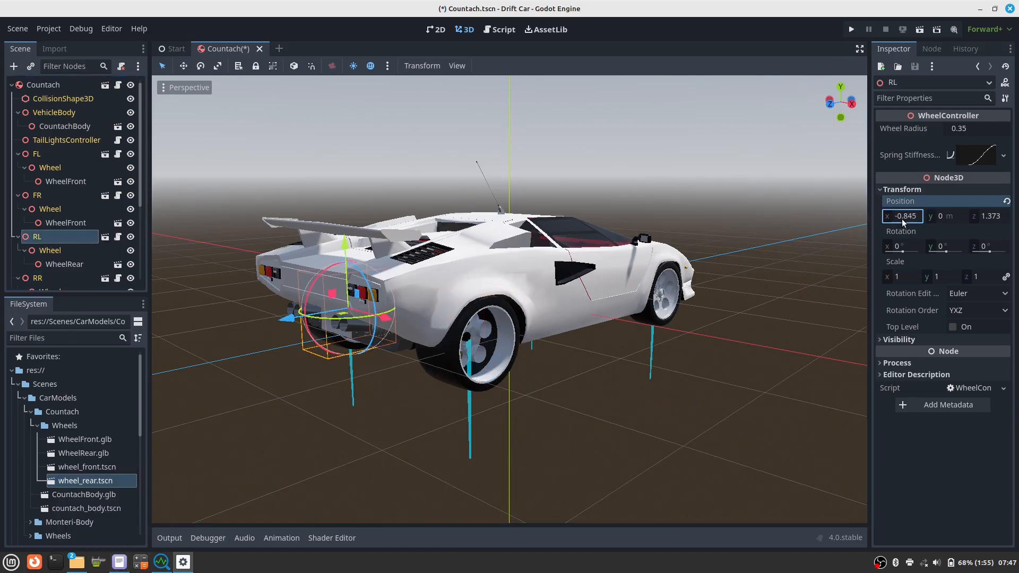
click(37, 277)
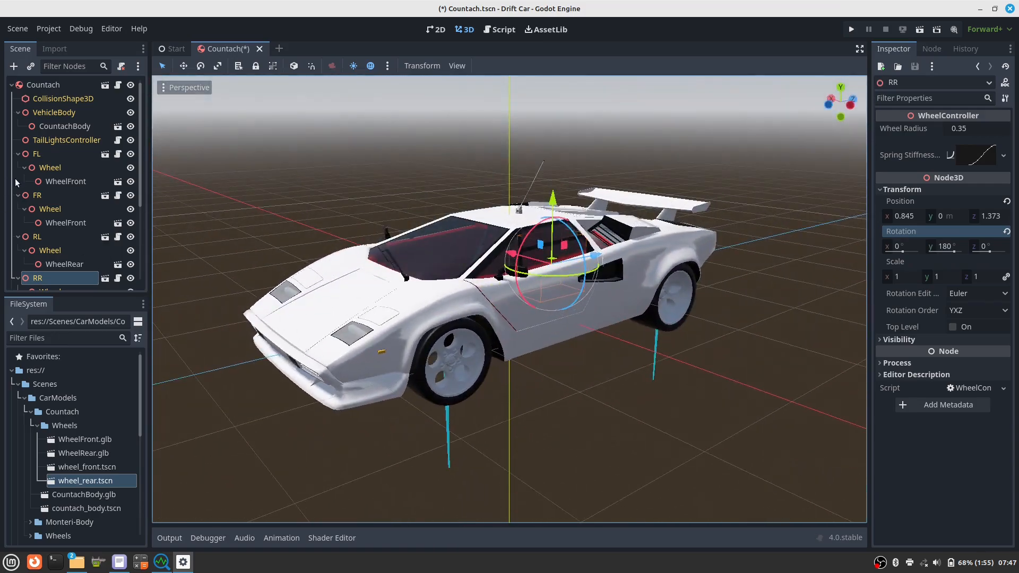
key(ctrl+s)
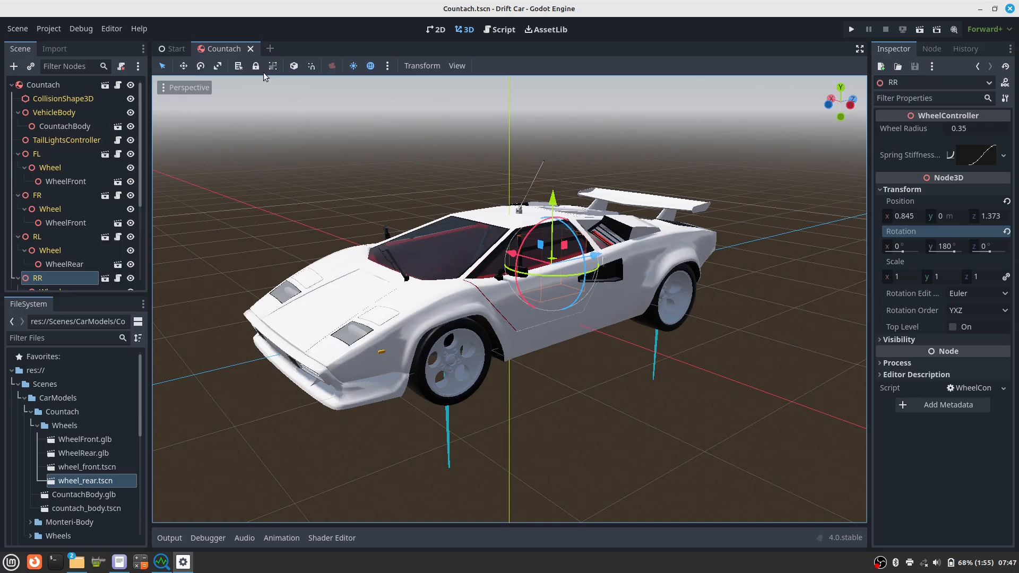
click(171, 48)
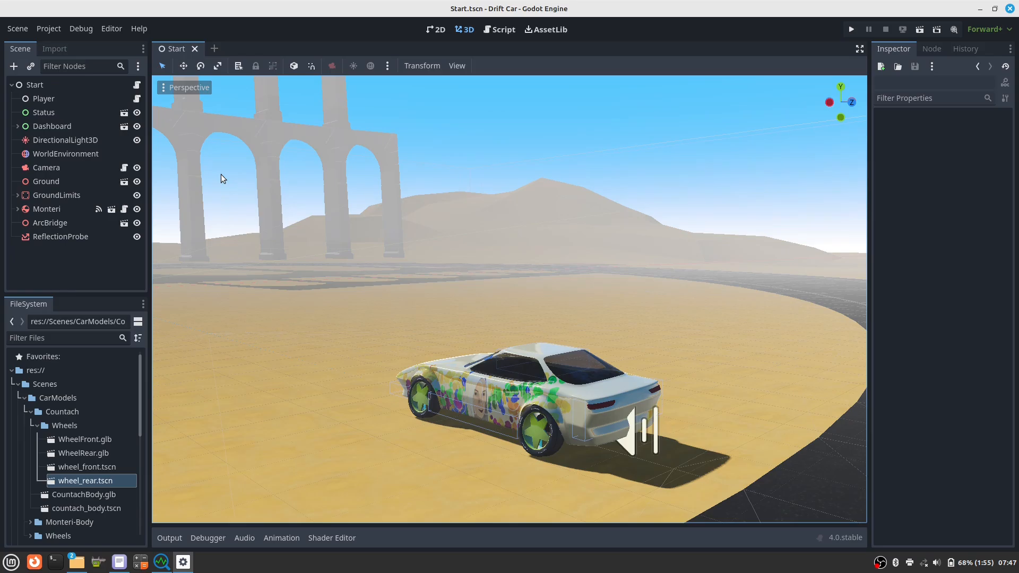
mouse_move(122, 404)
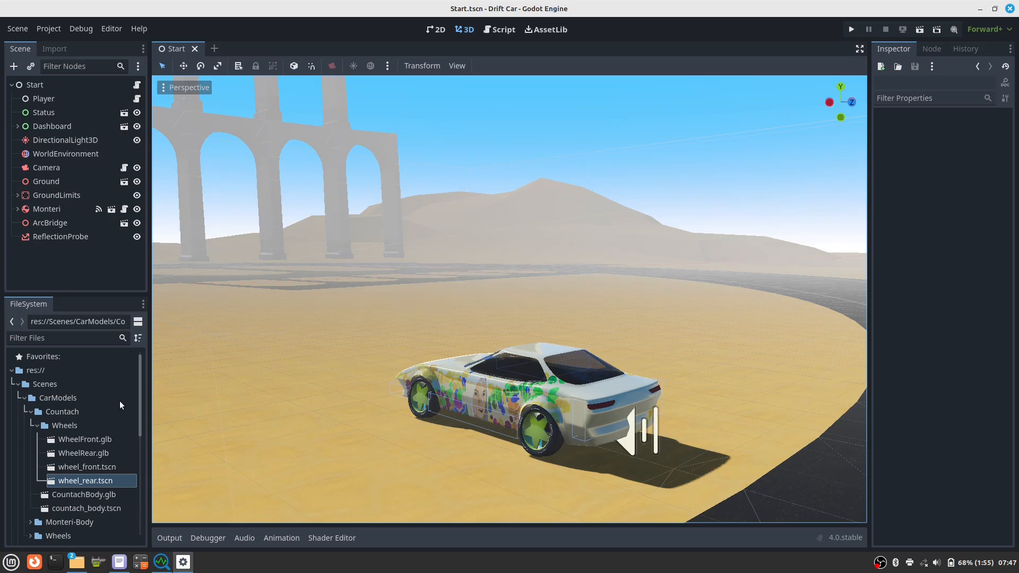
- Collapse the Countach and CarModels folders and drop Countach.tscn into the Start scene
click(31, 412)
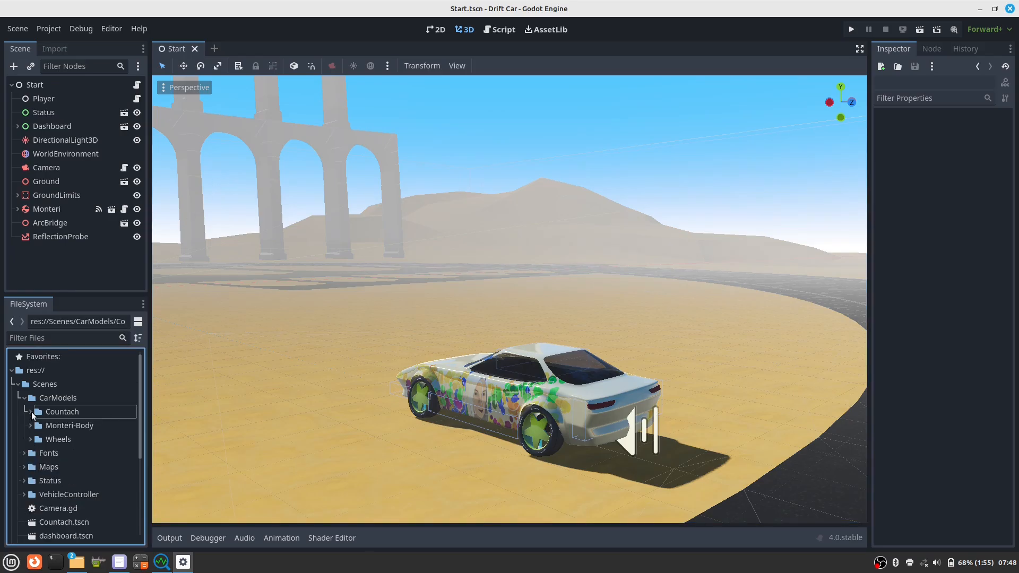
click(24, 397)
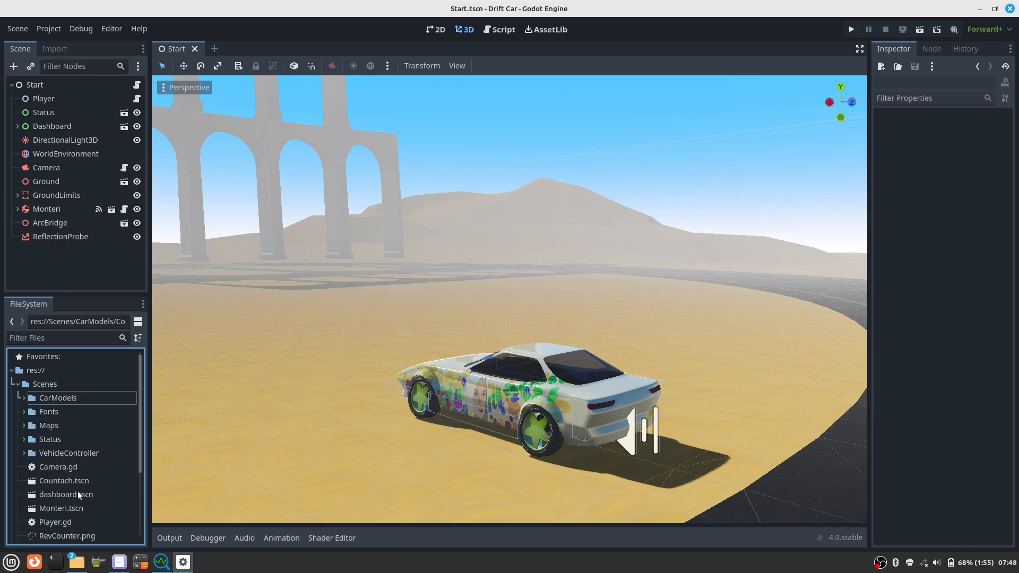
scroll(down, 3)
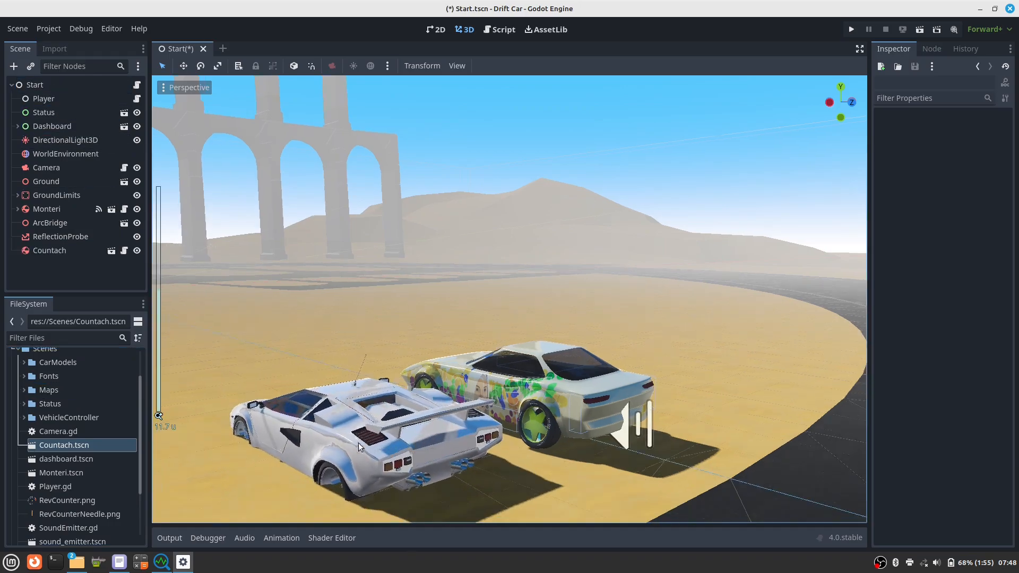
scroll(down, 3)
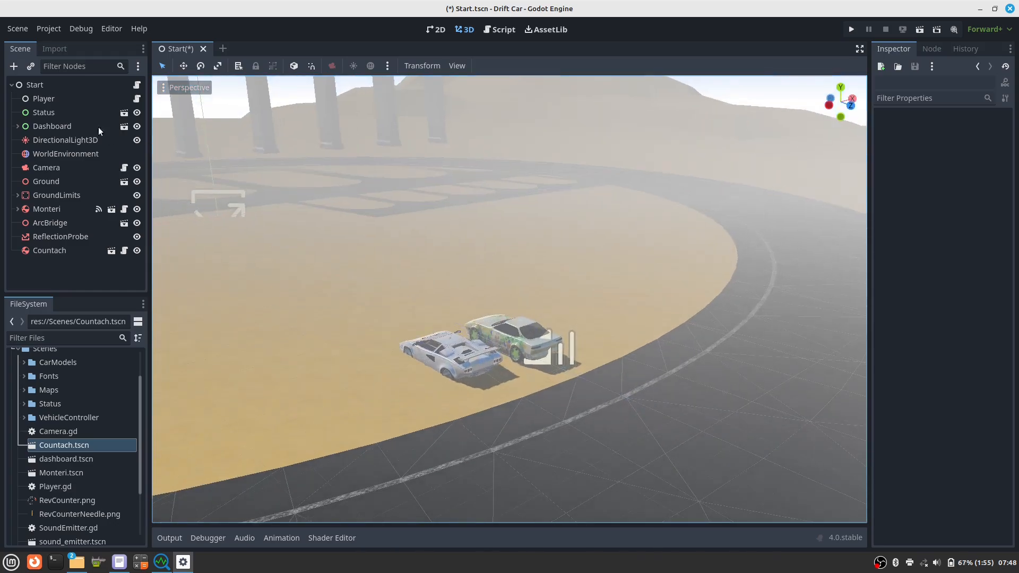
- Uncheck Volumetric Fog in the WorldEnvironment's Environment resource, then select the Countach node
click(65, 153)
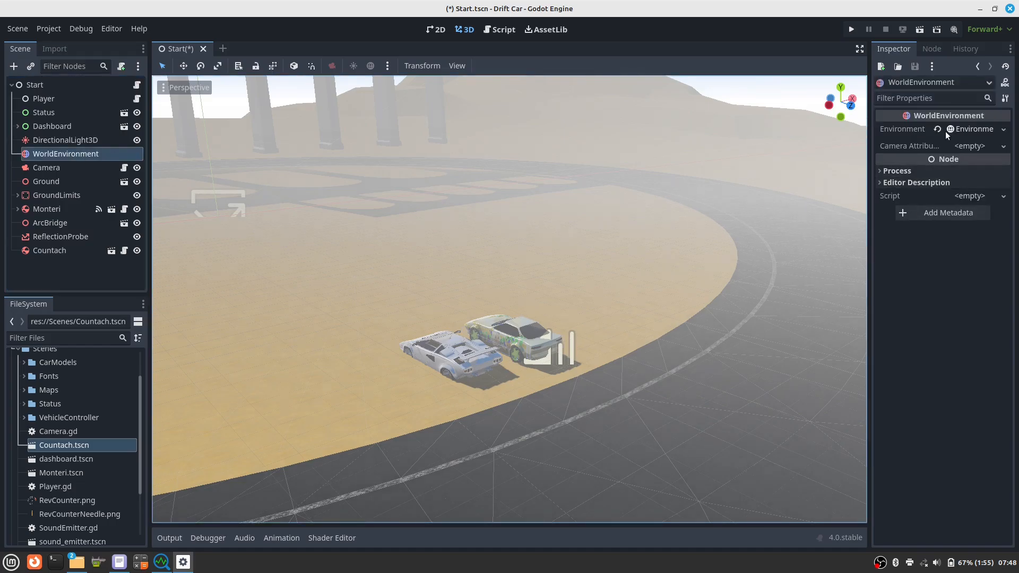
click(971, 129)
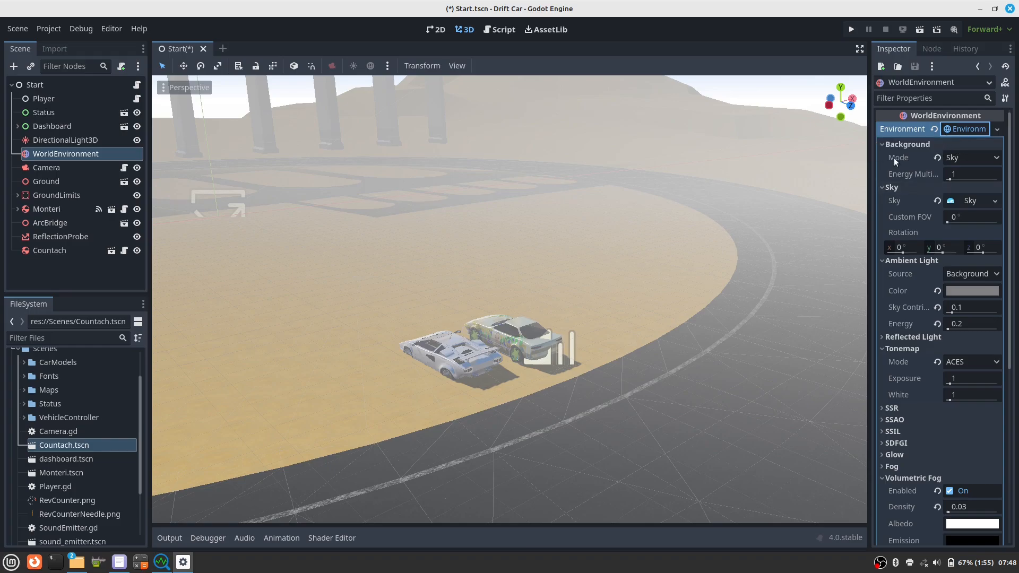
click(883, 144)
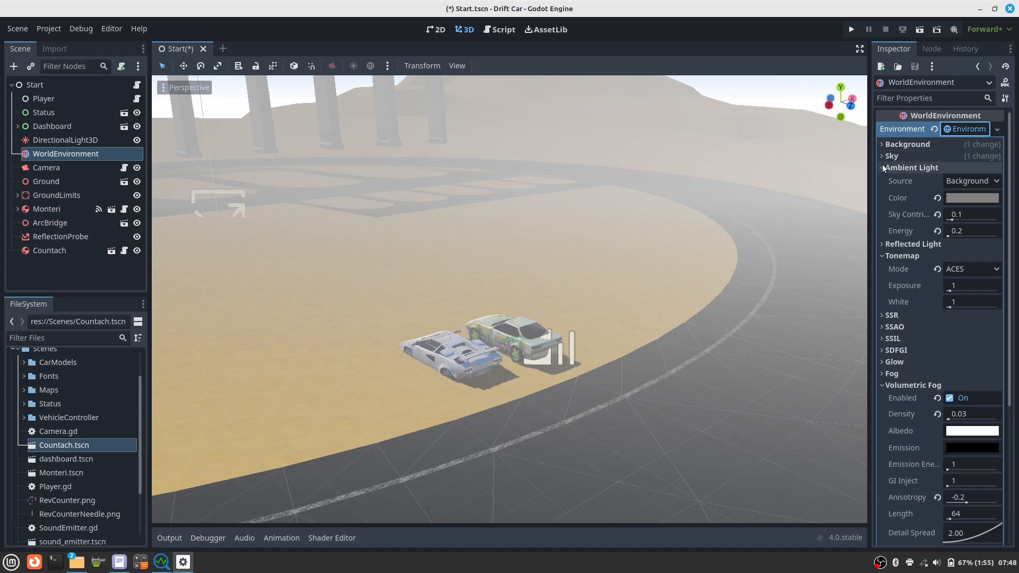
click(911, 167)
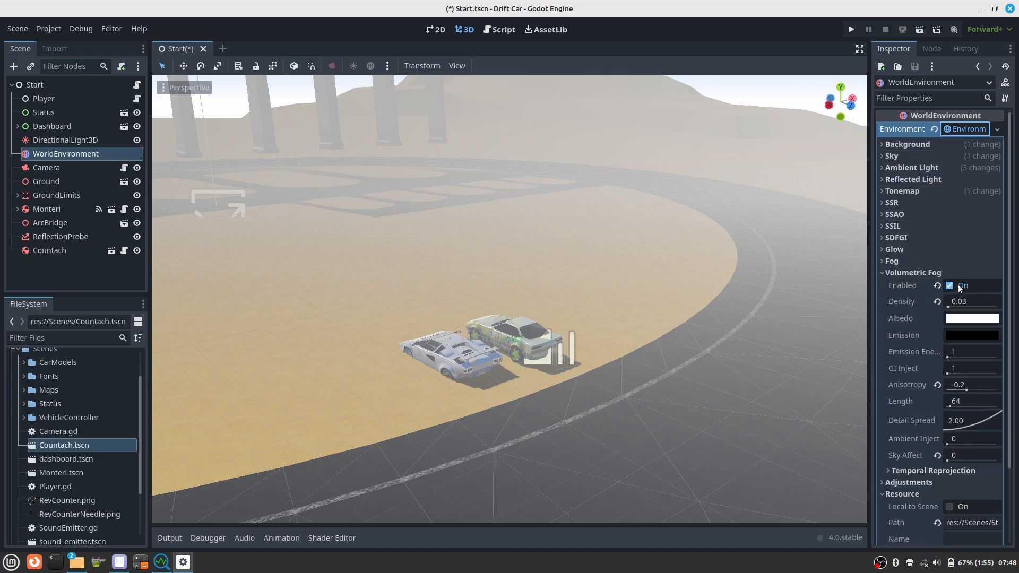
click(950, 286)
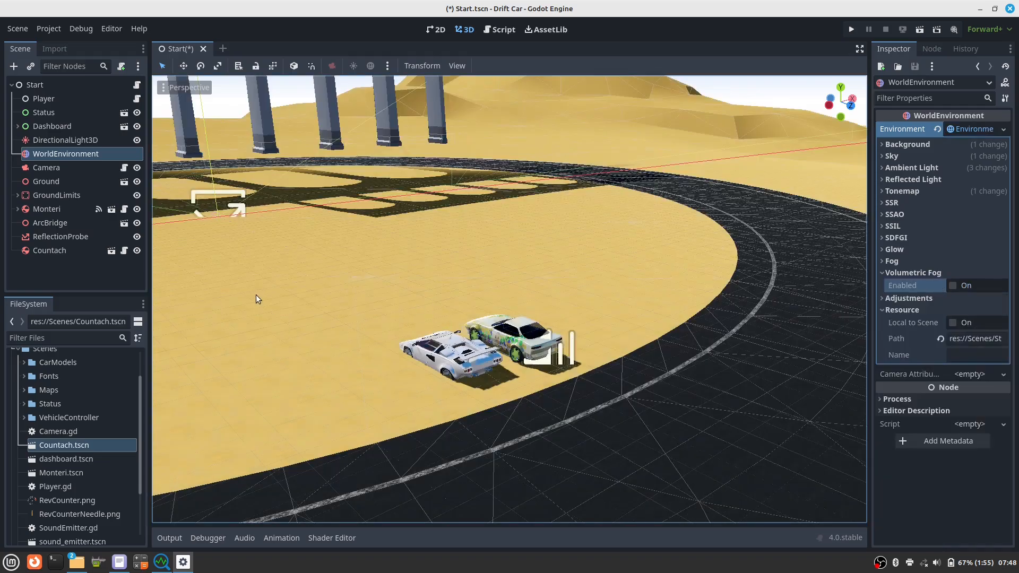
click(49, 250)
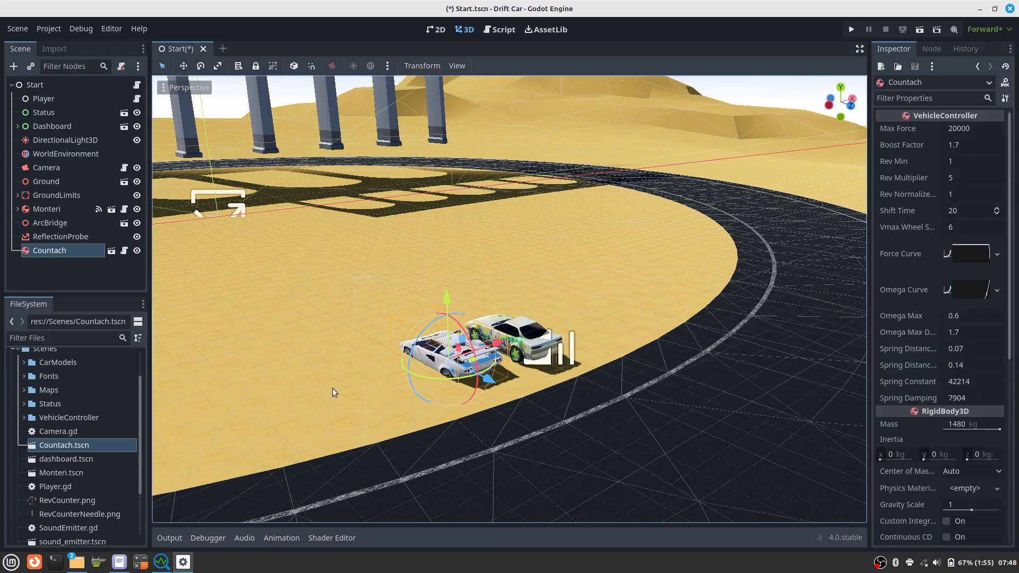
mouse_move(508, 414)
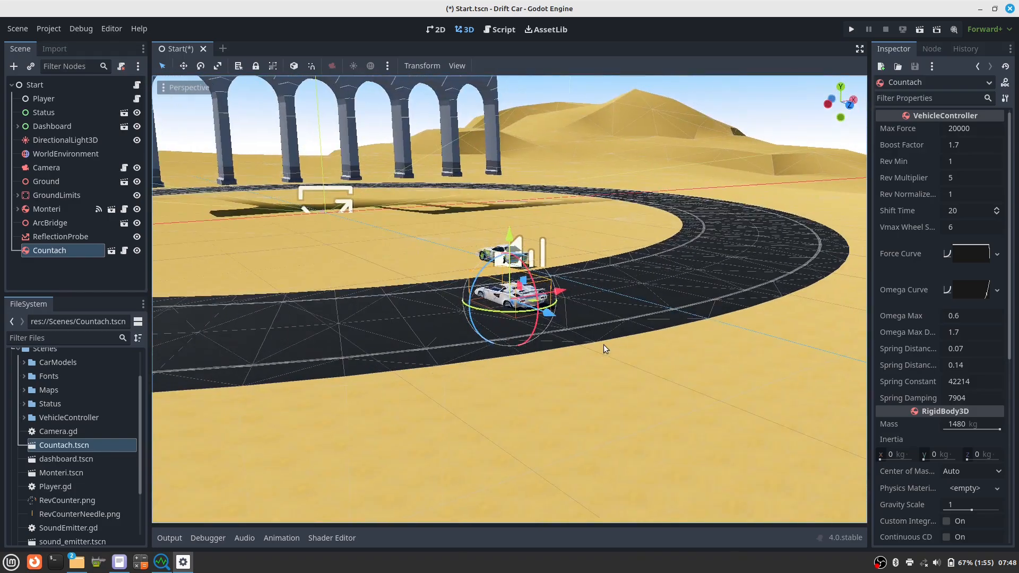
- Zoom in on the Countach and expand Monteri's children in the Scene tree
scroll(up, 3)
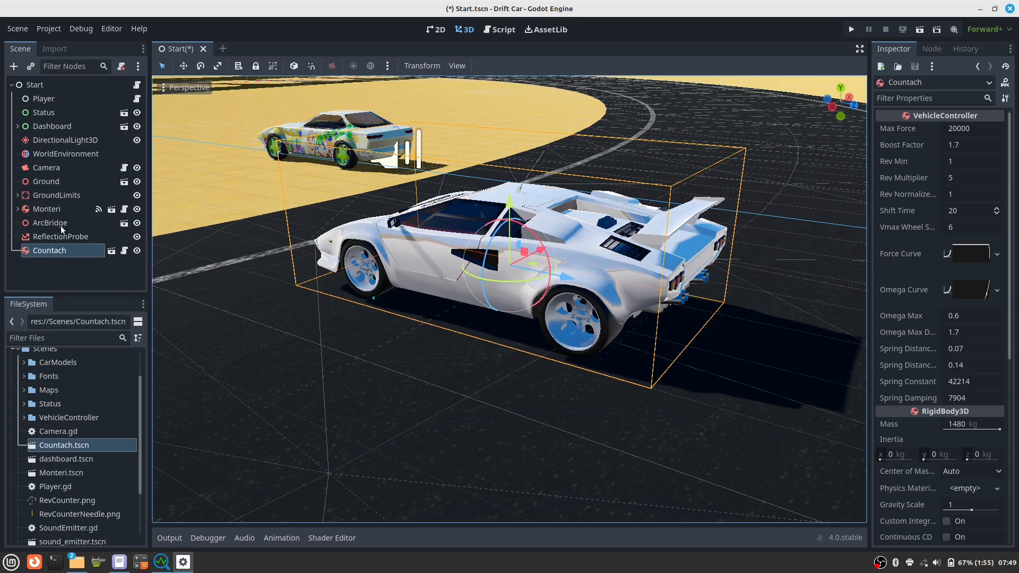
click(16, 208)
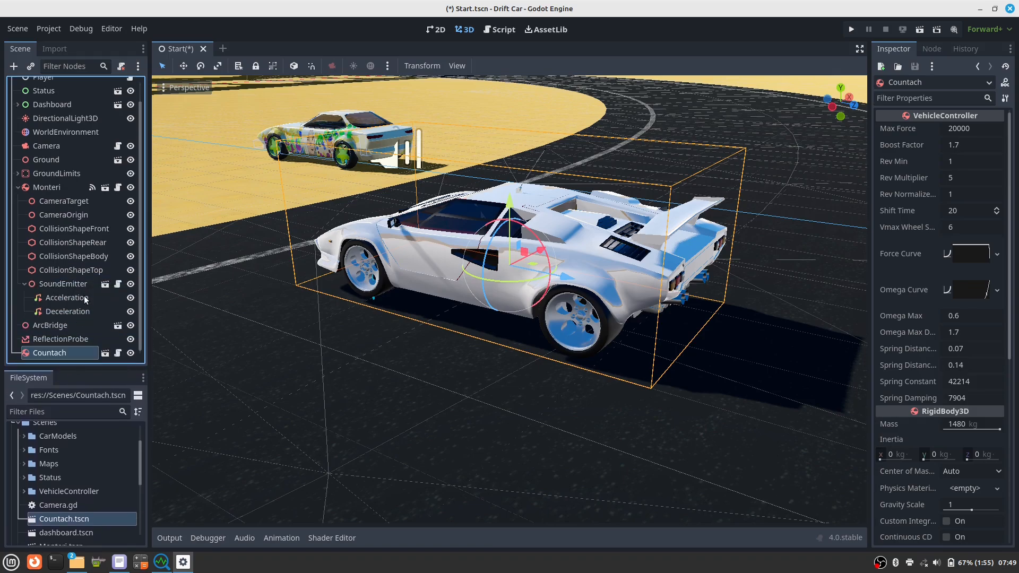
- Copy Monteri's camera target, collision and sound nodes into Countach, then select Countach
click(64, 201)
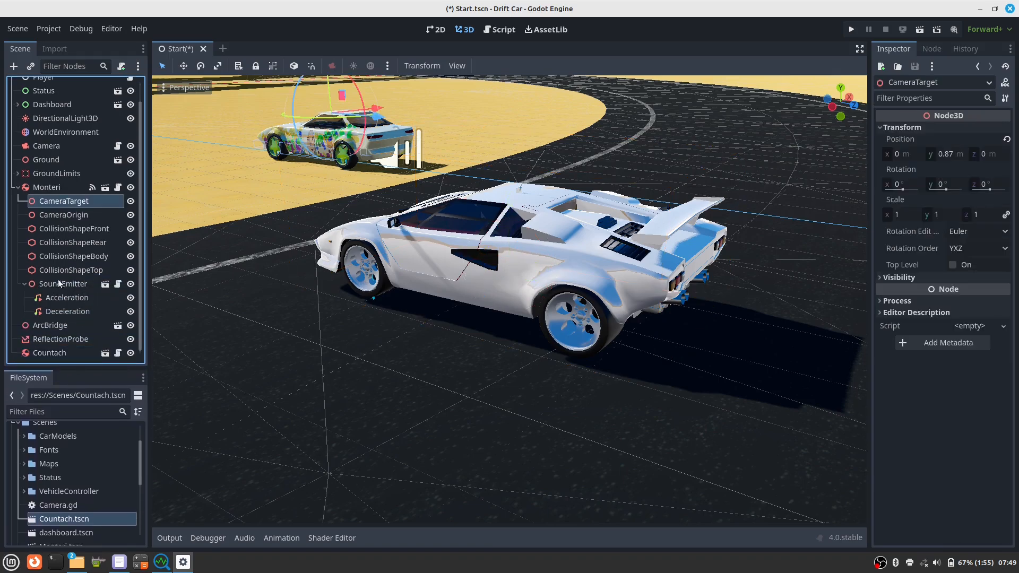
mouse_move(69, 312)
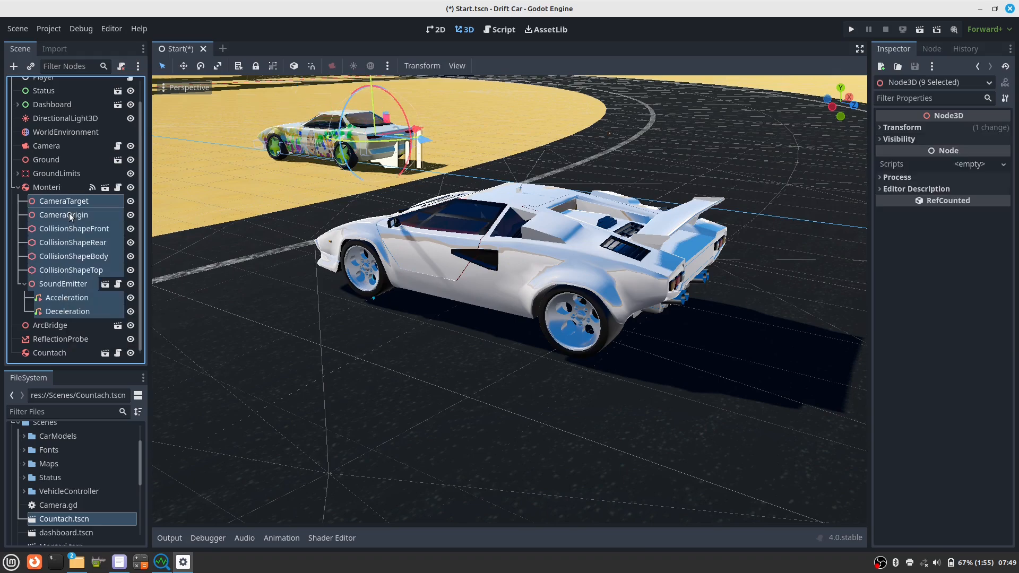
mouse_move(64, 214)
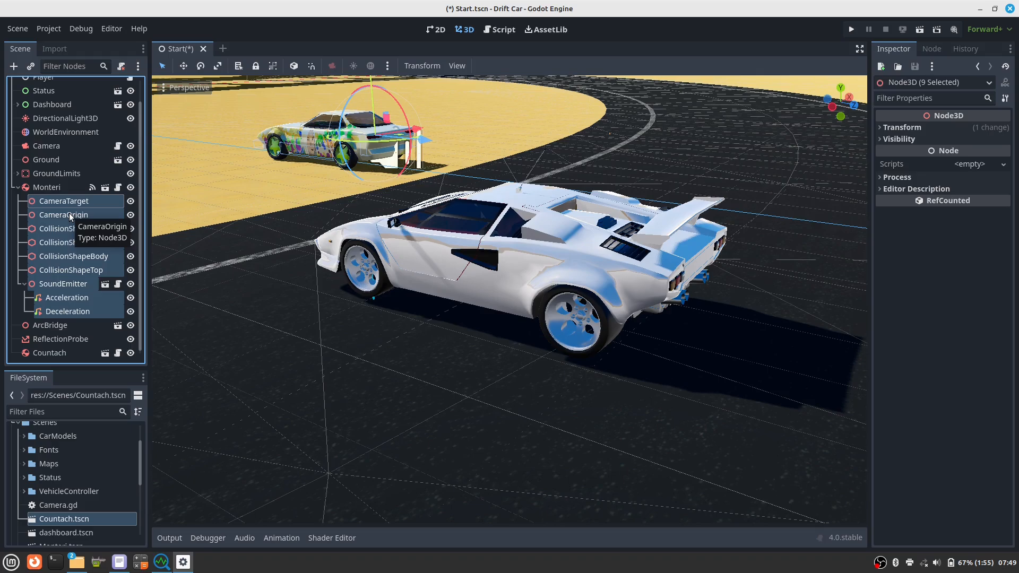
mouse_move(63, 249)
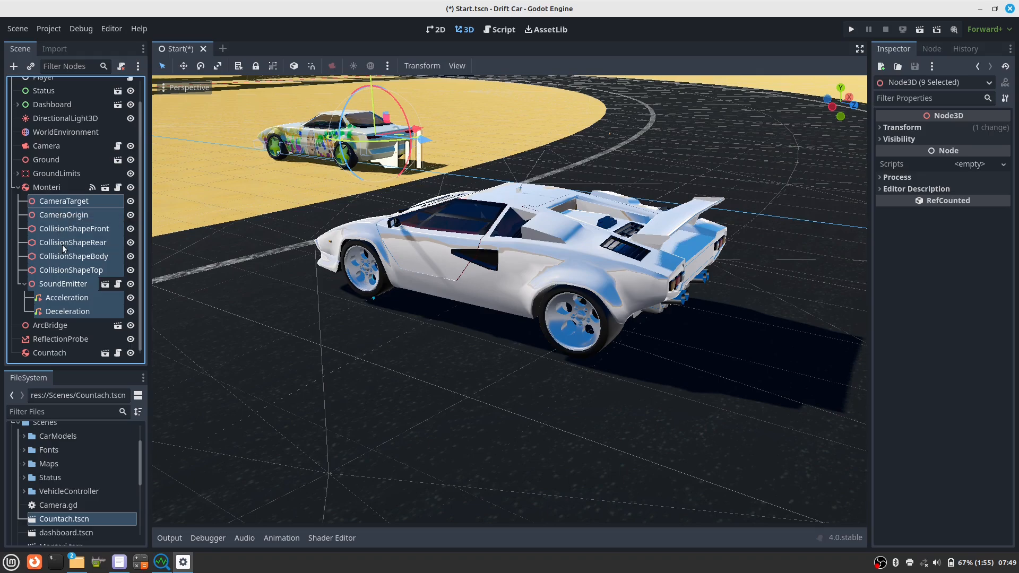
click(49, 352)
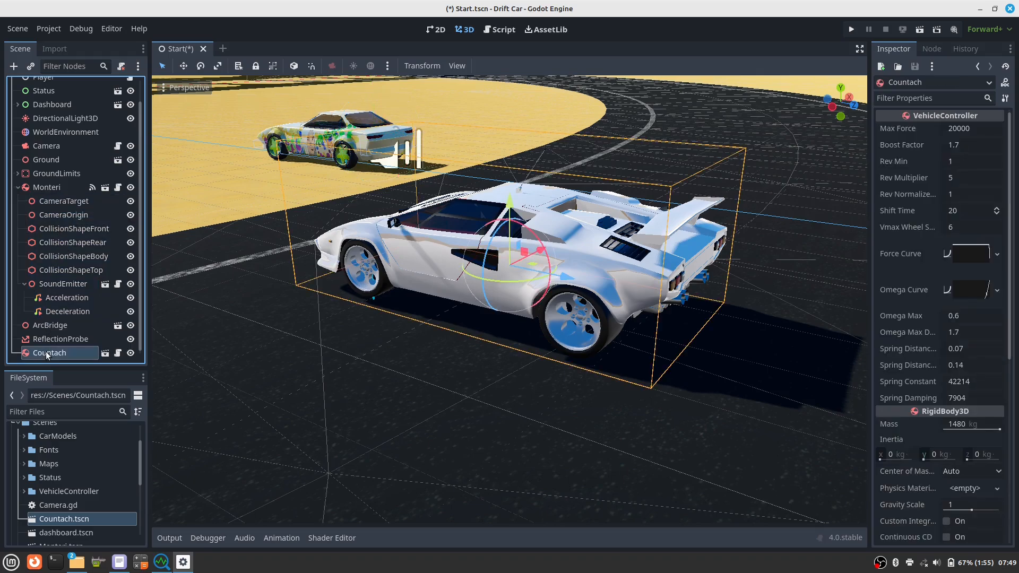
click(64, 355)
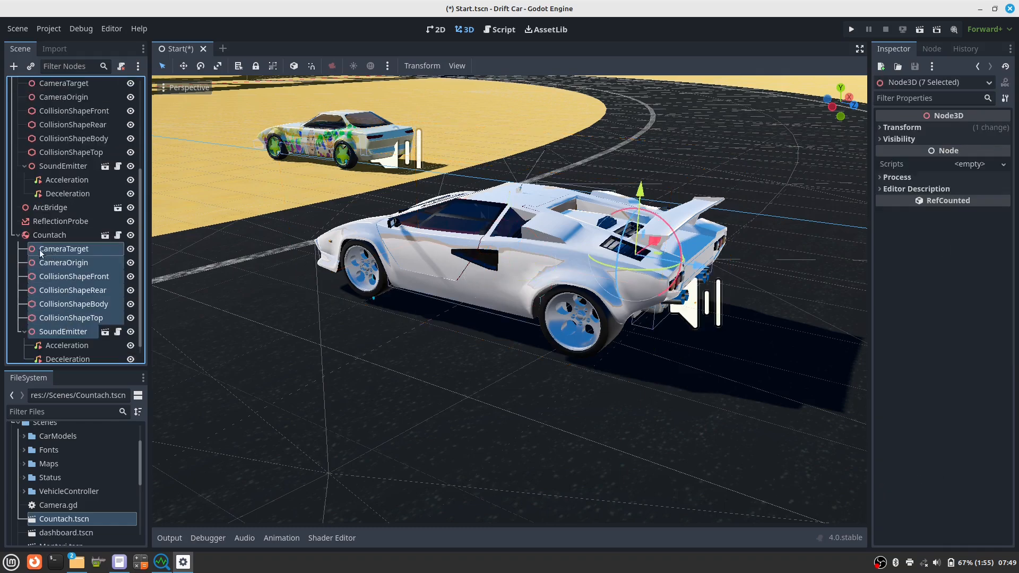
scroll(up, 3)
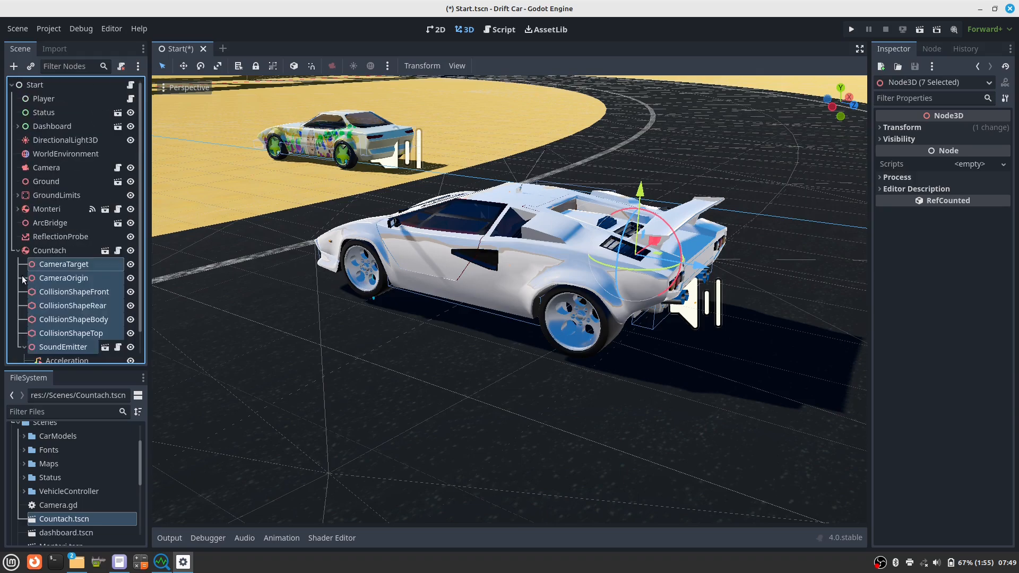
click(19, 250)
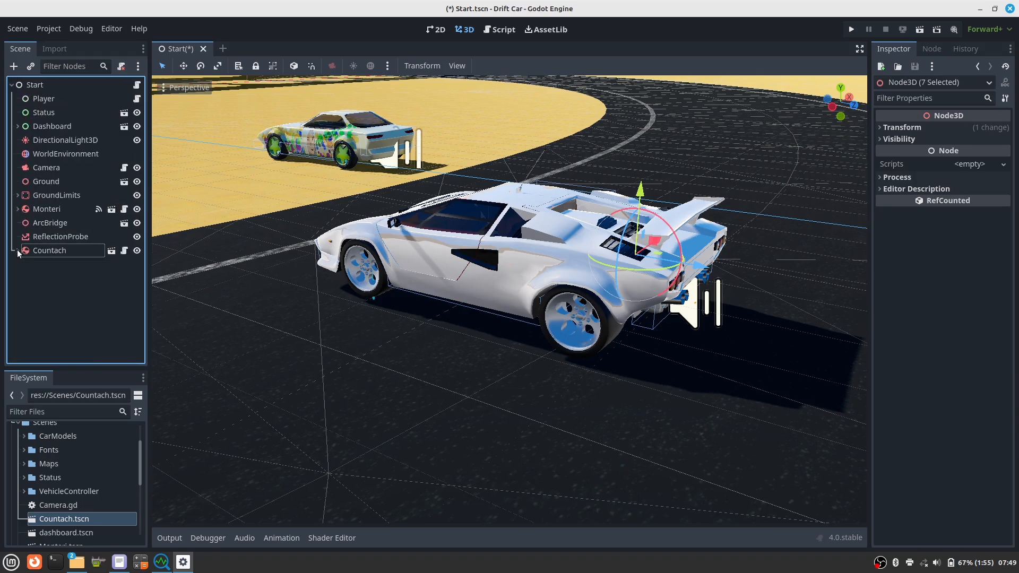
click(49, 249)
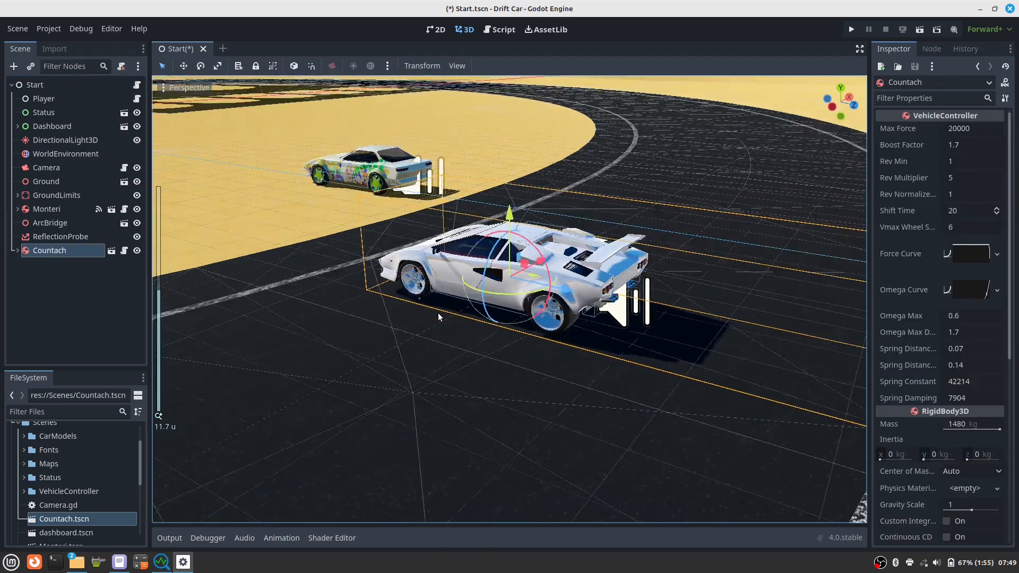
scroll(down, 3)
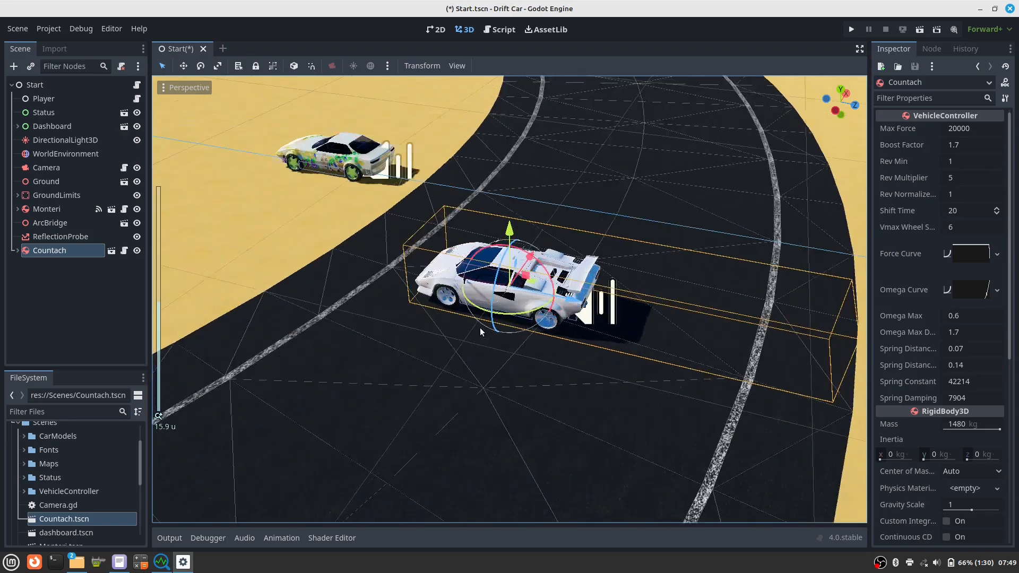
scroll(up, 3)
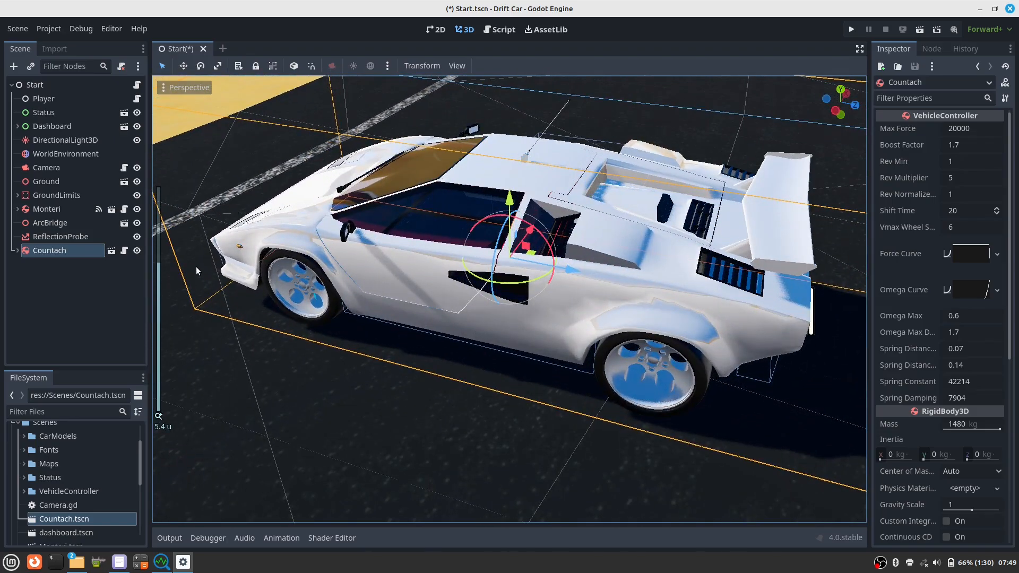
mouse_move(198, 261)
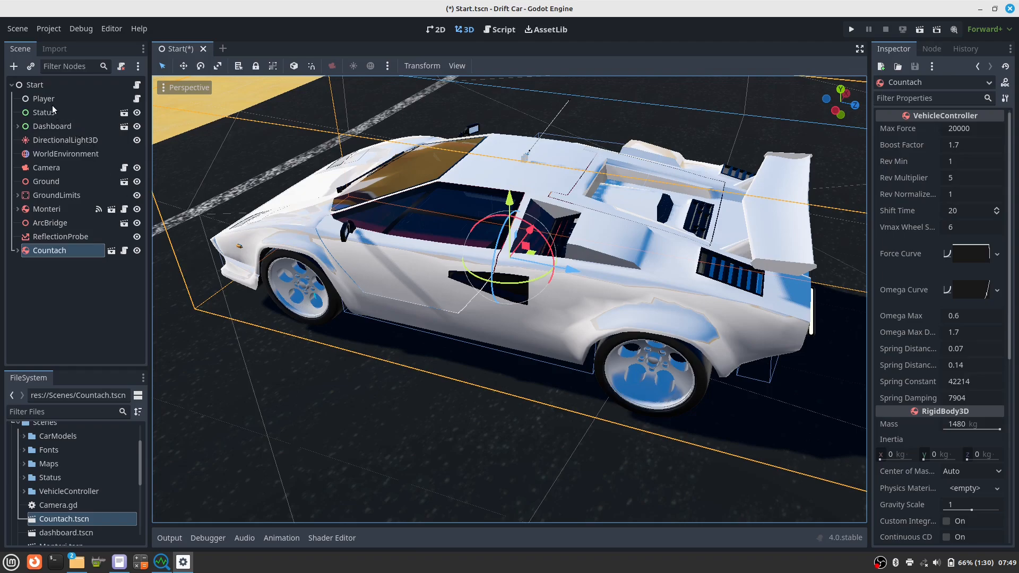
- Assign Countach as the Player's Car Node and the Camera's Vehicle Node
click(44, 99)
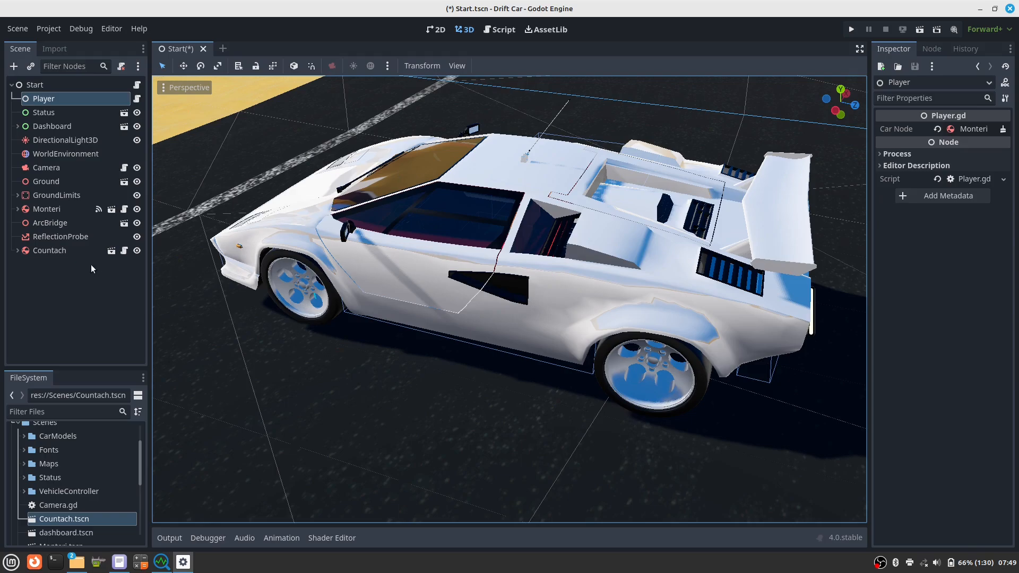
click(49, 250)
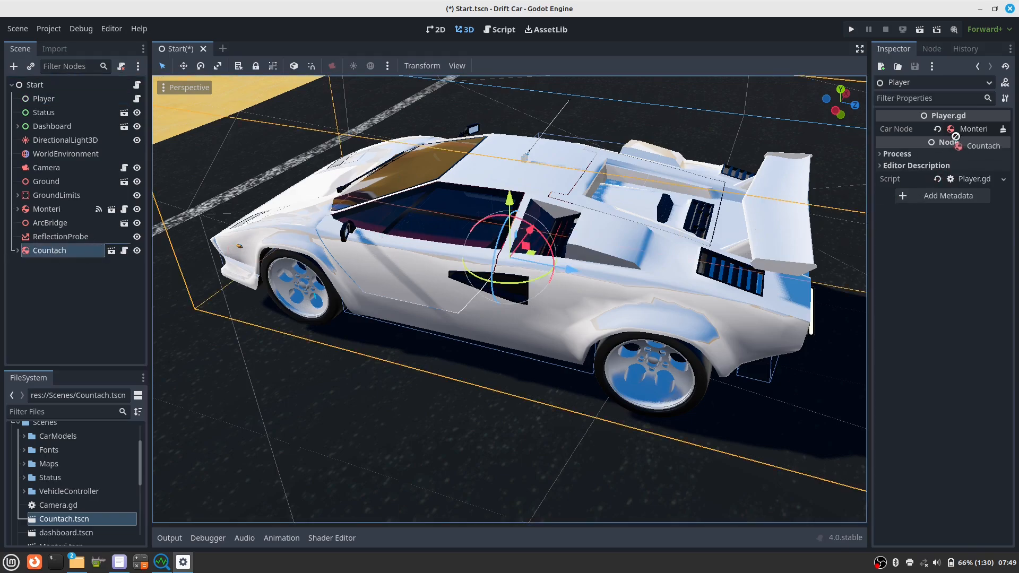
click(983, 146)
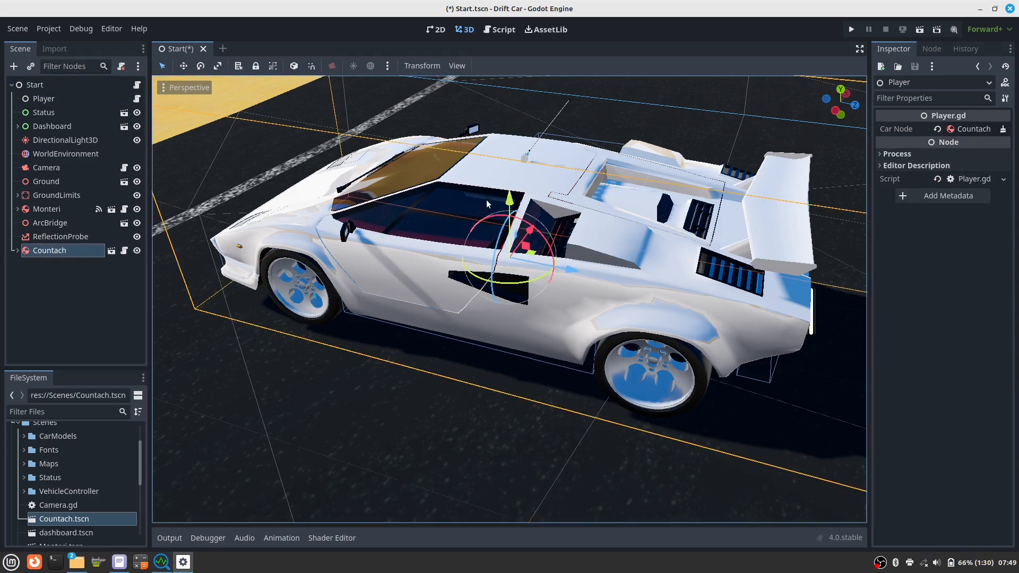
click(47, 167)
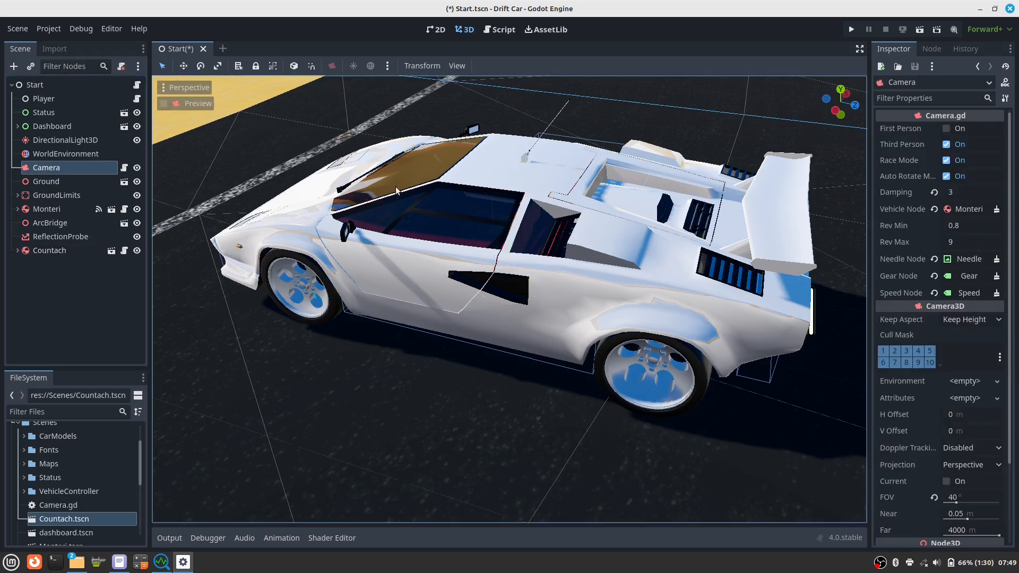
mouse_move(197, 235)
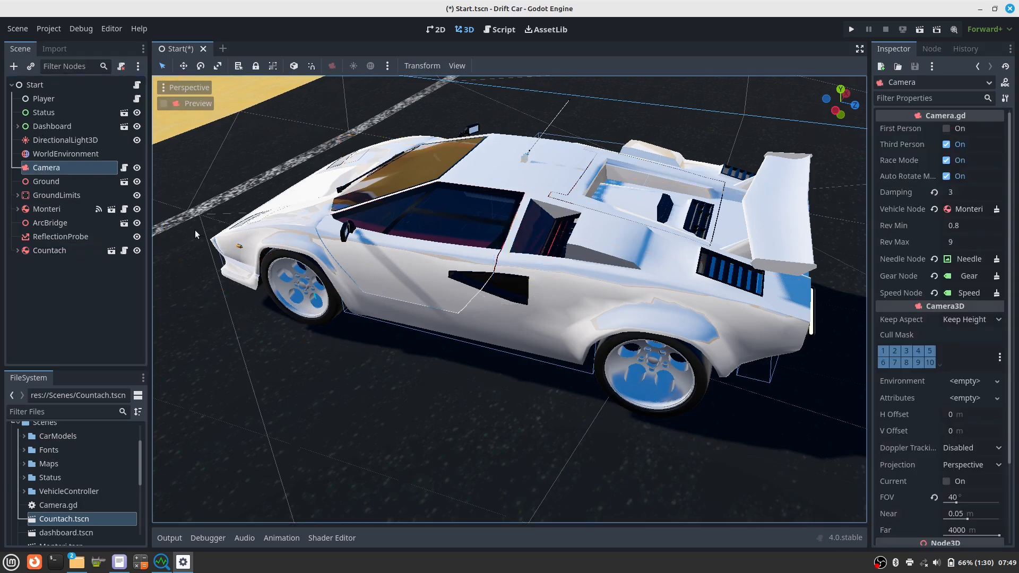
click(49, 250)
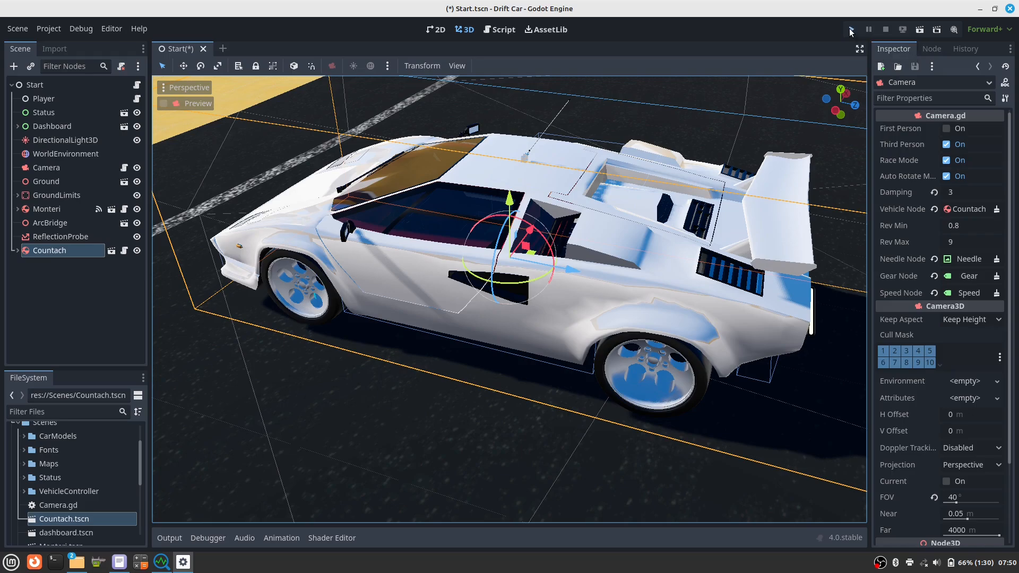
- Run the game to save the Start scene, then show the selected node's signals
click(851, 29)
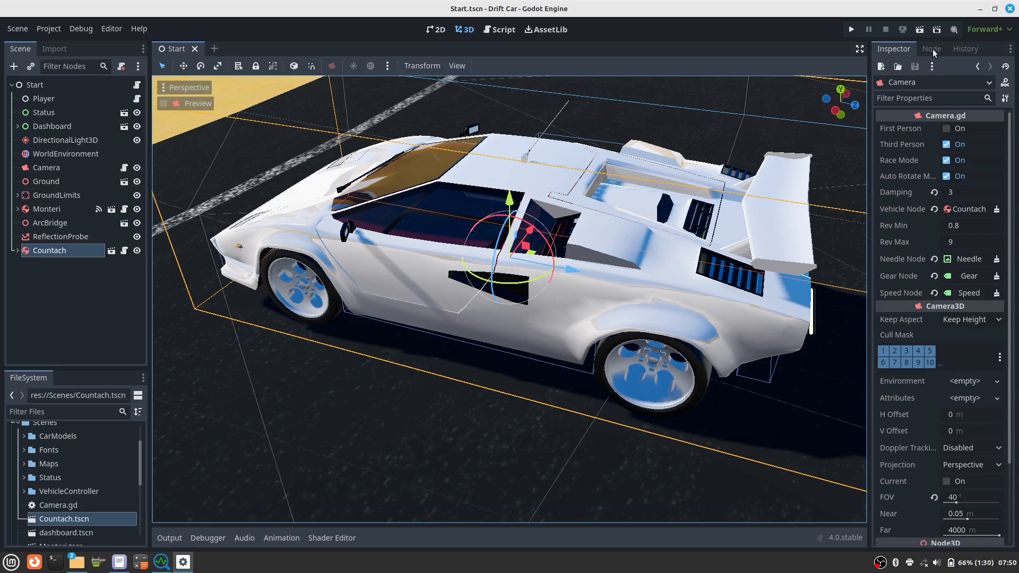
click(930, 48)
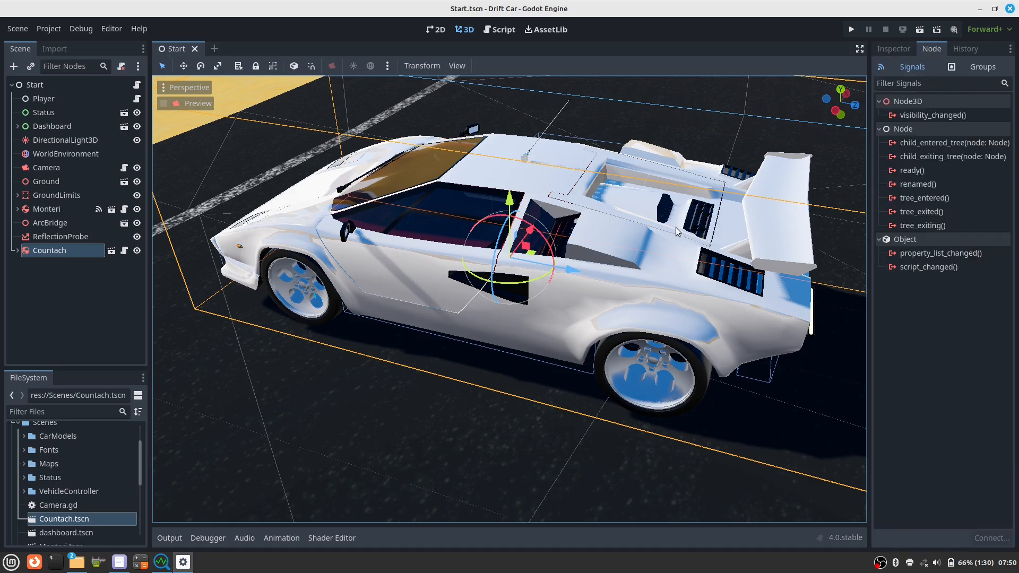
mouse_move(923, 197)
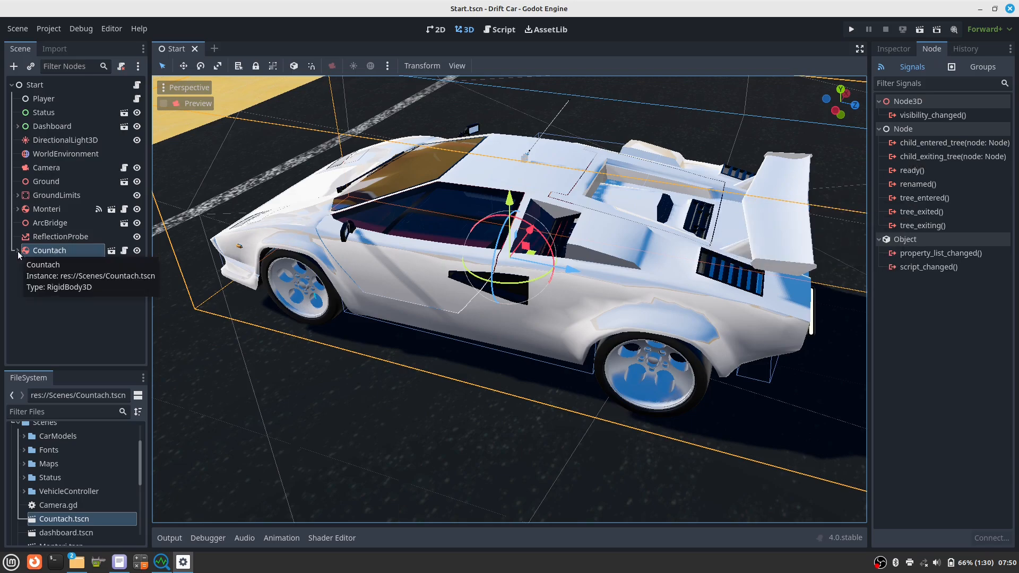
mouse_move(67, 257)
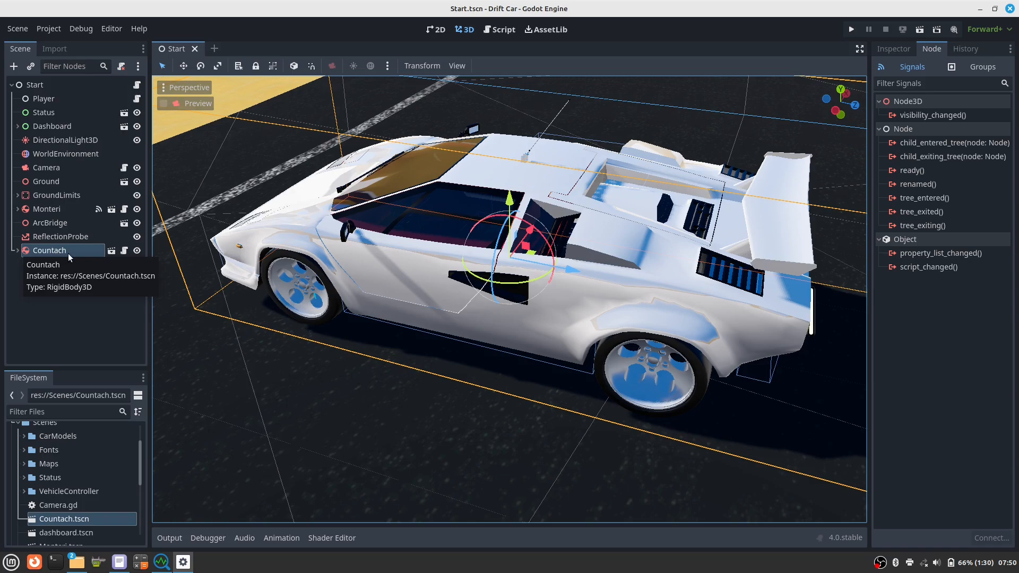
mouse_move(69, 269)
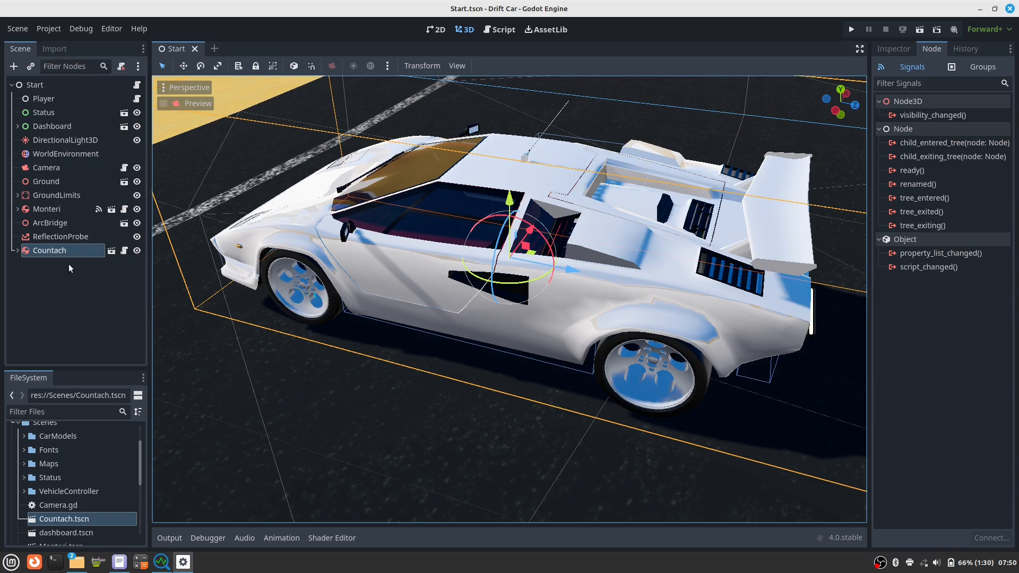
- Connect Countach's query_driver signal to Player, after checking Monteri's existing connection
click(46, 208)
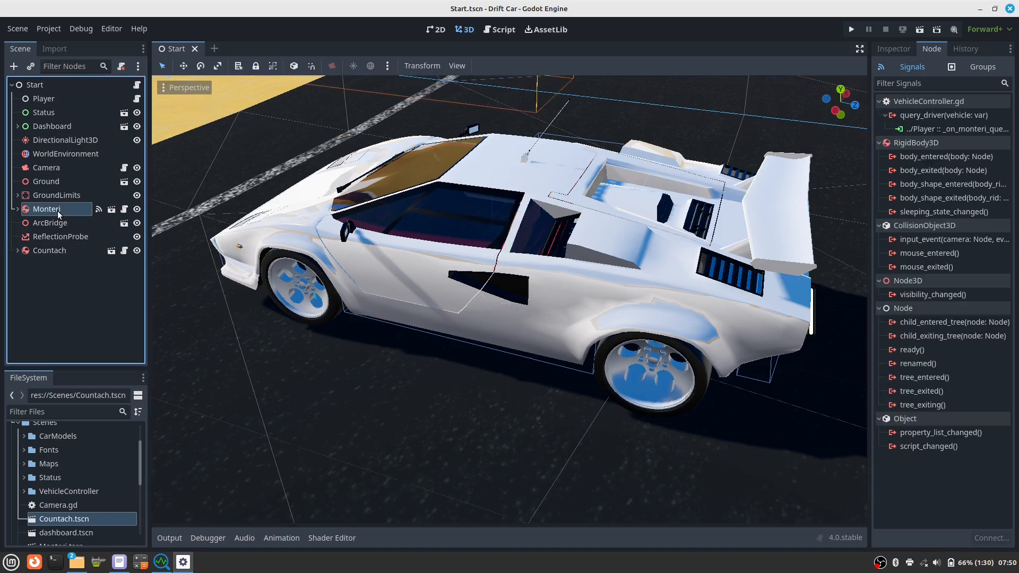
click(50, 249)
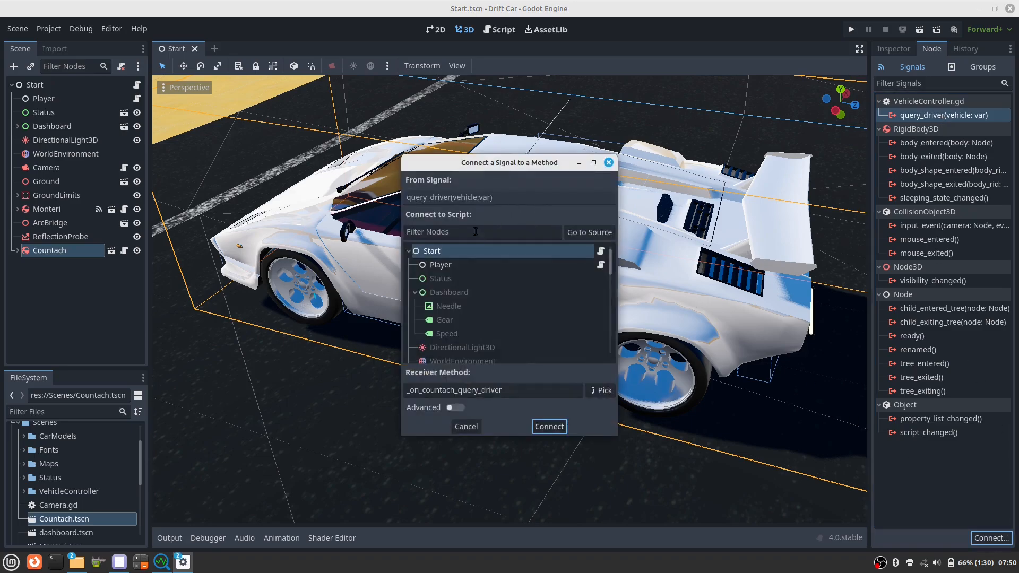
click(441, 264)
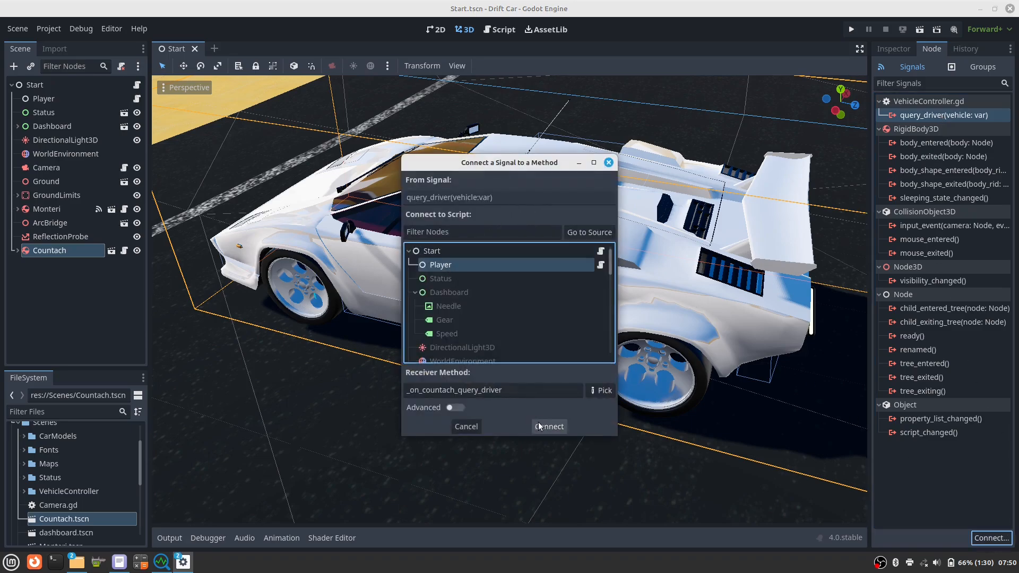
click(548, 426)
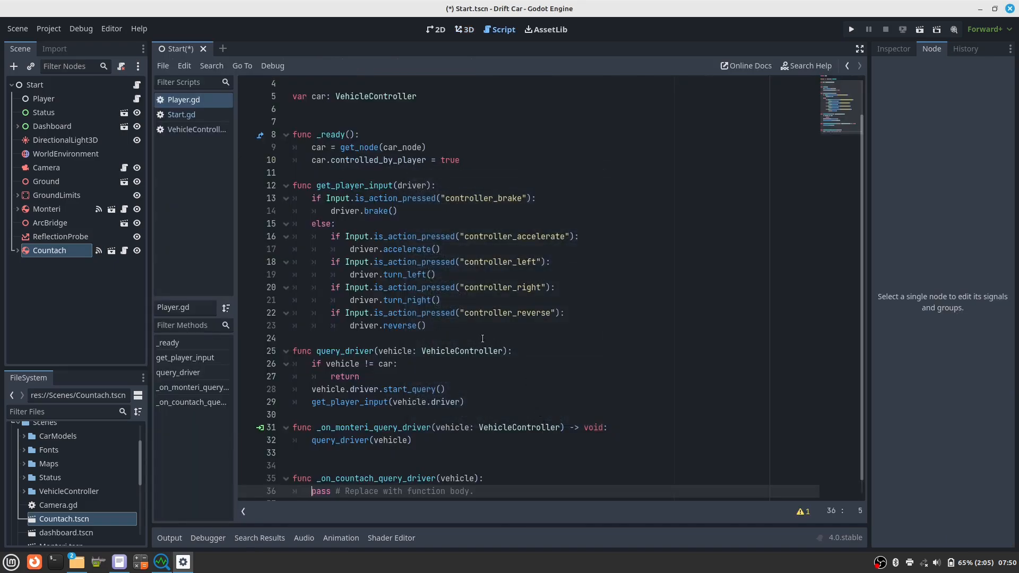
- Make _on_countach_query_driver call query_driver(vehicle) and save Player.gd
scroll(up, 3)
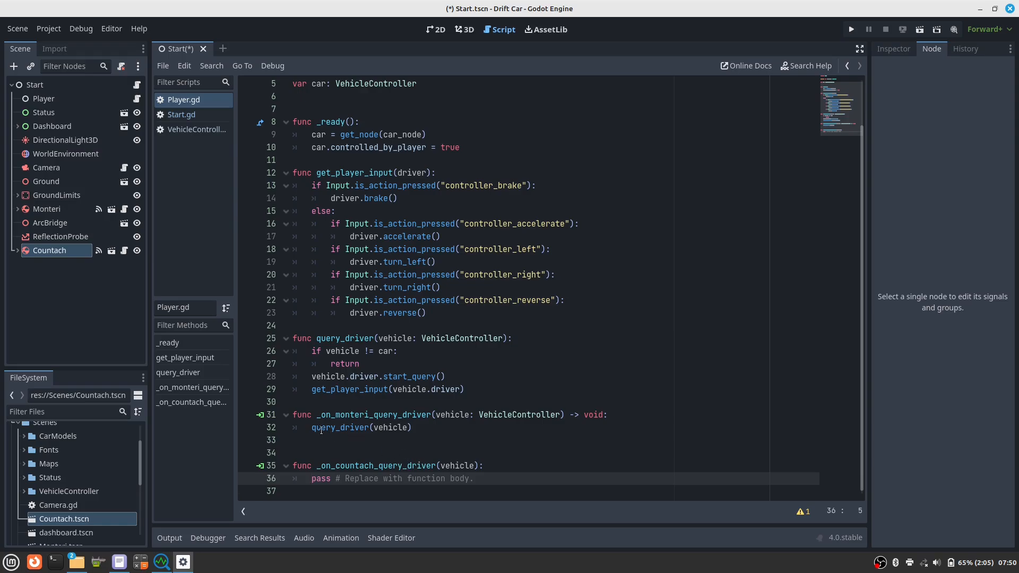
double_click(361, 428)
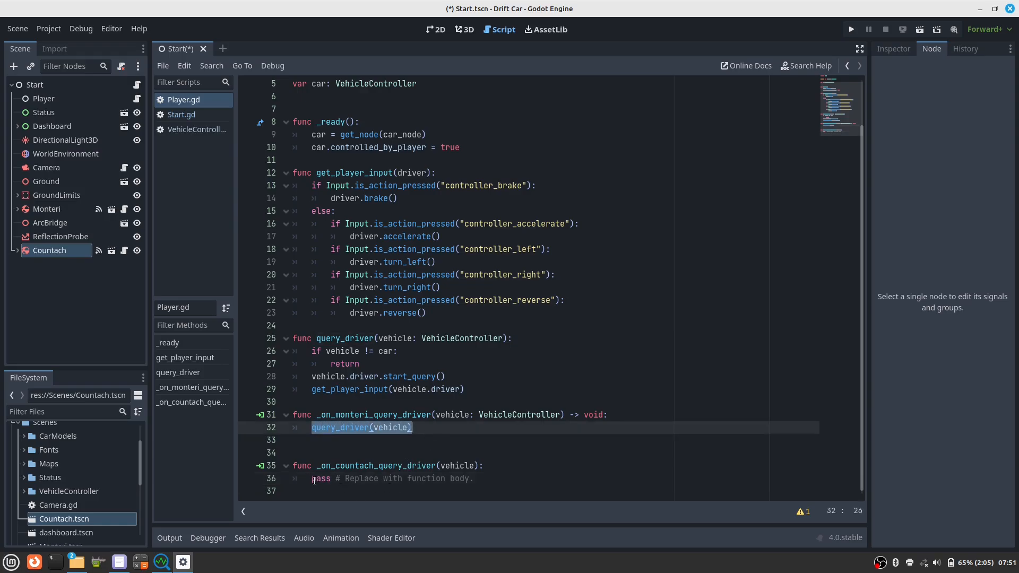
text(query_driver(vehicle))
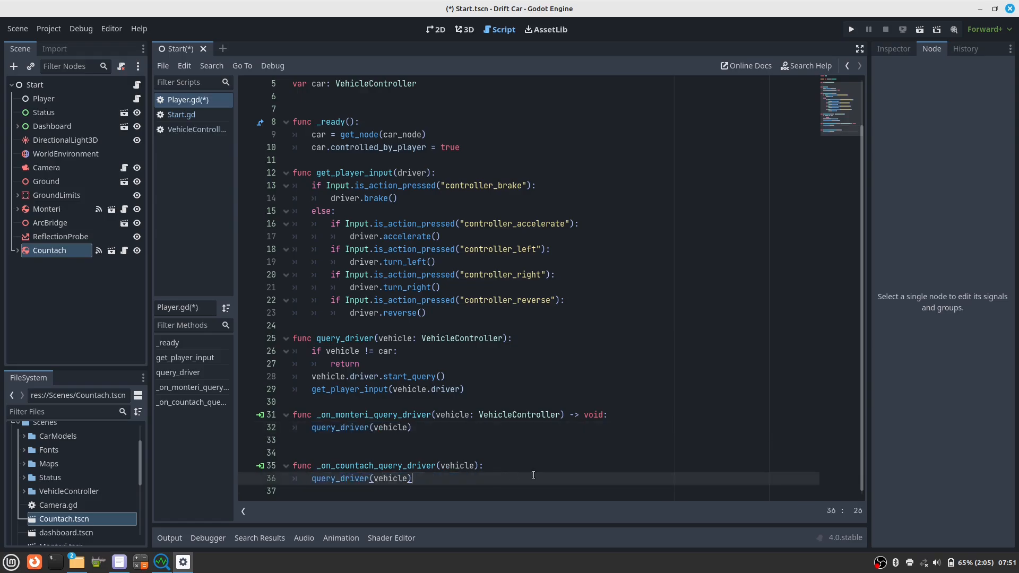
key(ctrl+s)
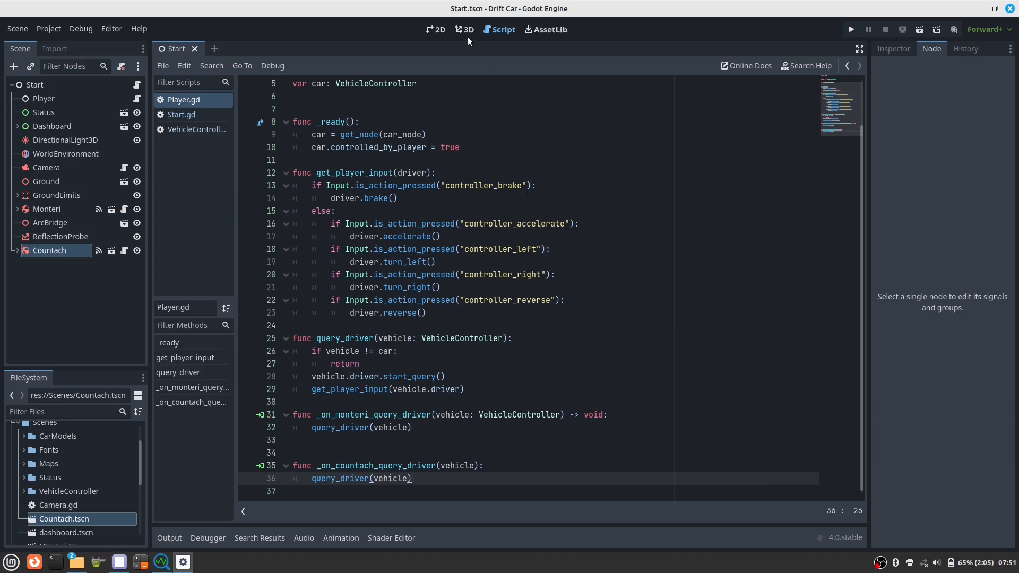
- Return to the 3D view and launch the game to drive the Countach
click(463, 29)
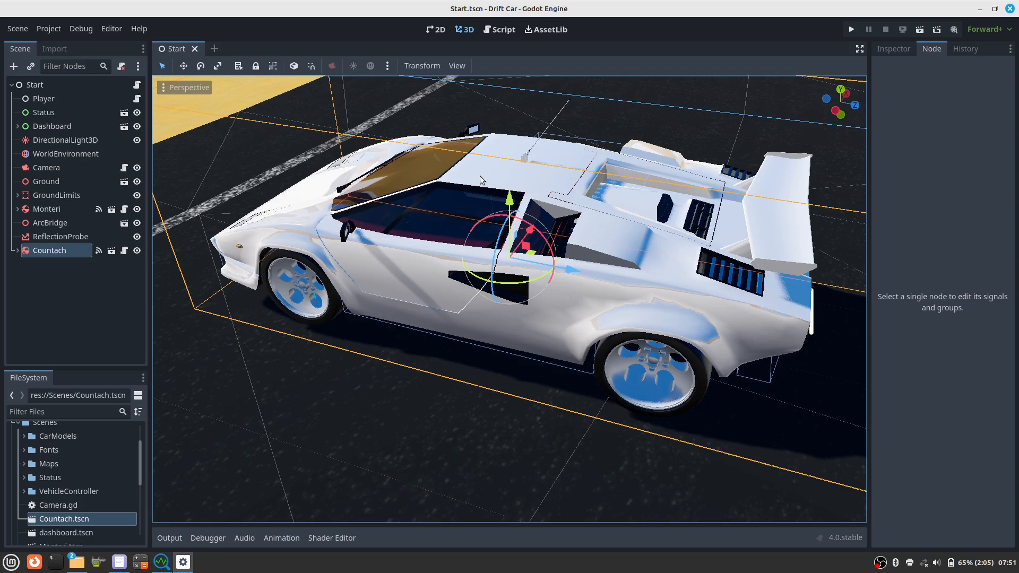
mouse_move(582, 102)
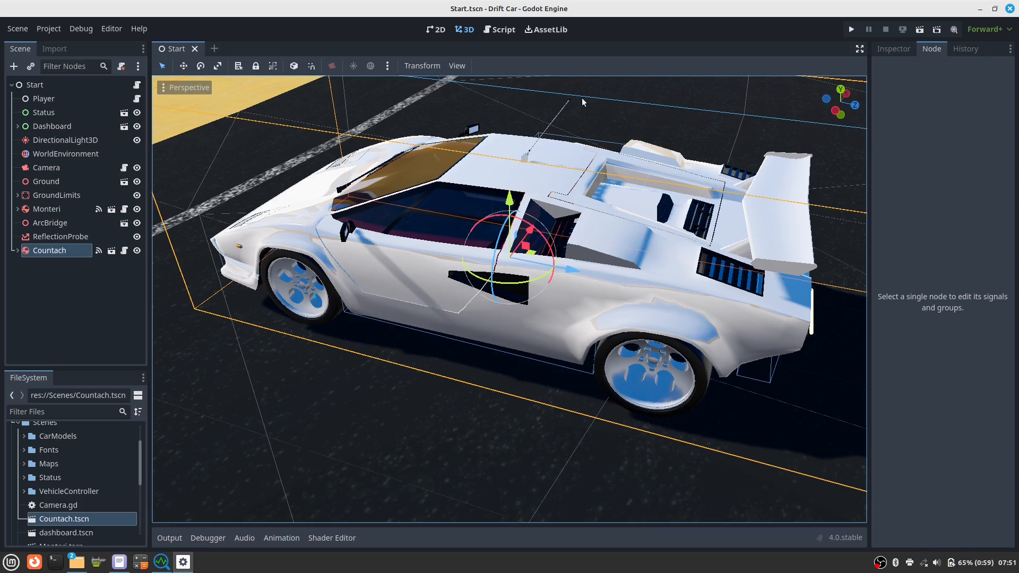
click(850, 29)
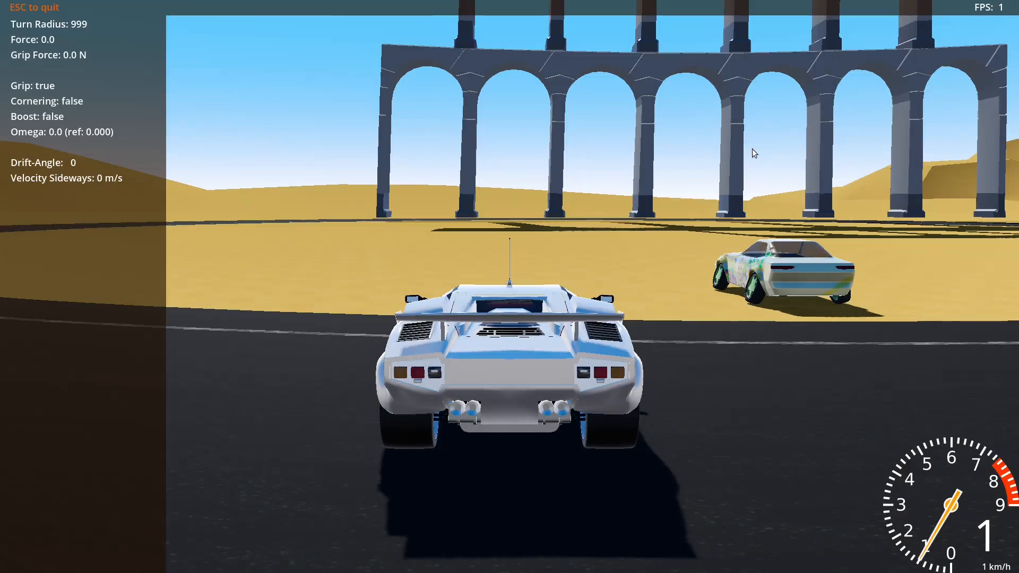